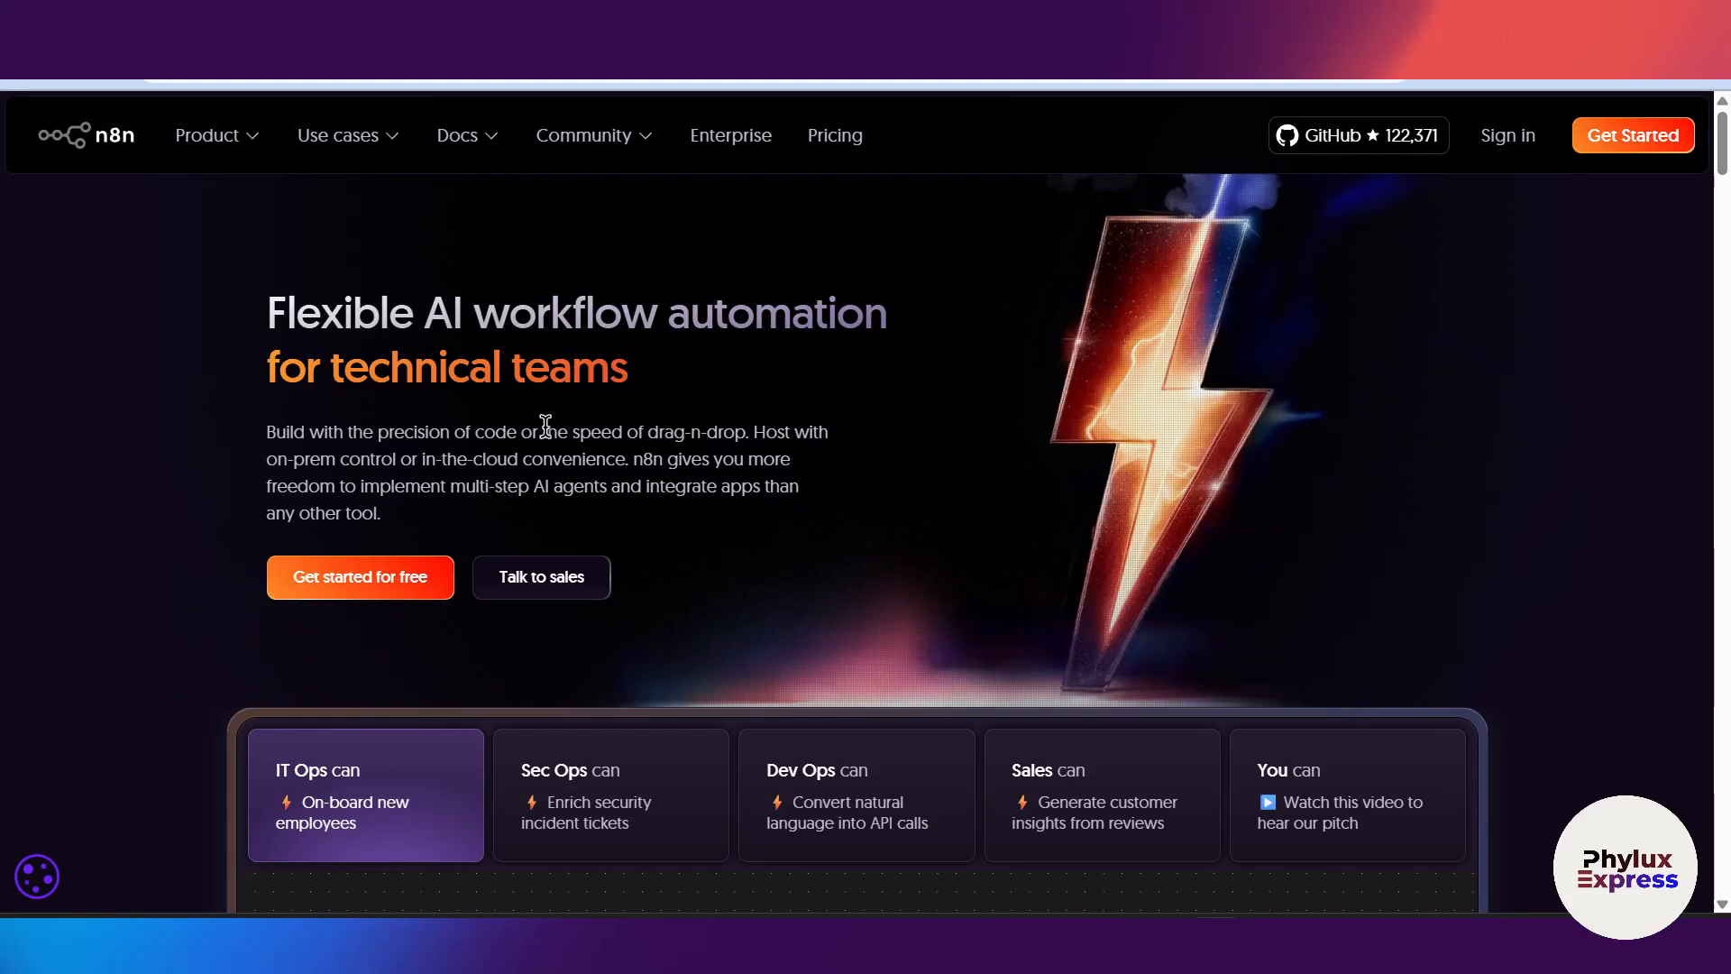
Scroll down through the n8n homepage
scroll(down, 3)
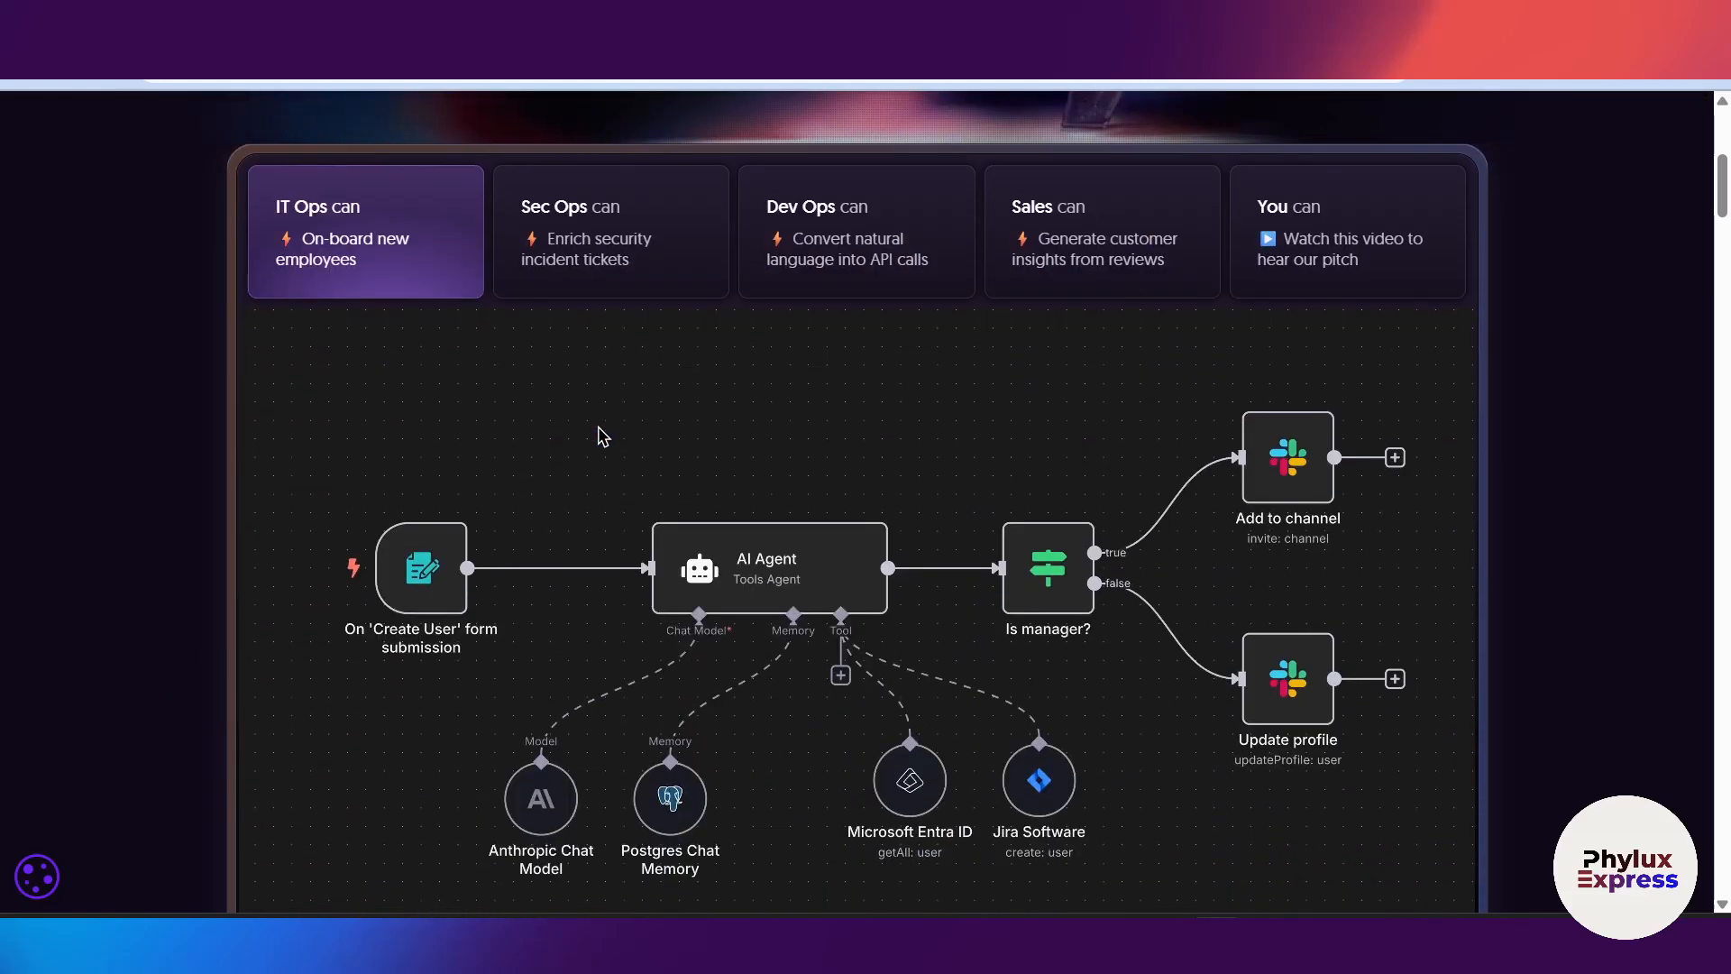
scroll(down, 3)
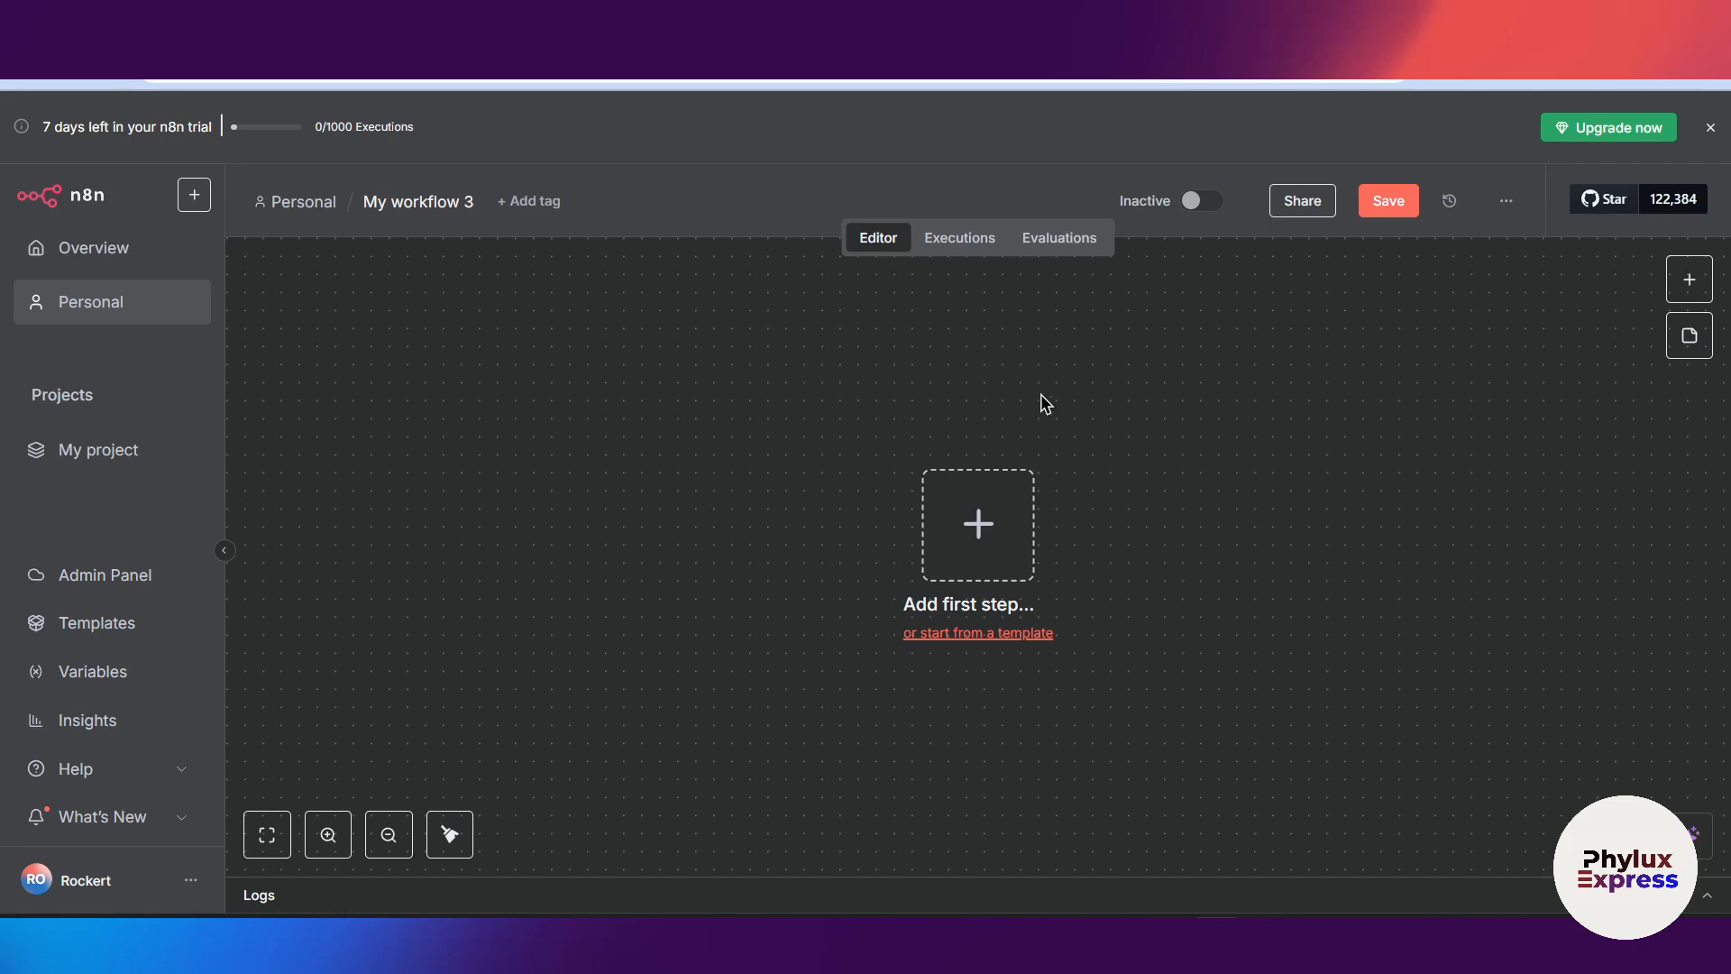
mouse_move(1049, 525)
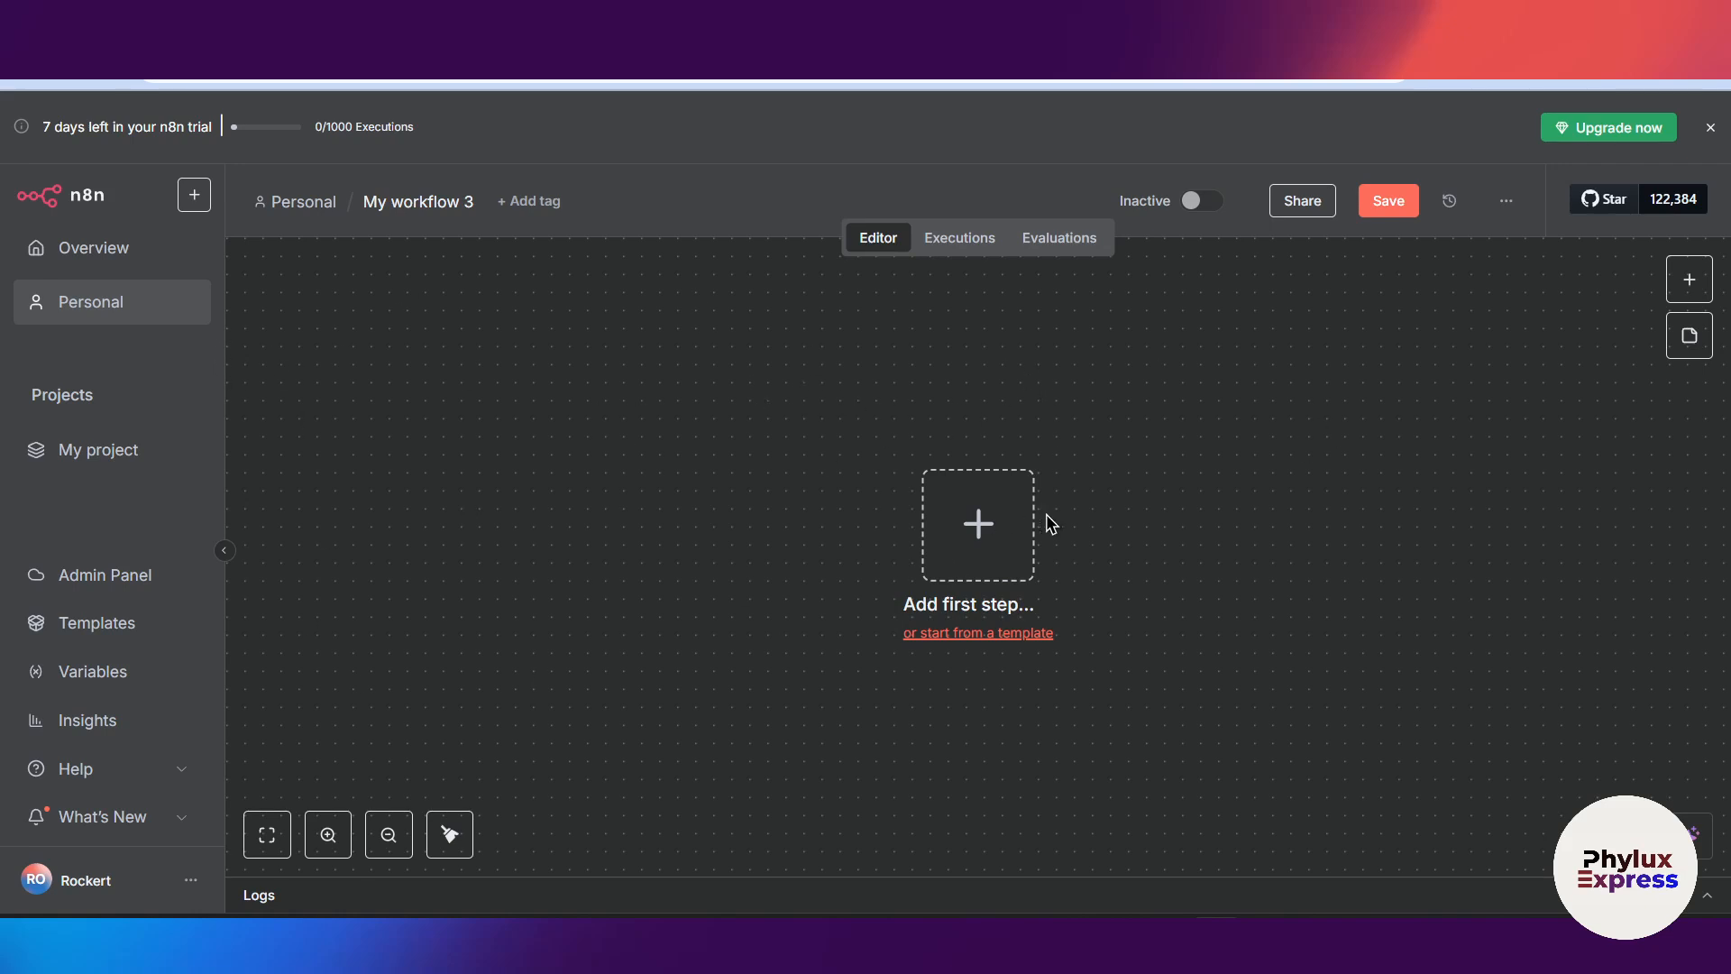
mouse_move(934, 536)
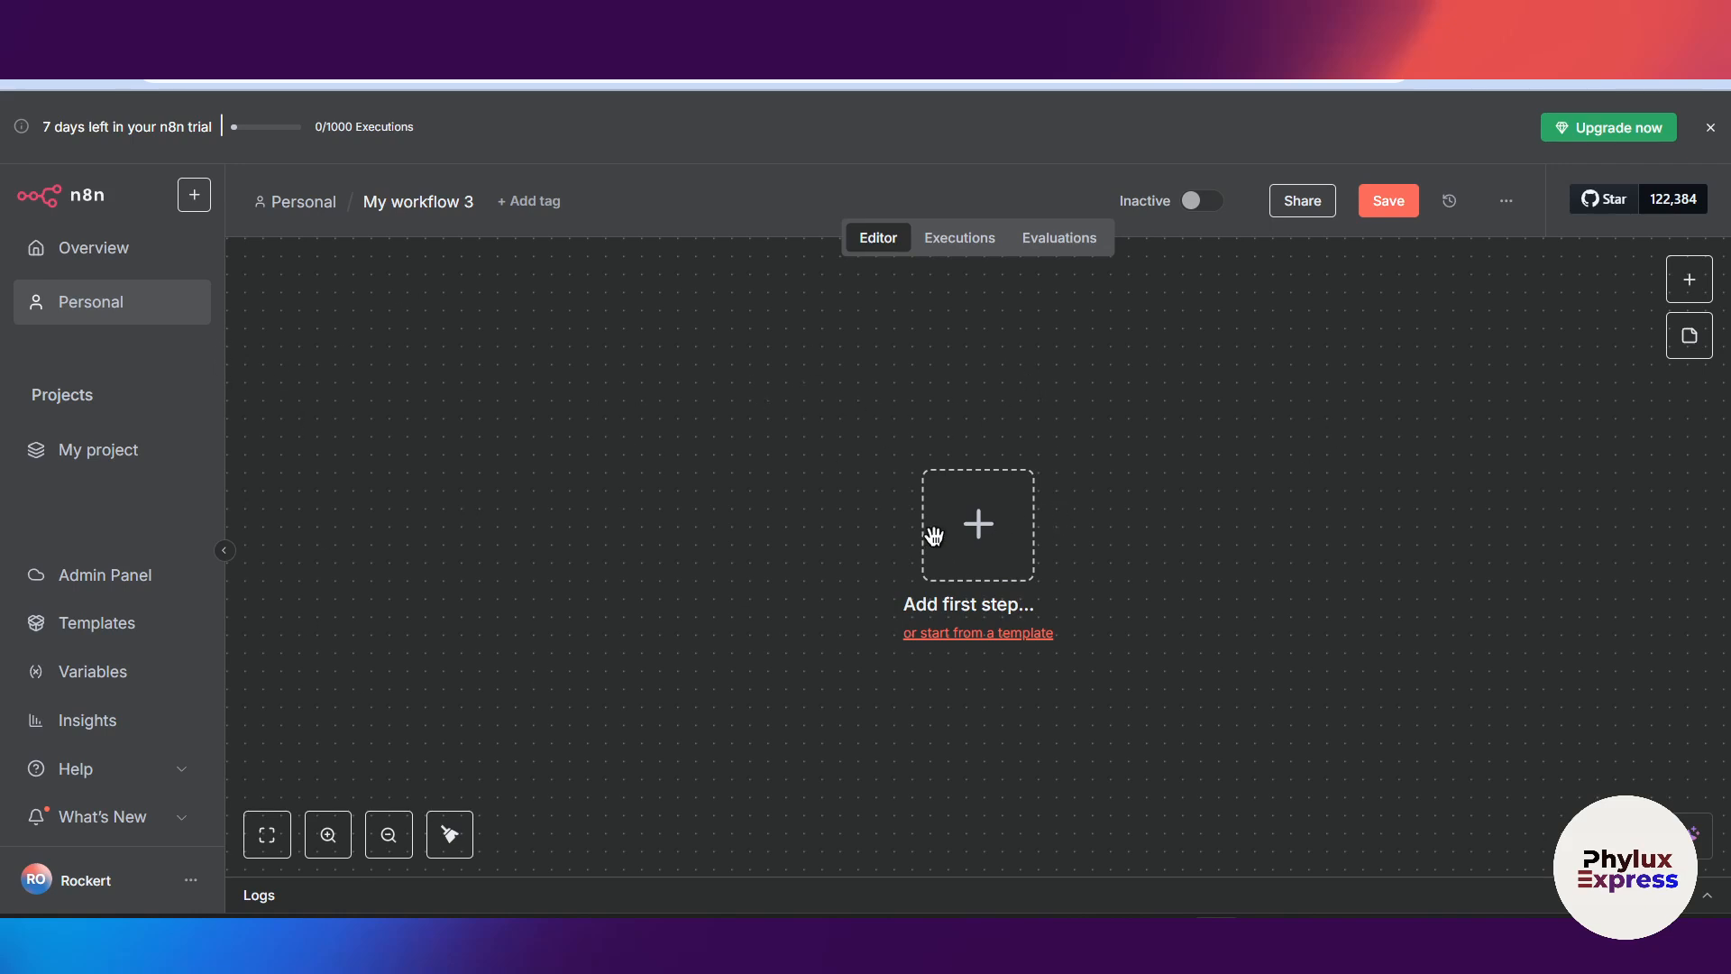
Add an AI Agent after the chat trigger and attach an OpenRouter Chat Model to it
click(975, 525)
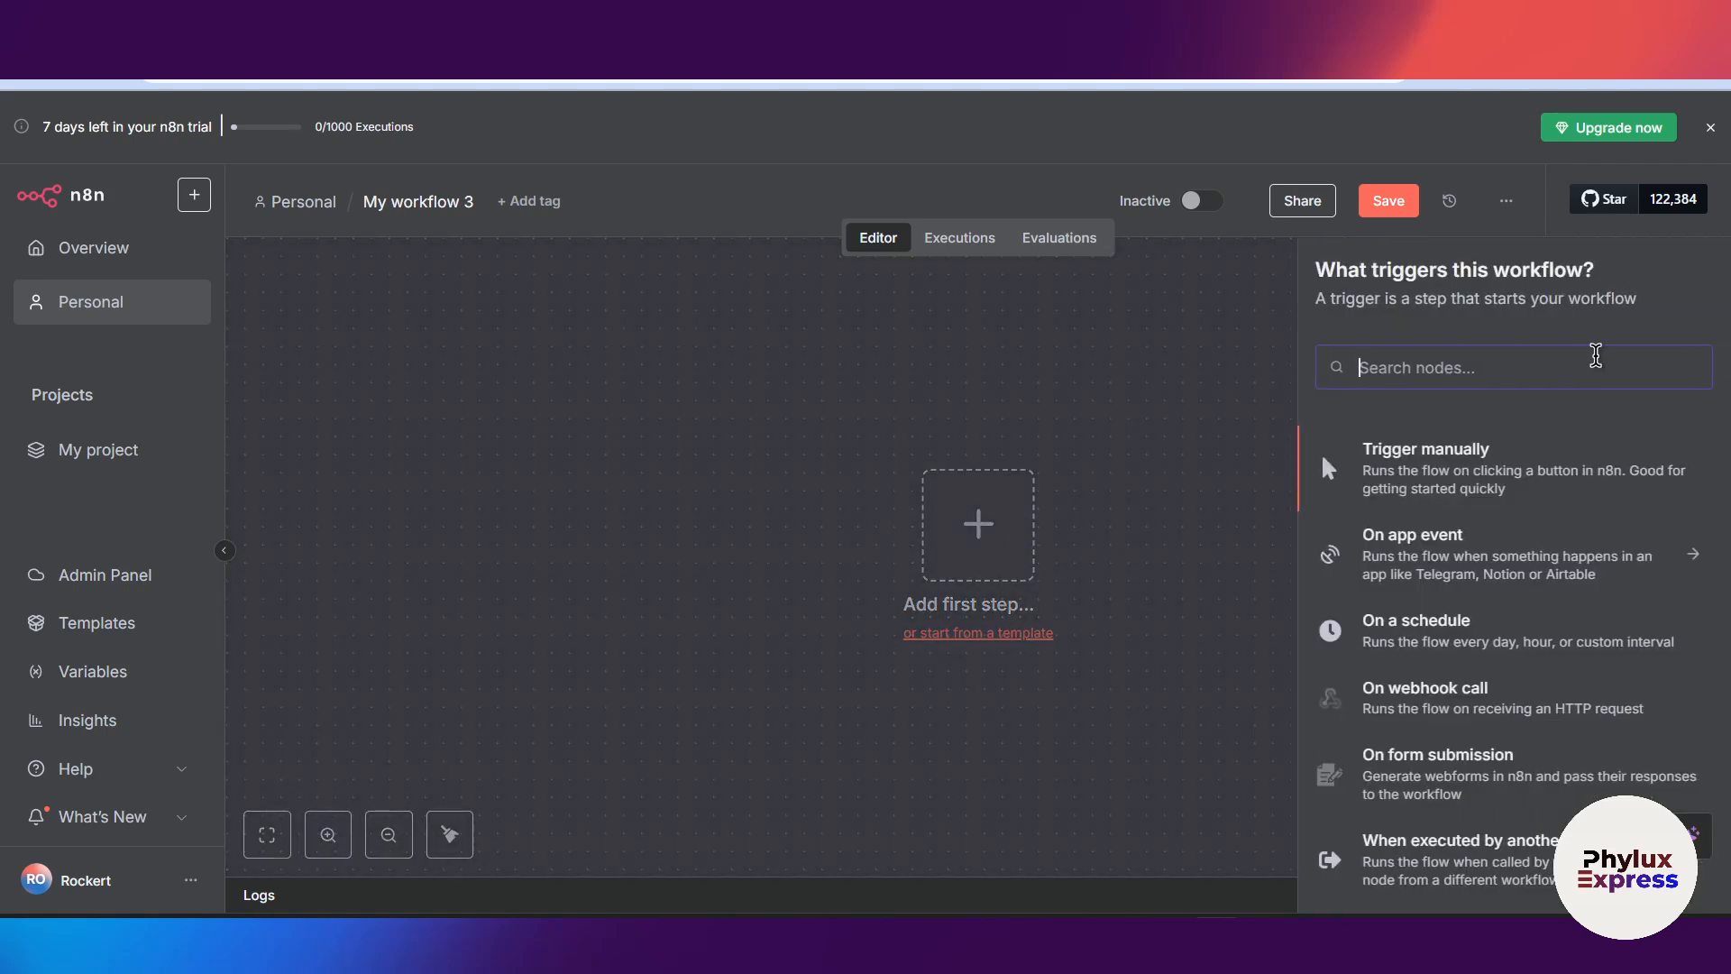
text(Ai age)
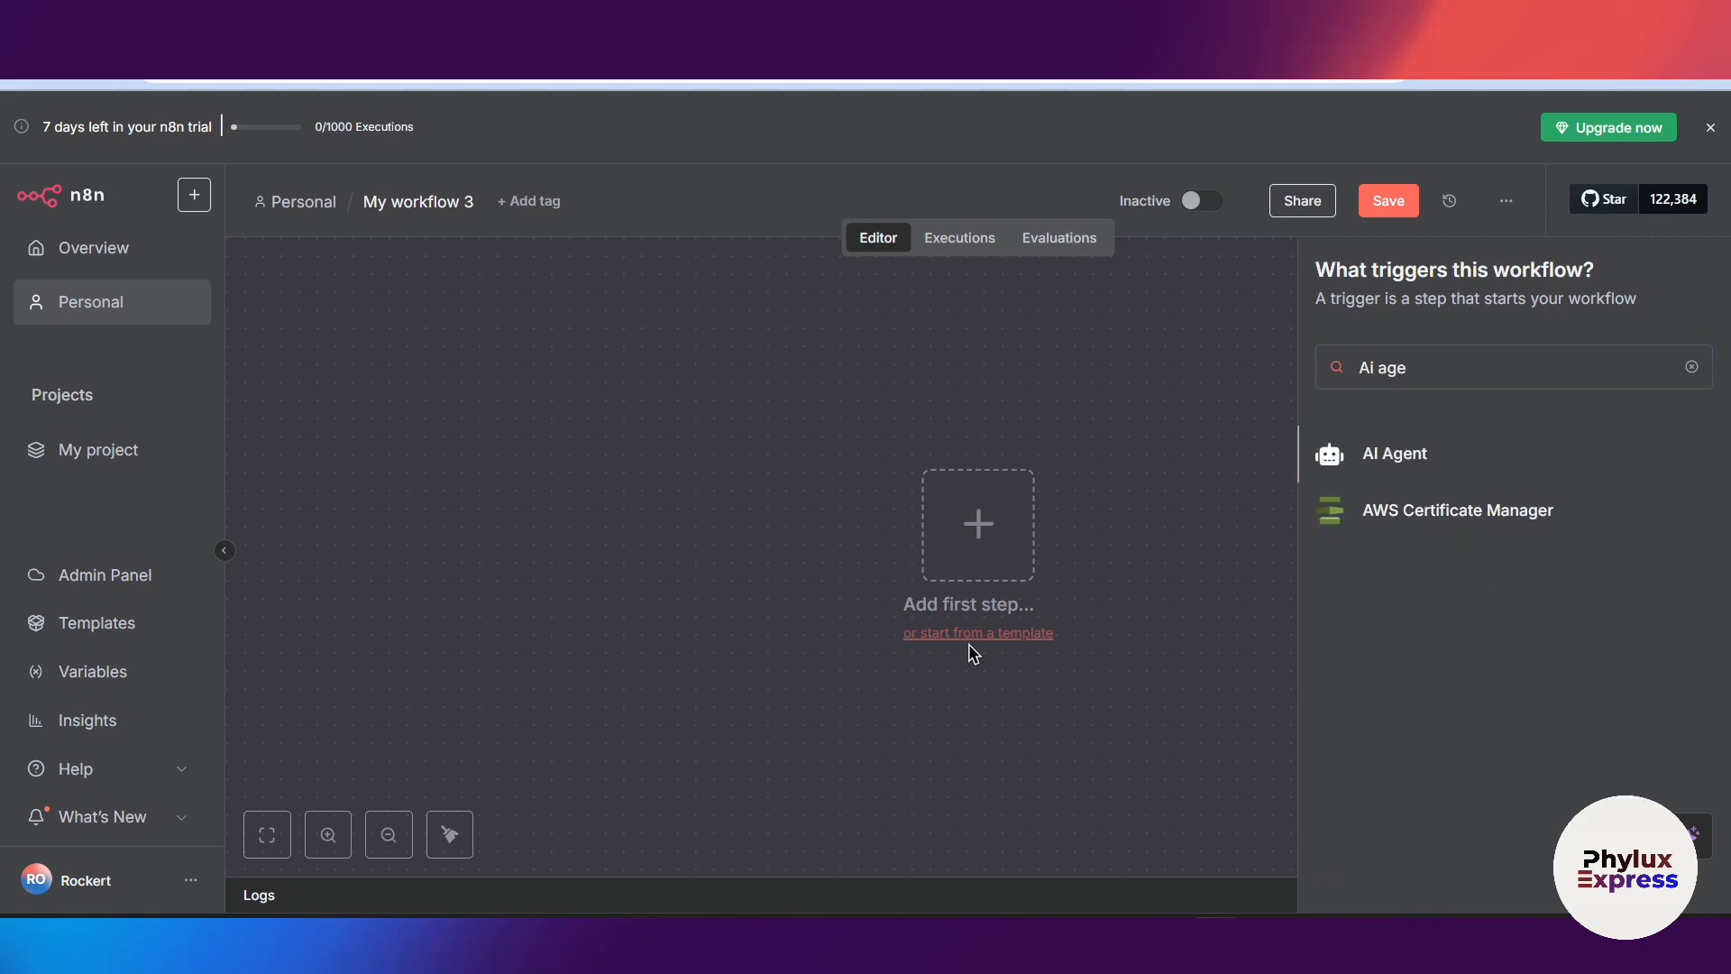
click(1393, 453)
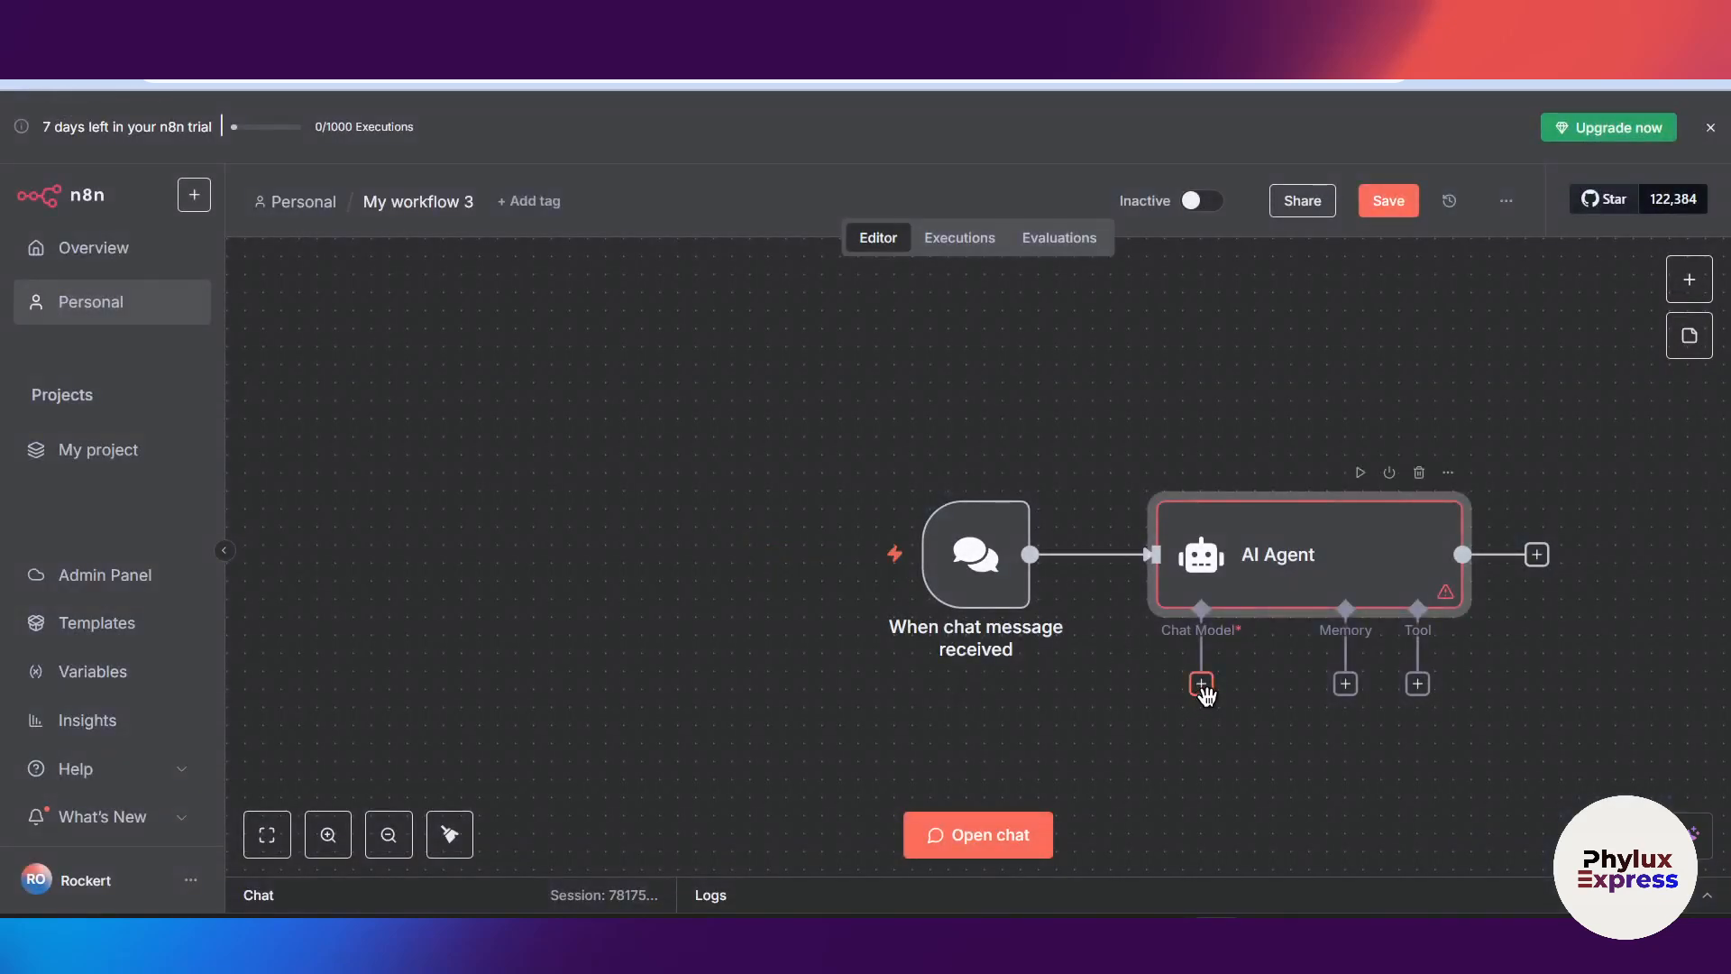
click(1200, 683)
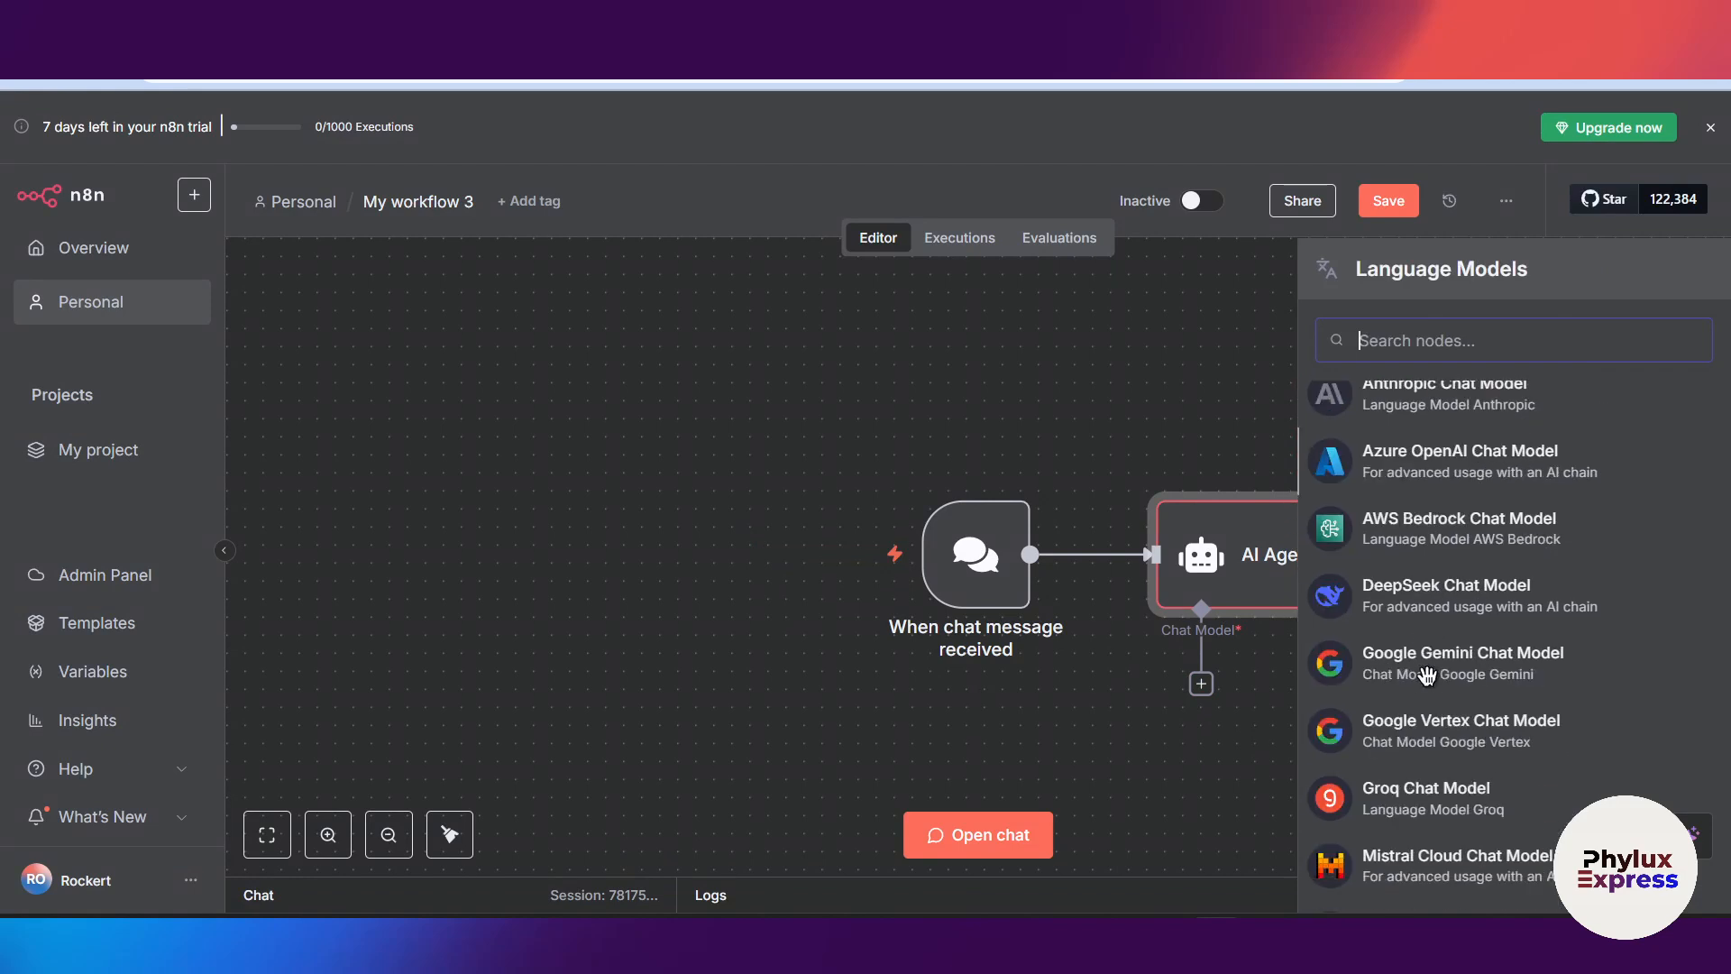
scroll(down, 3)
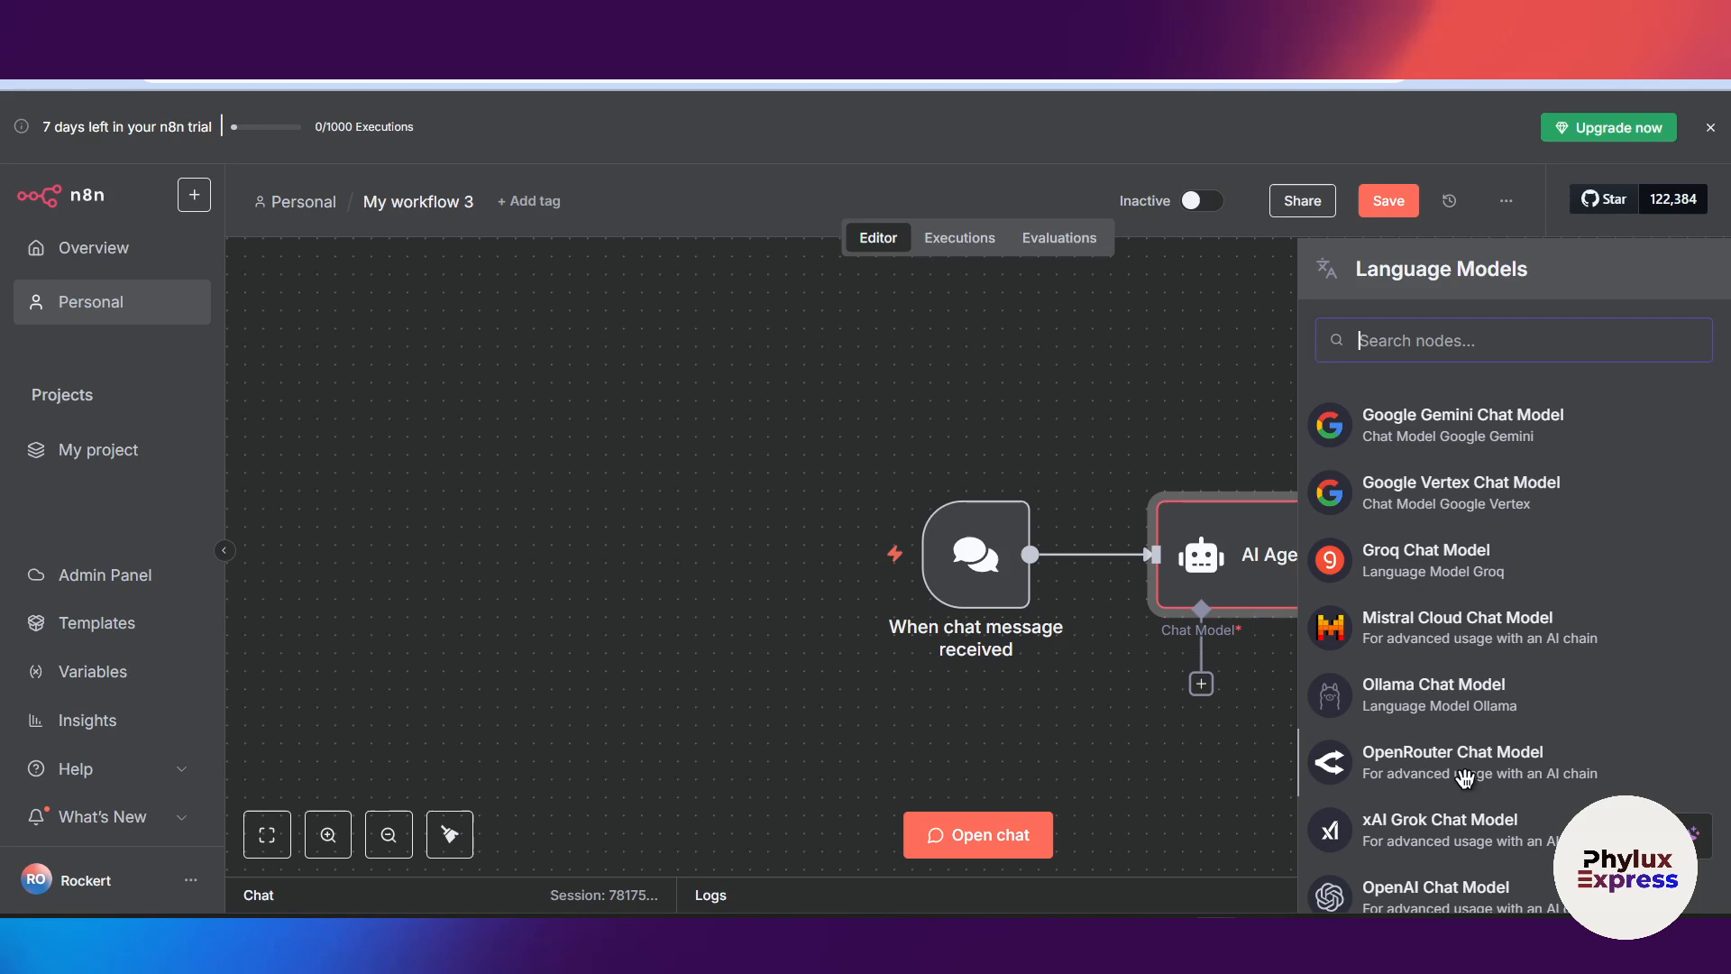
click(1452, 762)
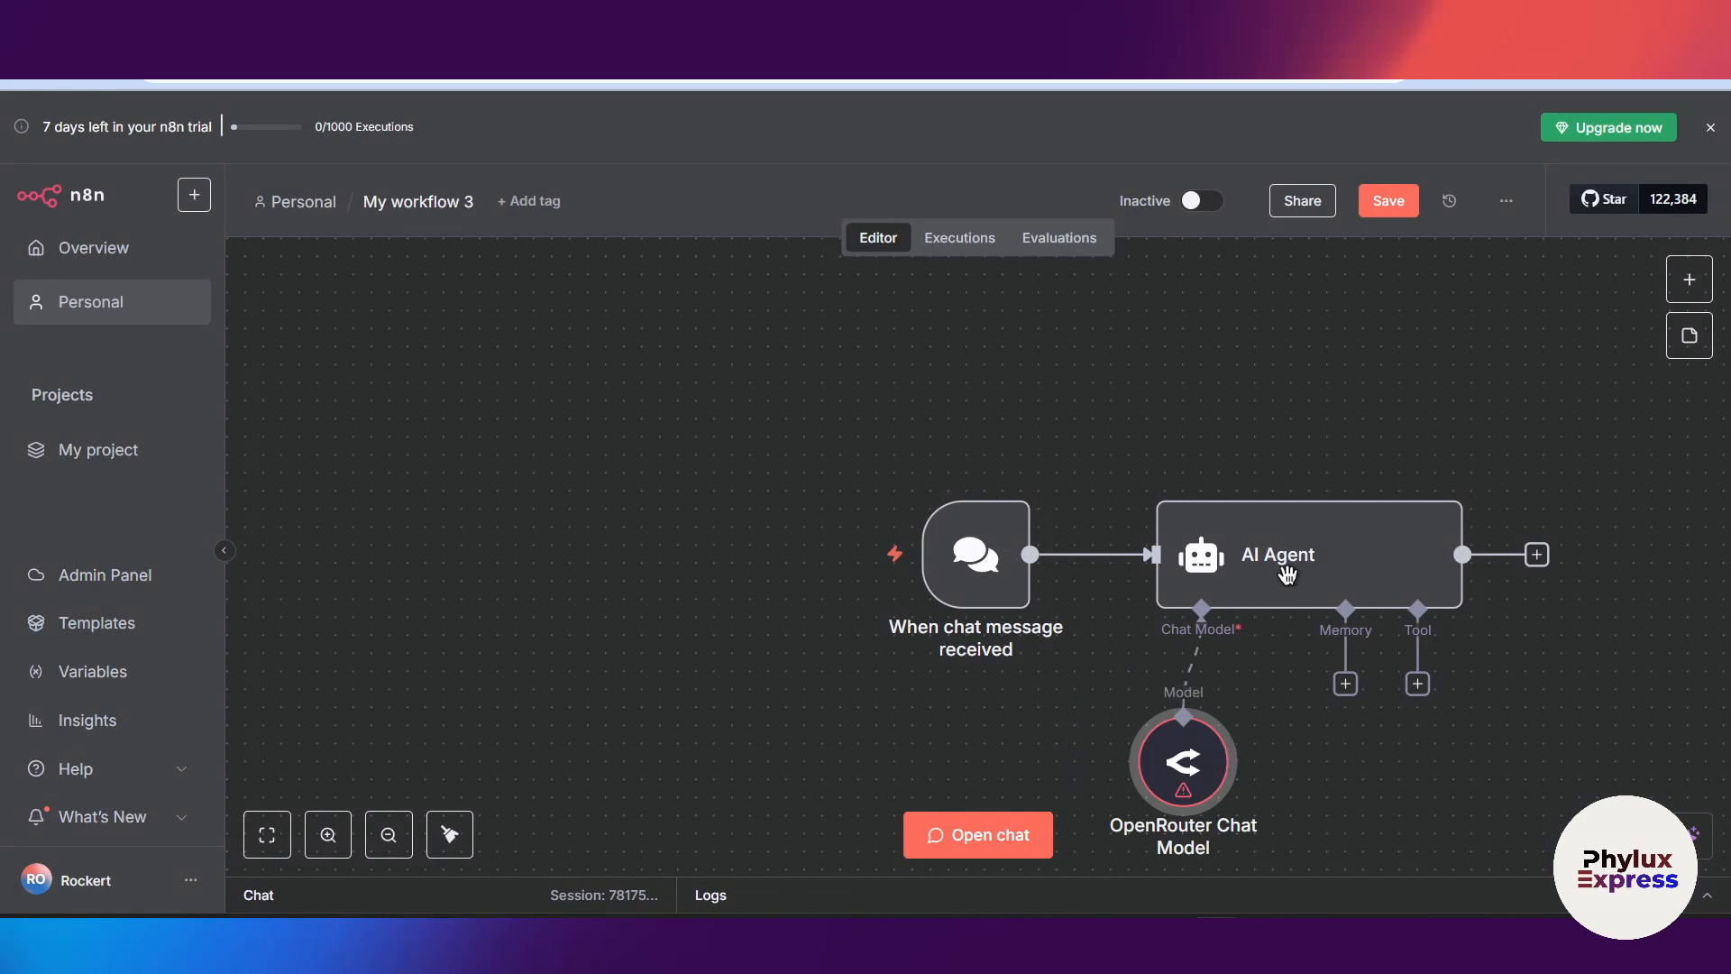
mouse_move(1615, 333)
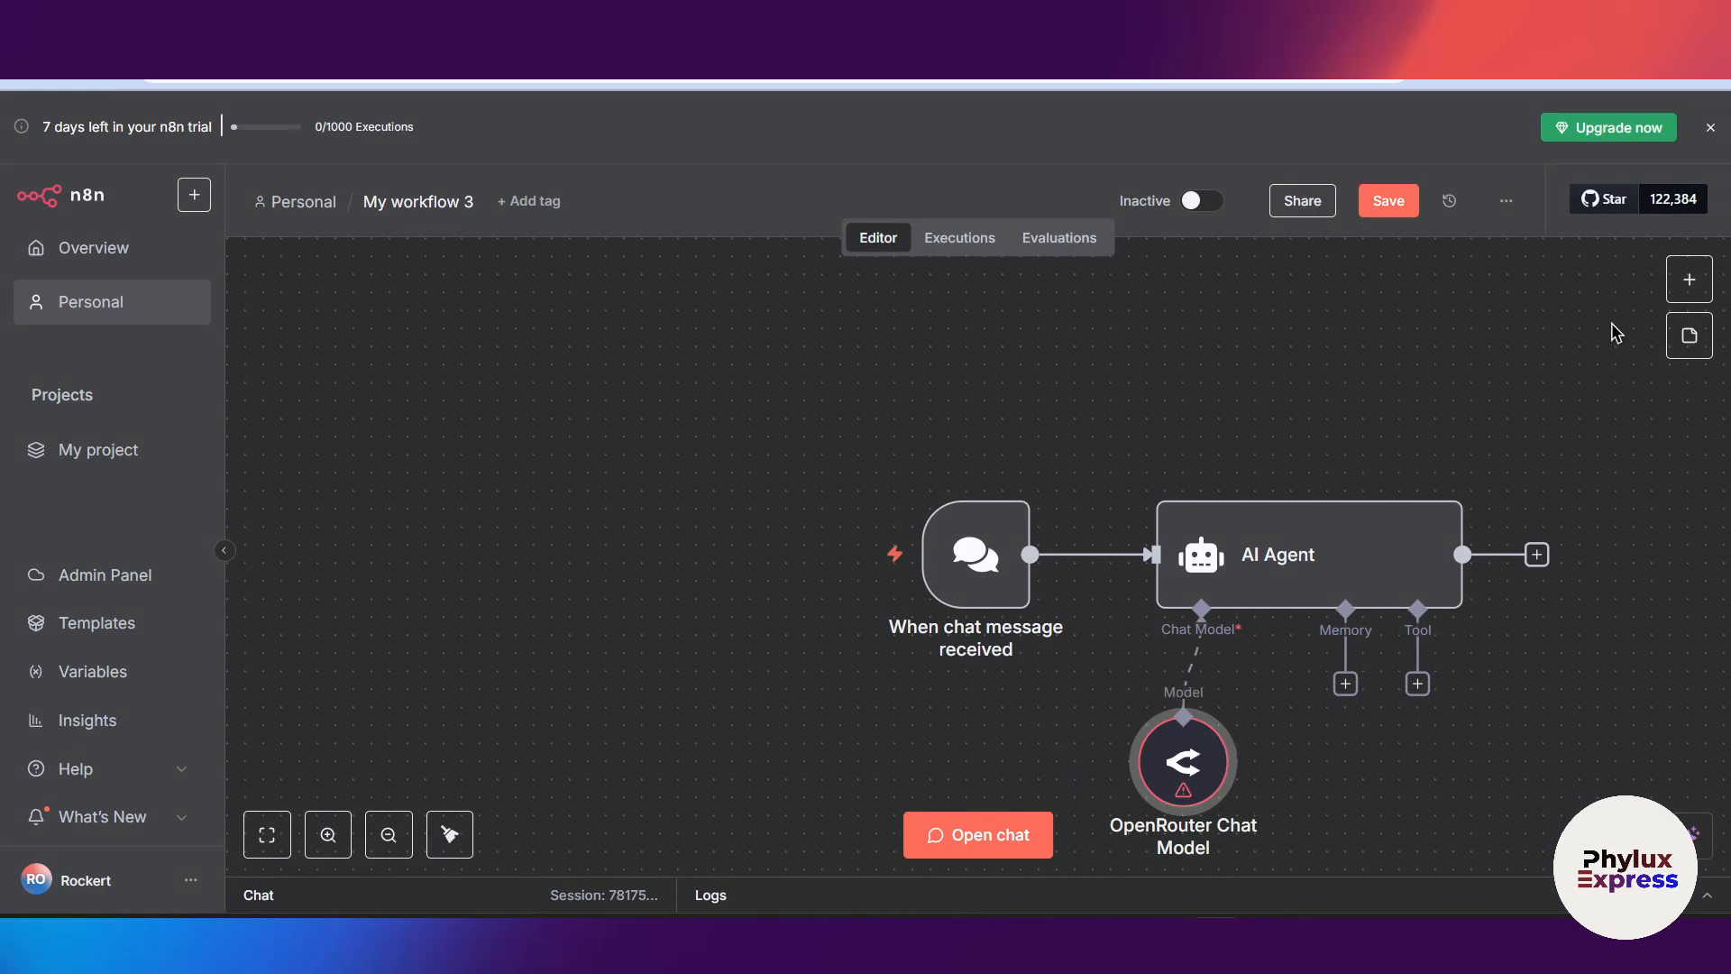
mouse_move(1506, 354)
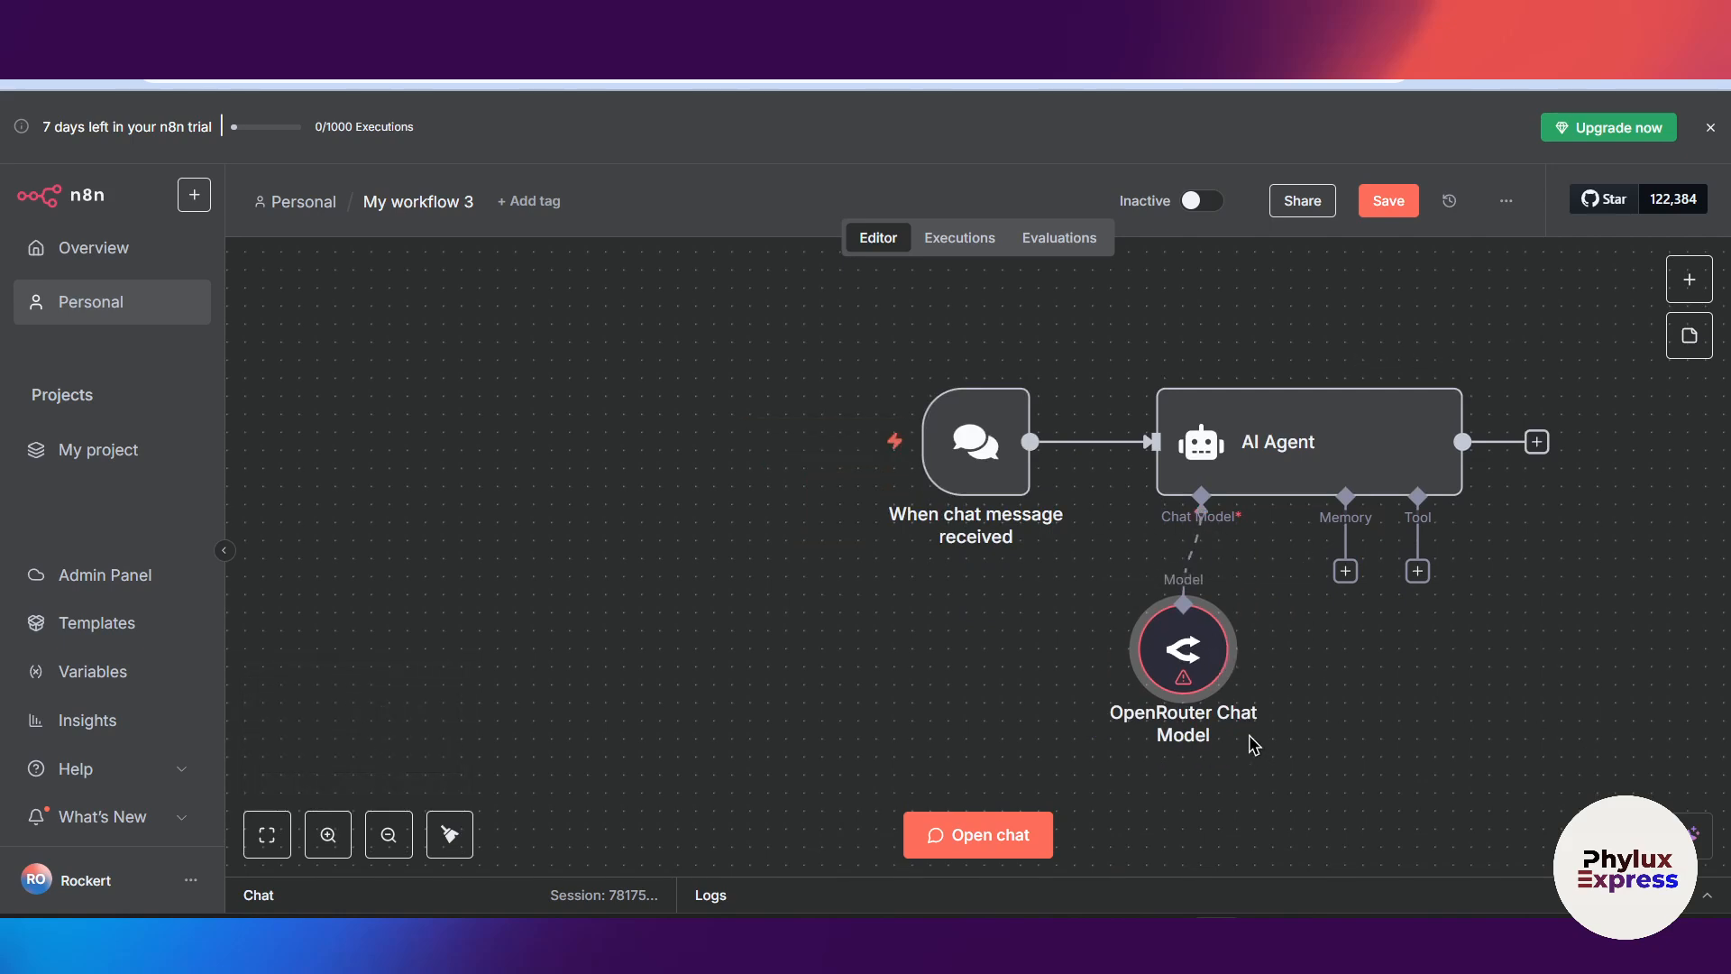
mouse_move(1184, 684)
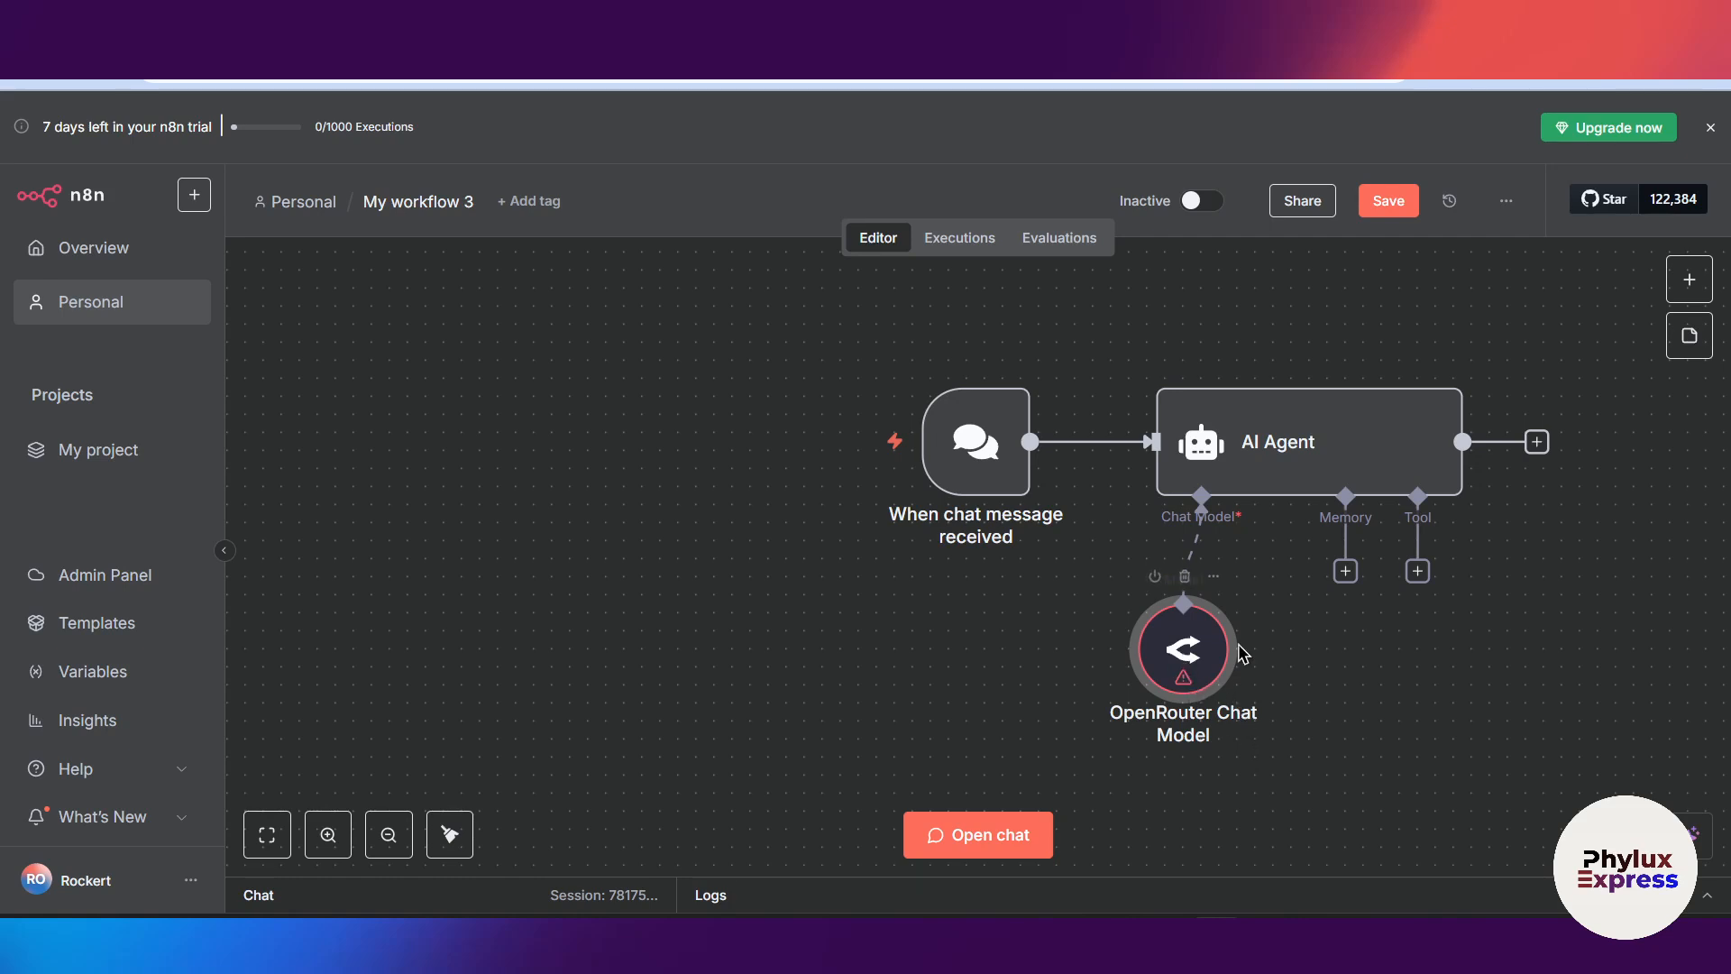
Open the OpenRouter Chat Model node and start a new OpenRouter account credential
double_click(1181, 648)
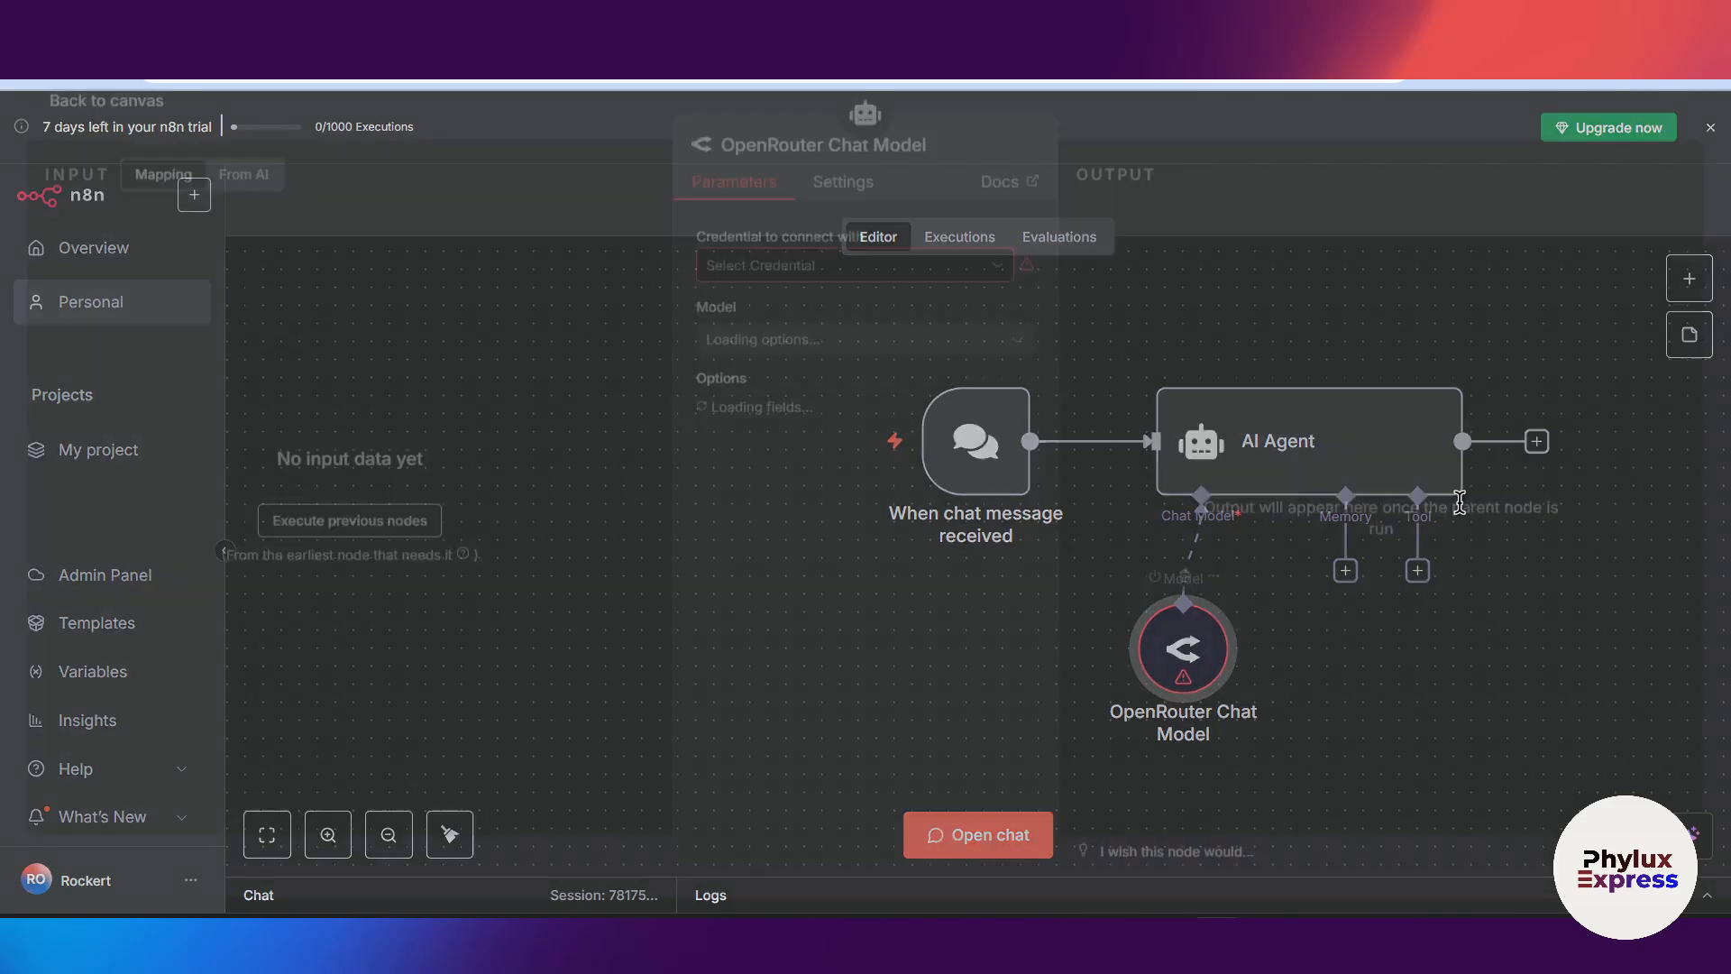
click(850, 278)
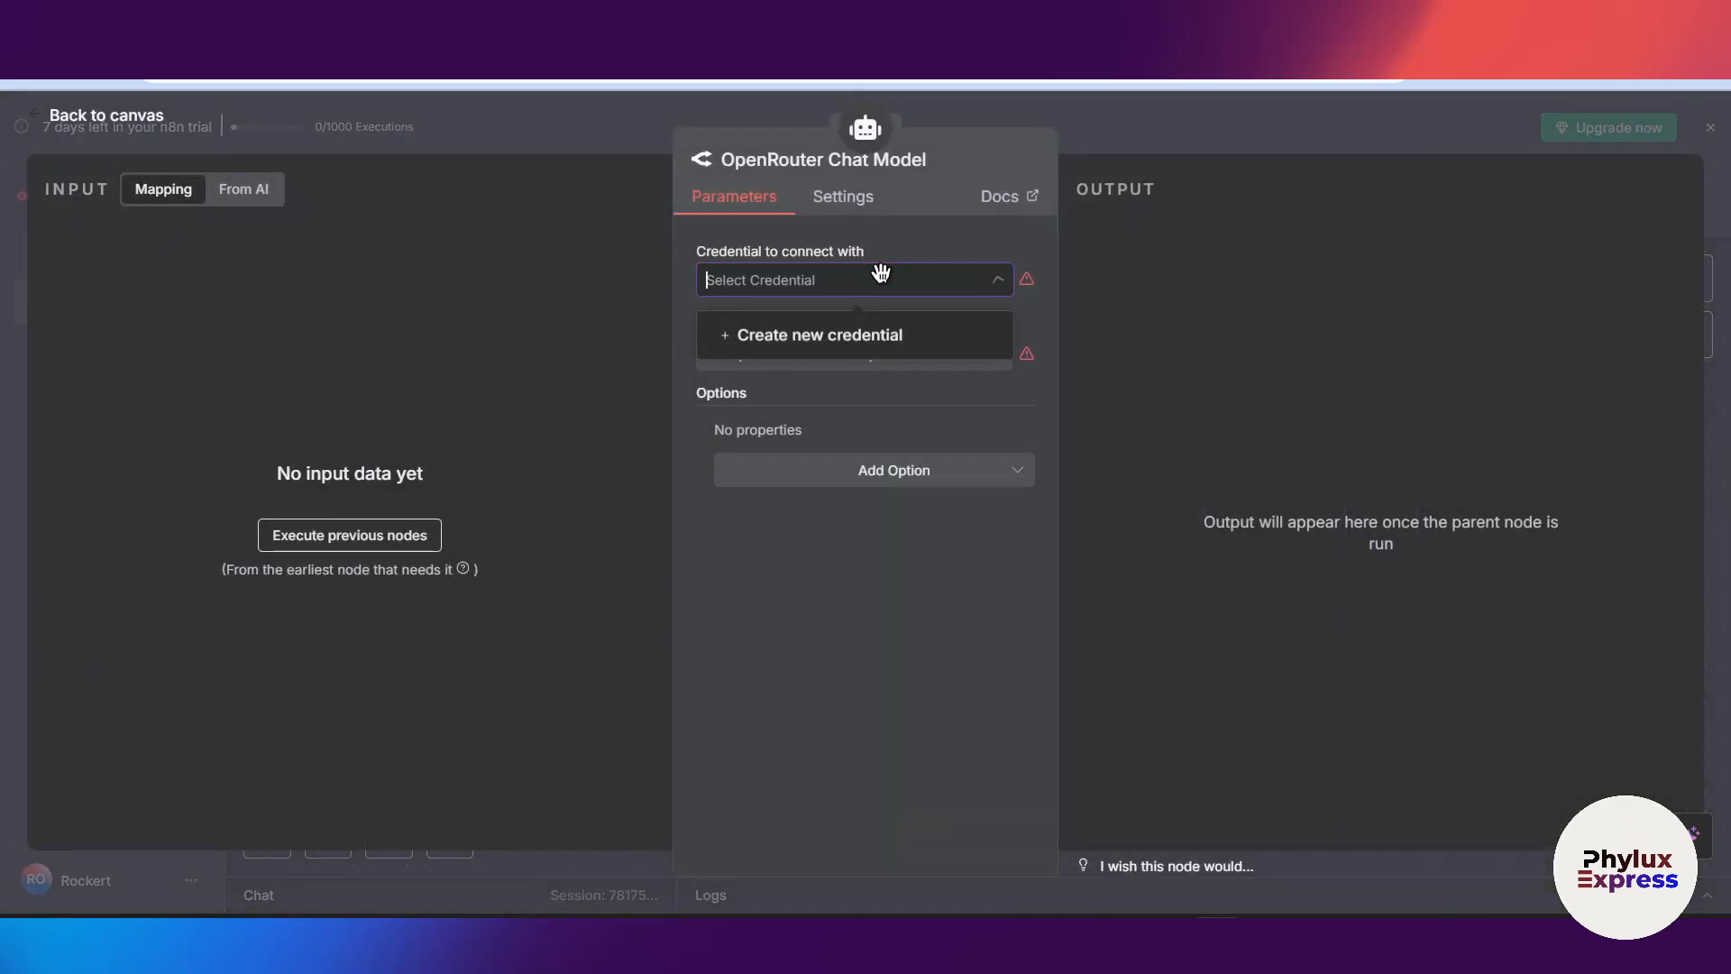
click(819, 335)
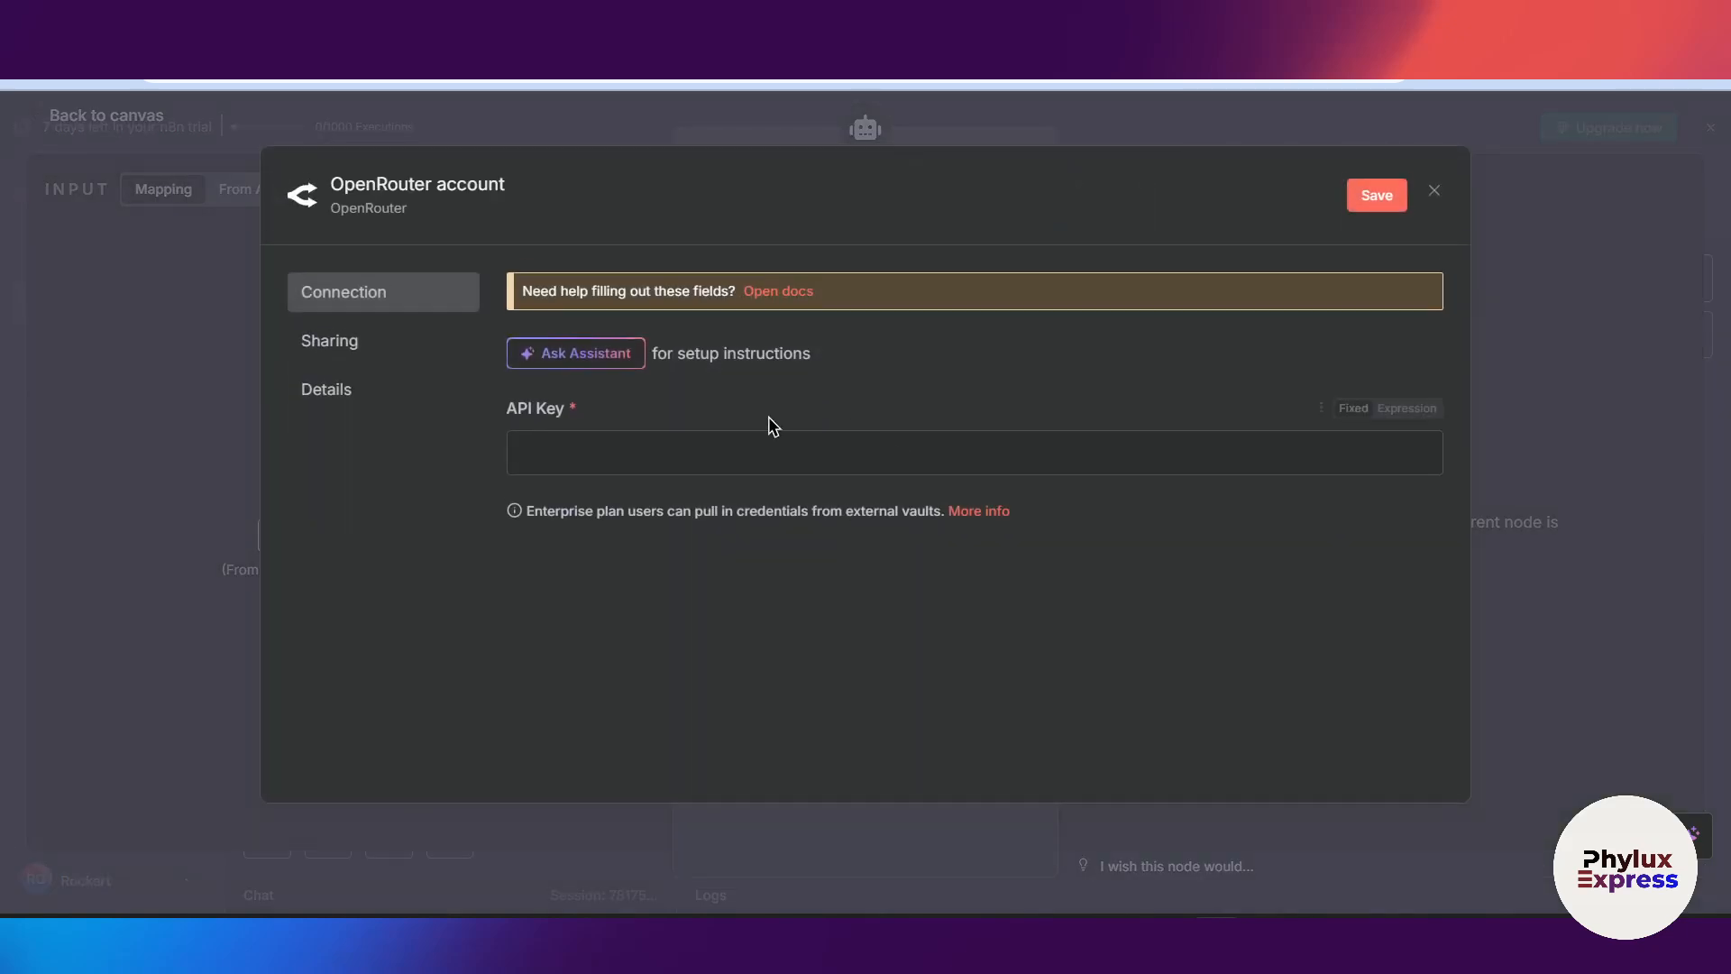
click(972, 453)
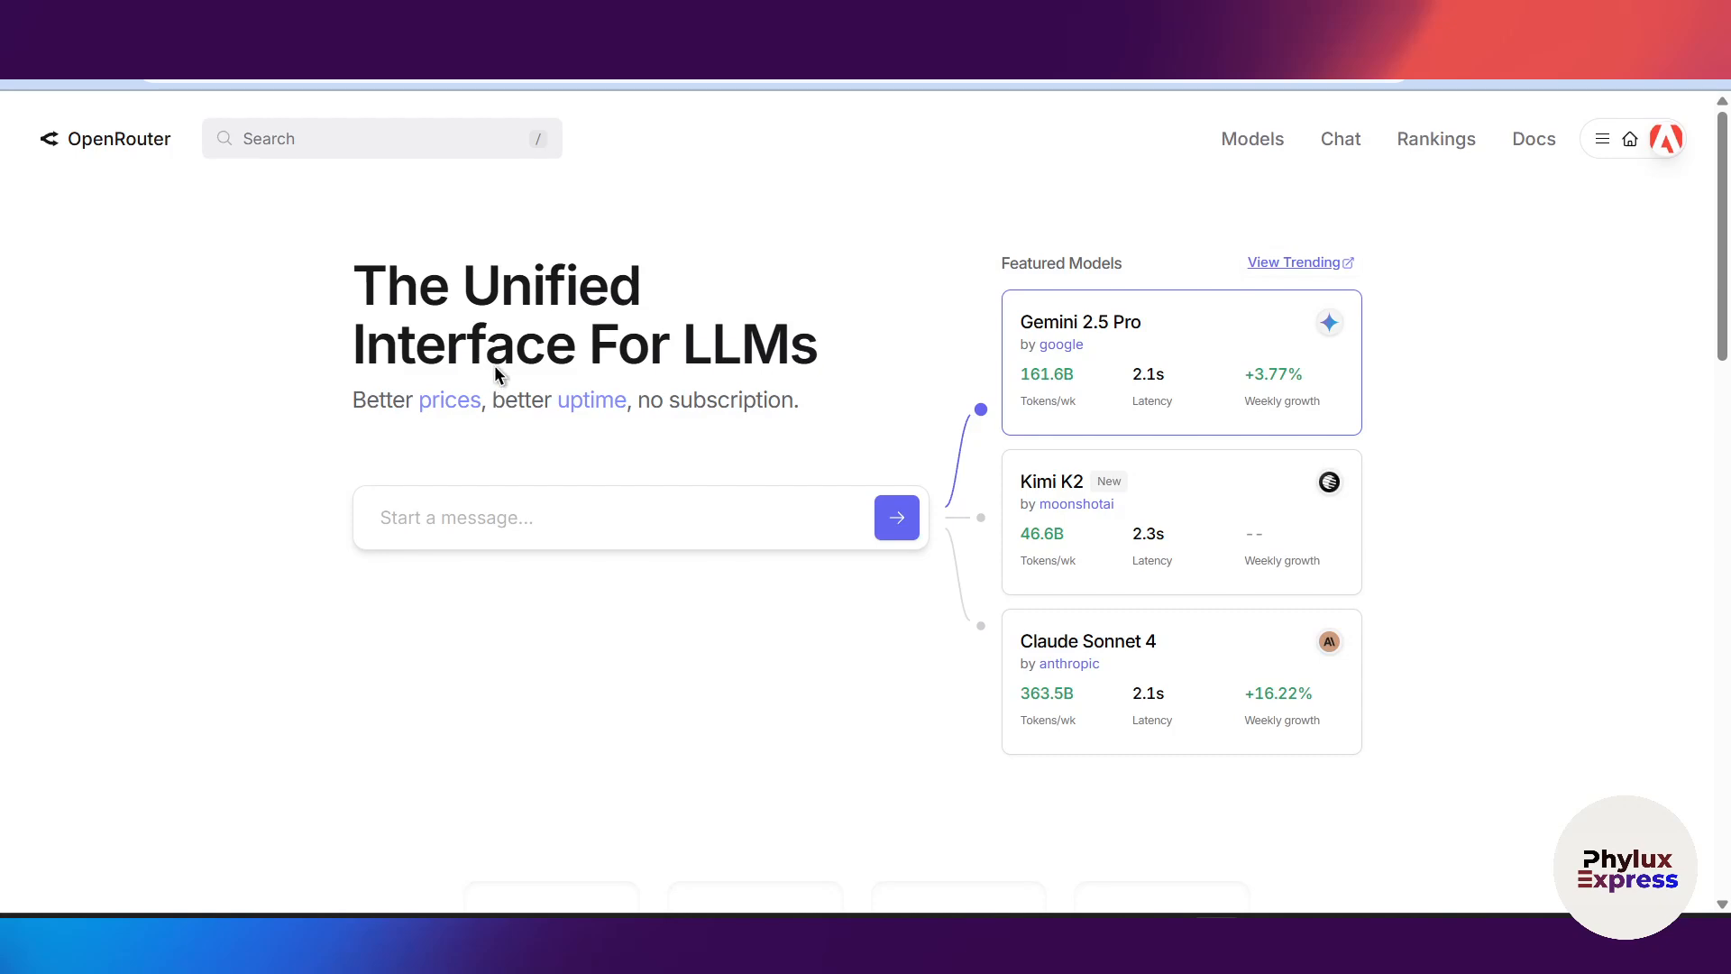
mouse_move(731, 334)
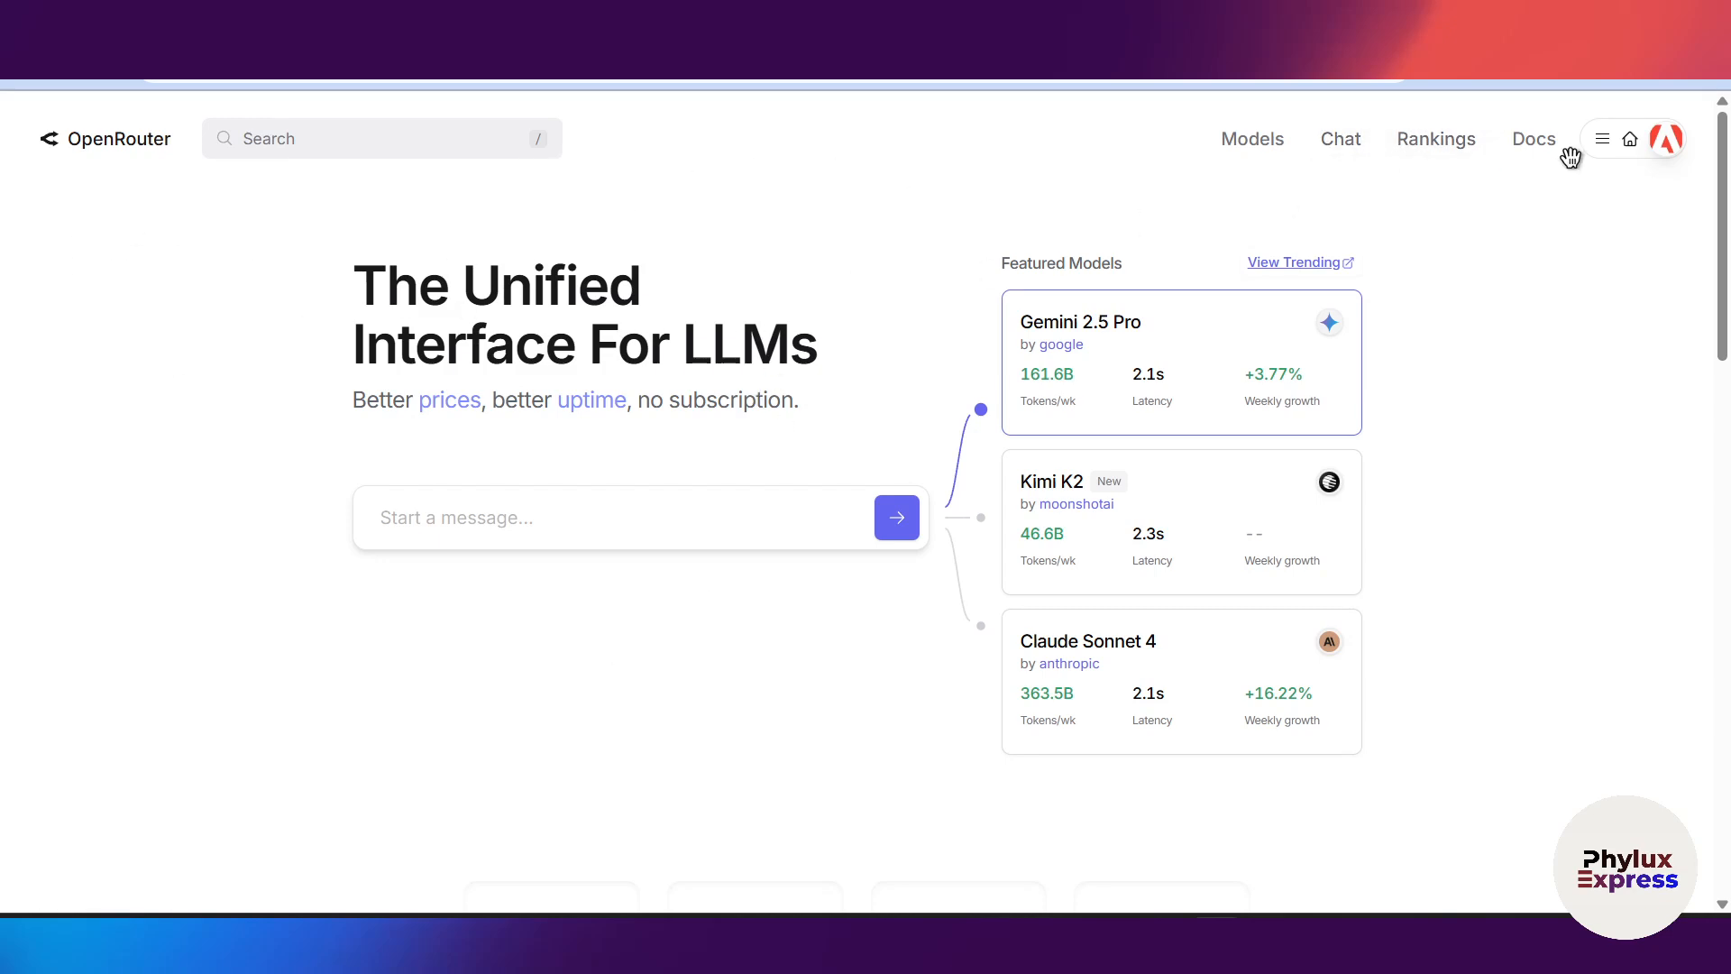
mouse_move(1013, 221)
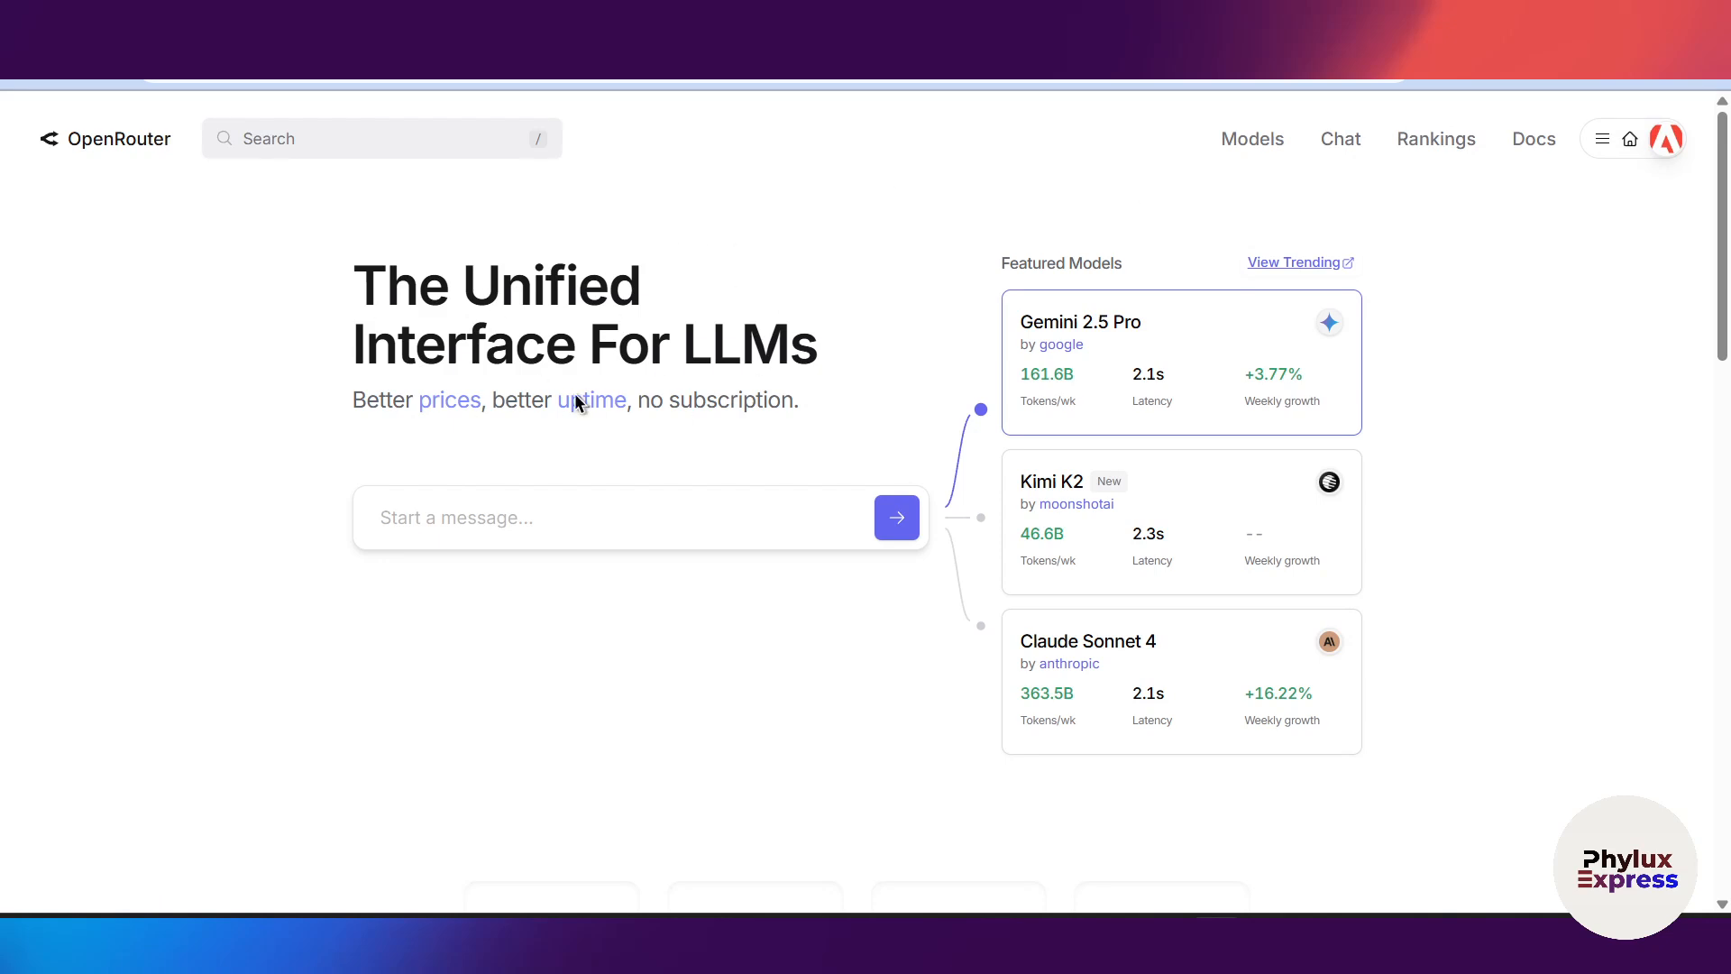
mouse_move(1432, 265)
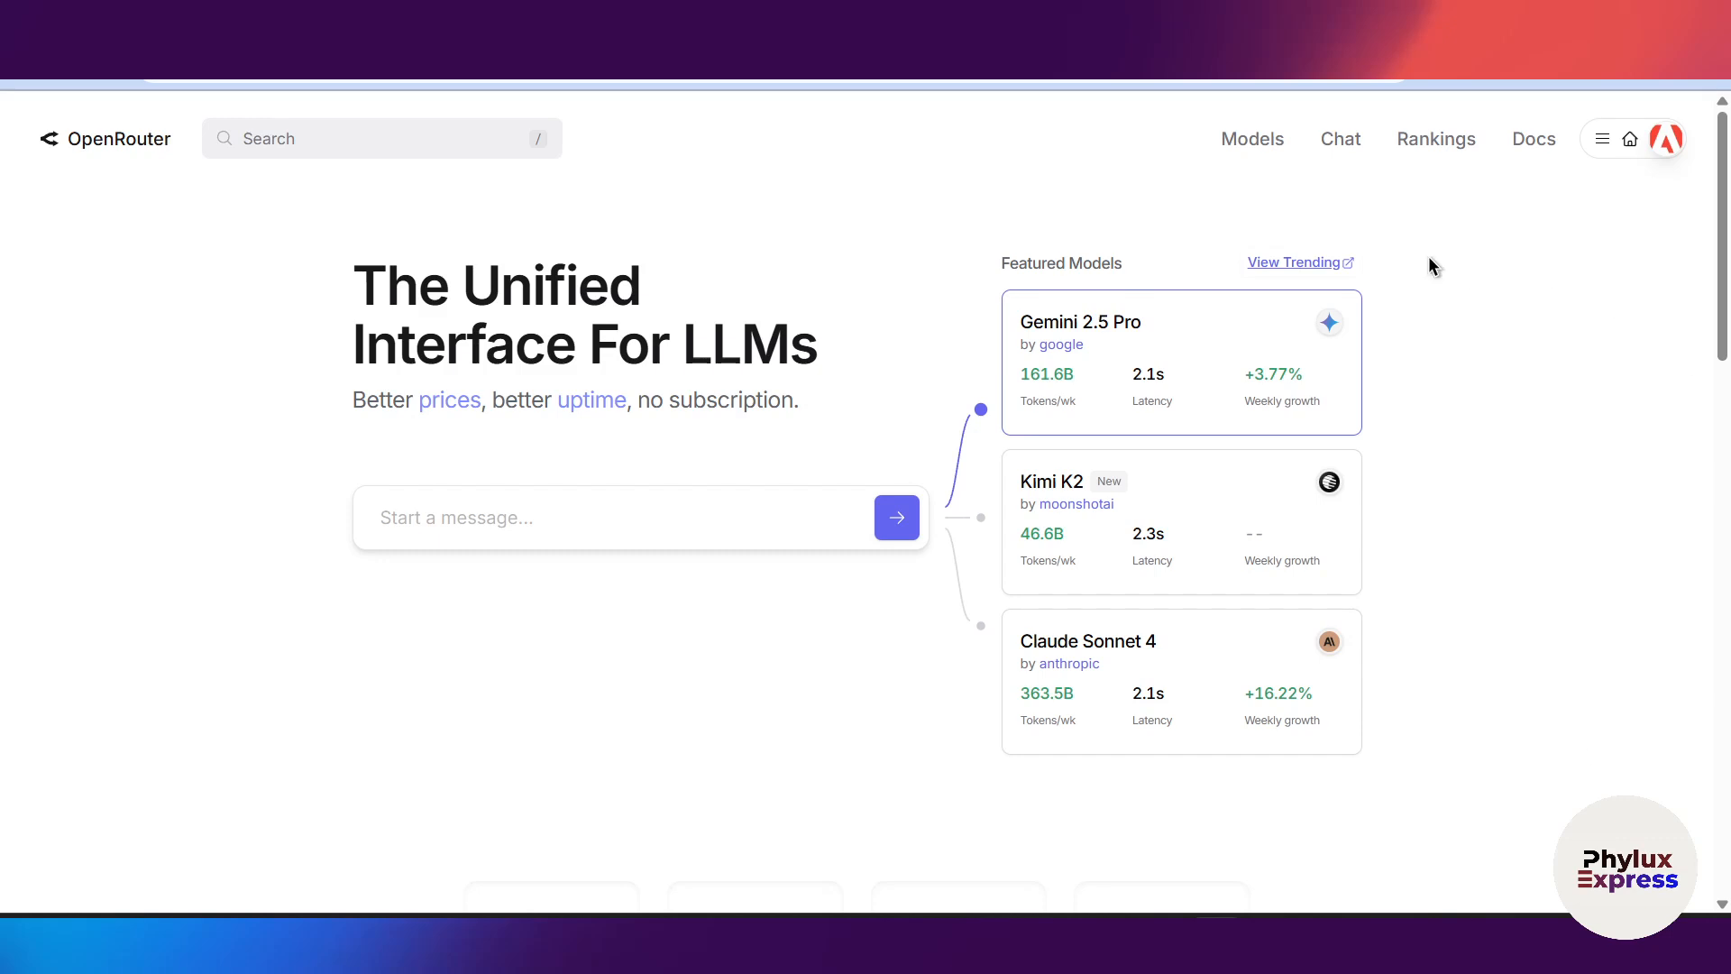
mouse_move(503, 616)
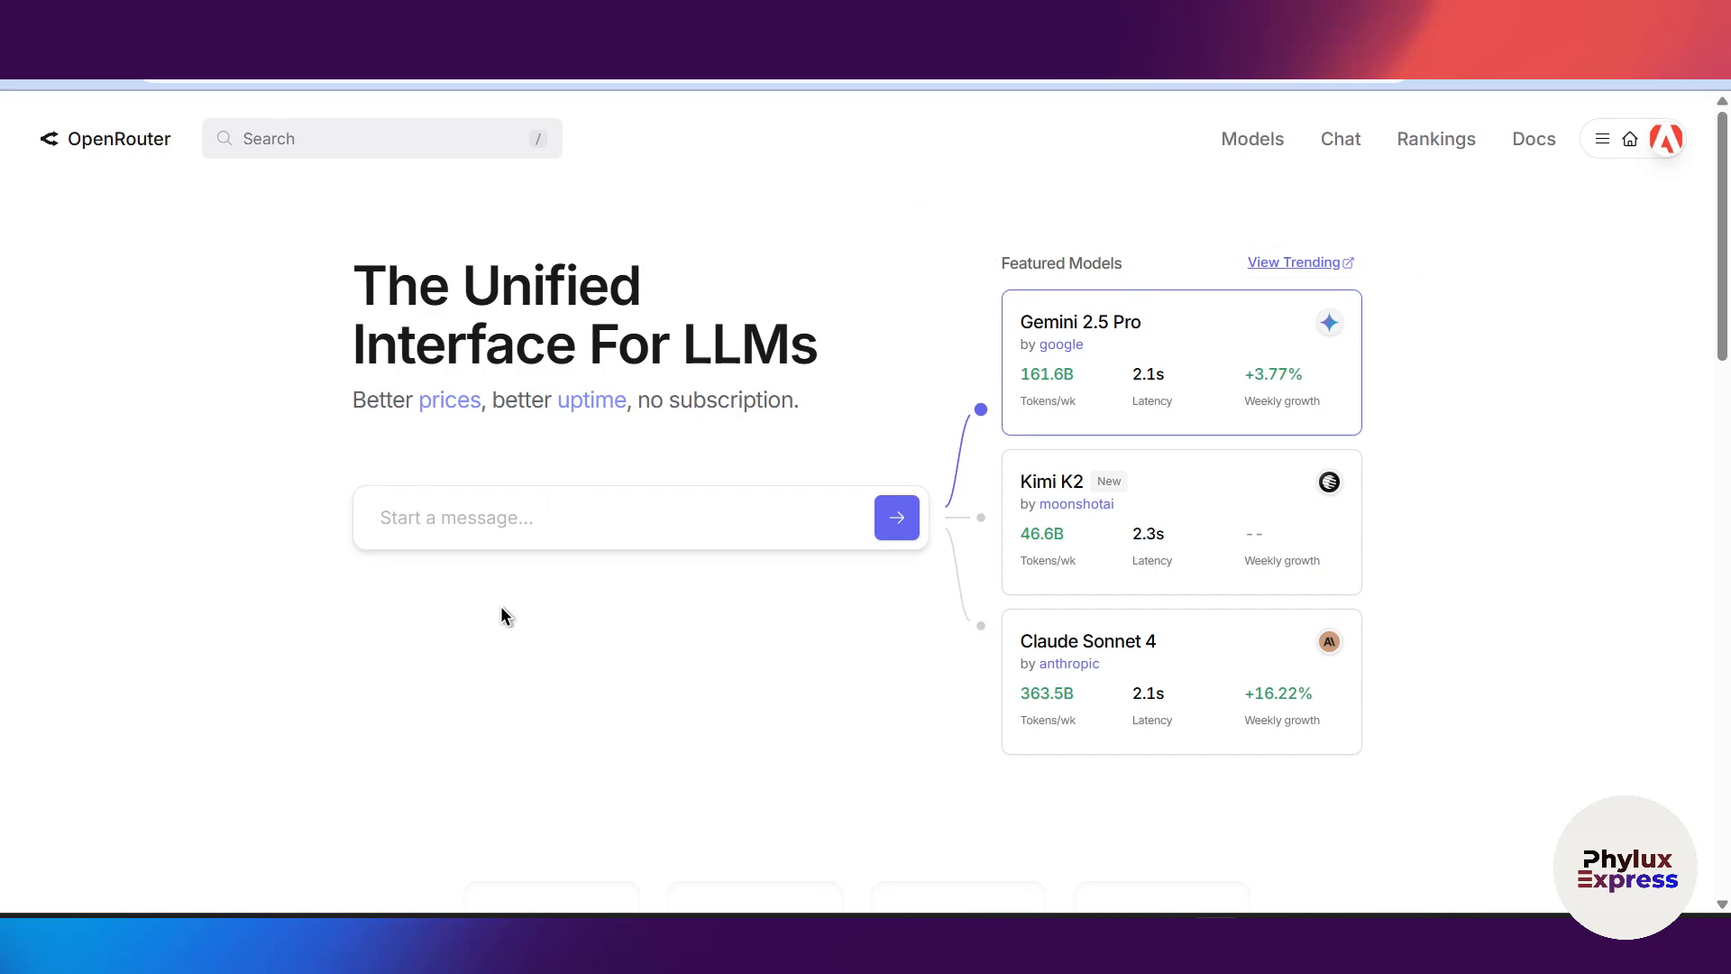
Browse OpenRouter's model list to reach the free Qwen3 235B A22B 2507 model
click(1252, 138)
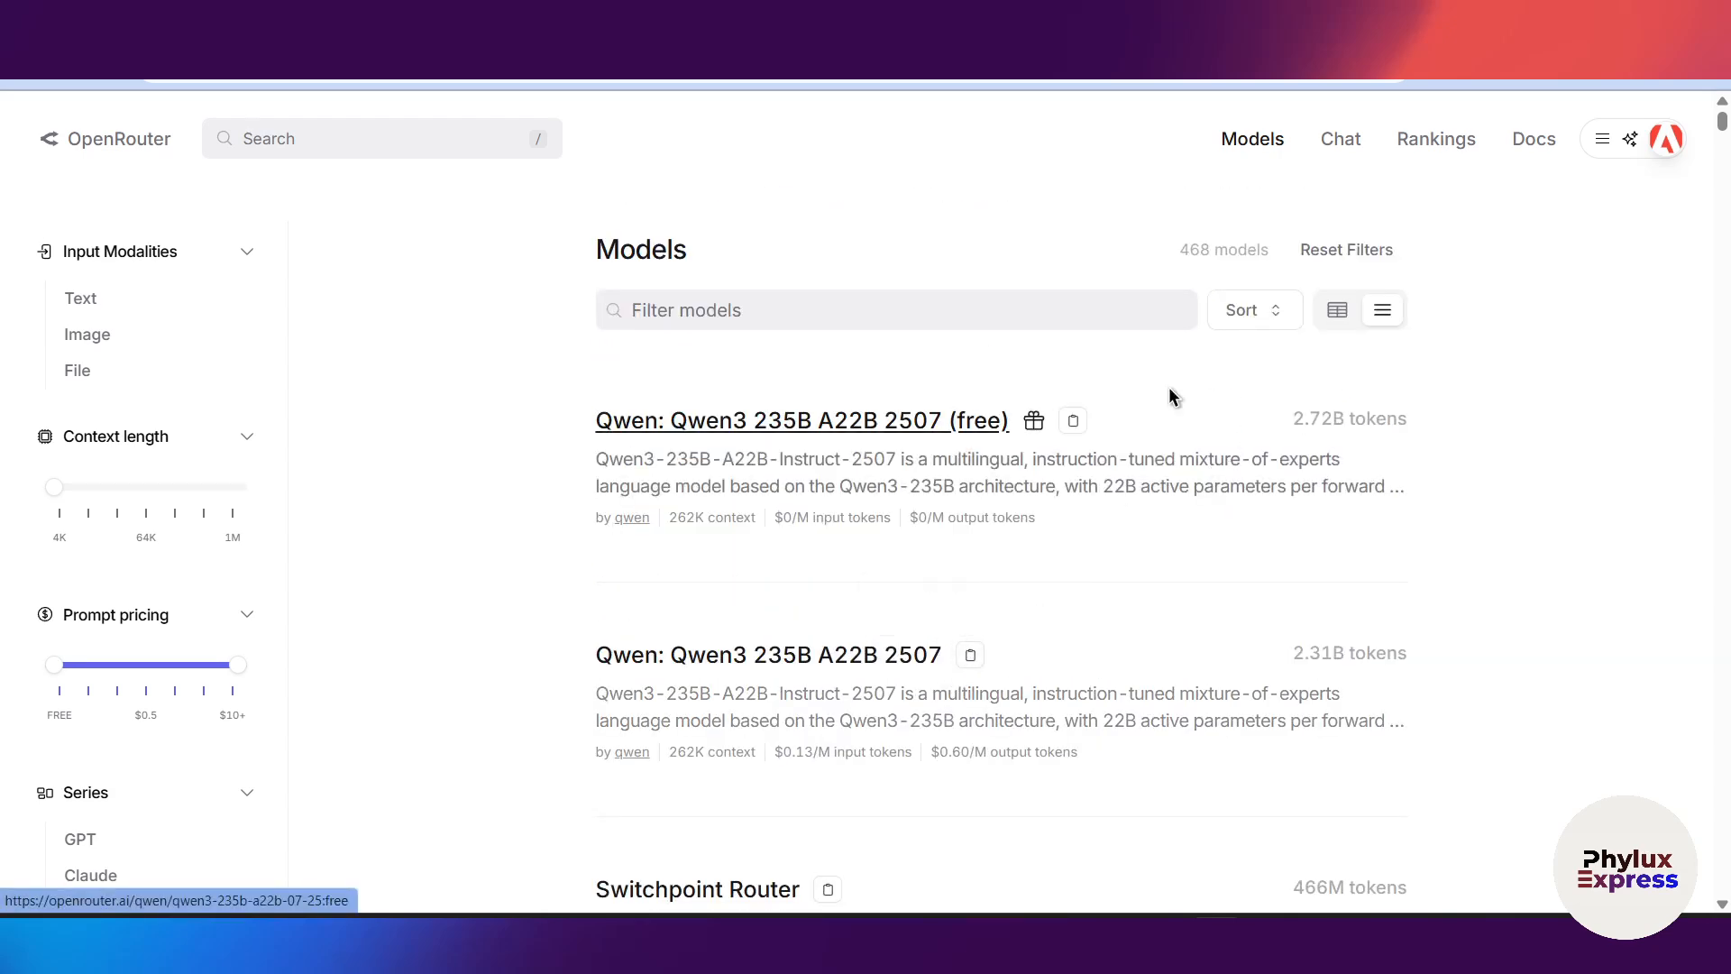
scroll(down, 3)
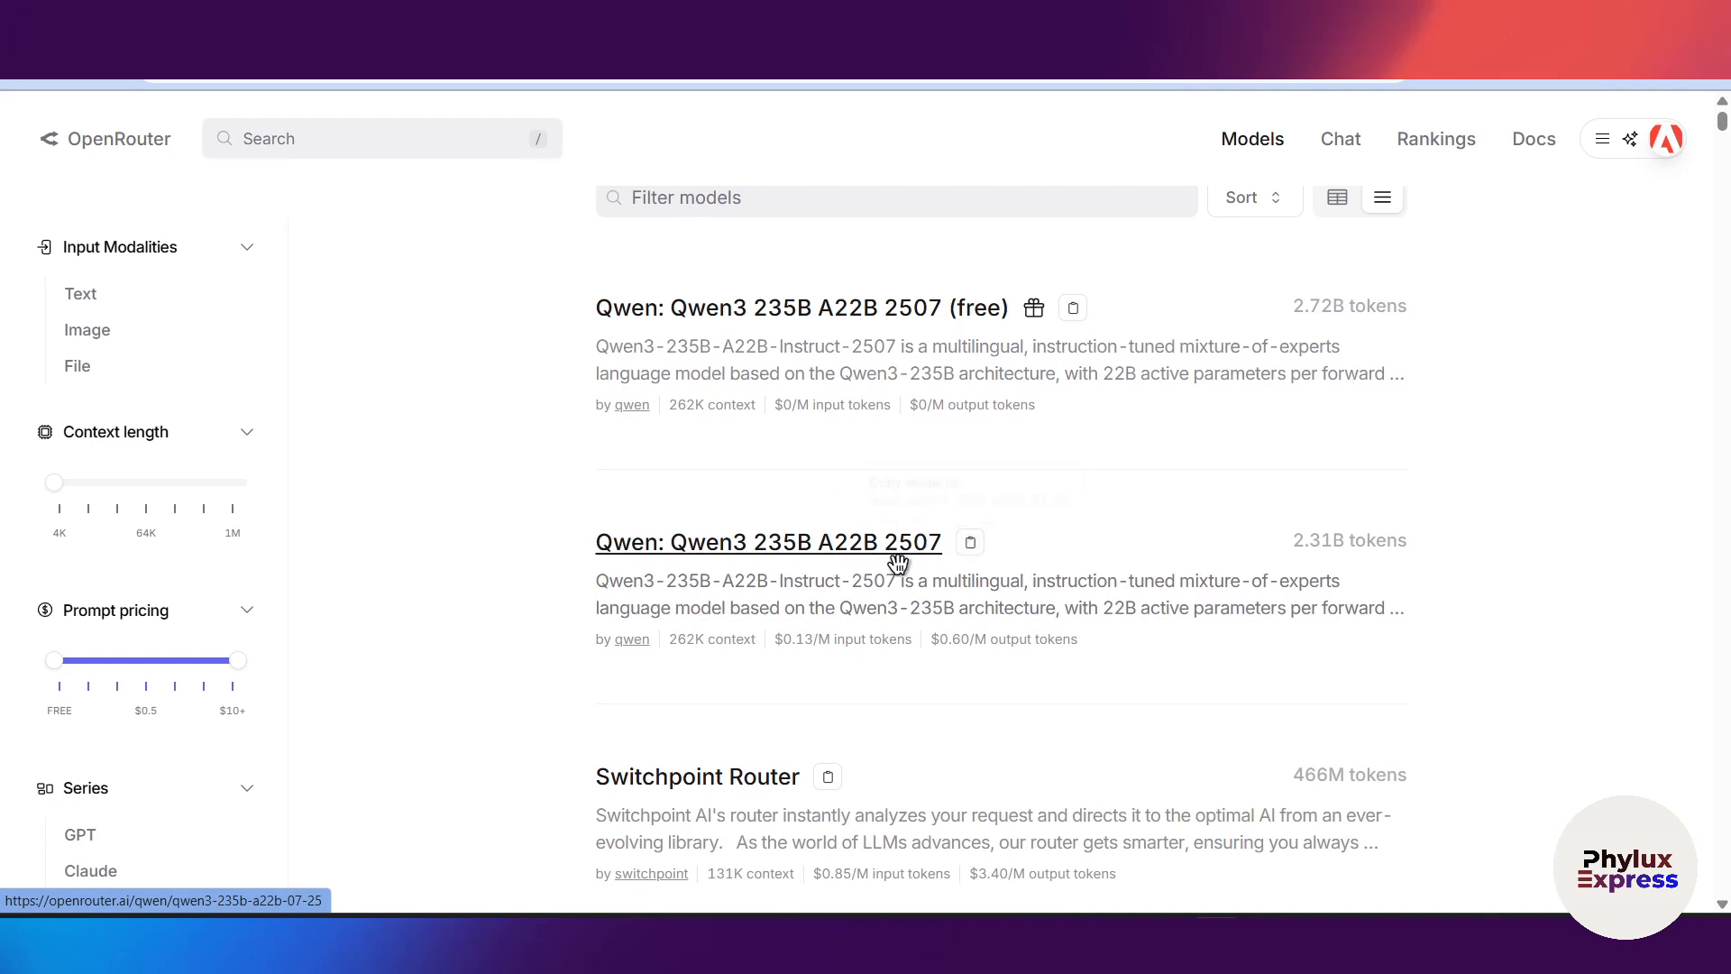
mouse_move(555, 555)
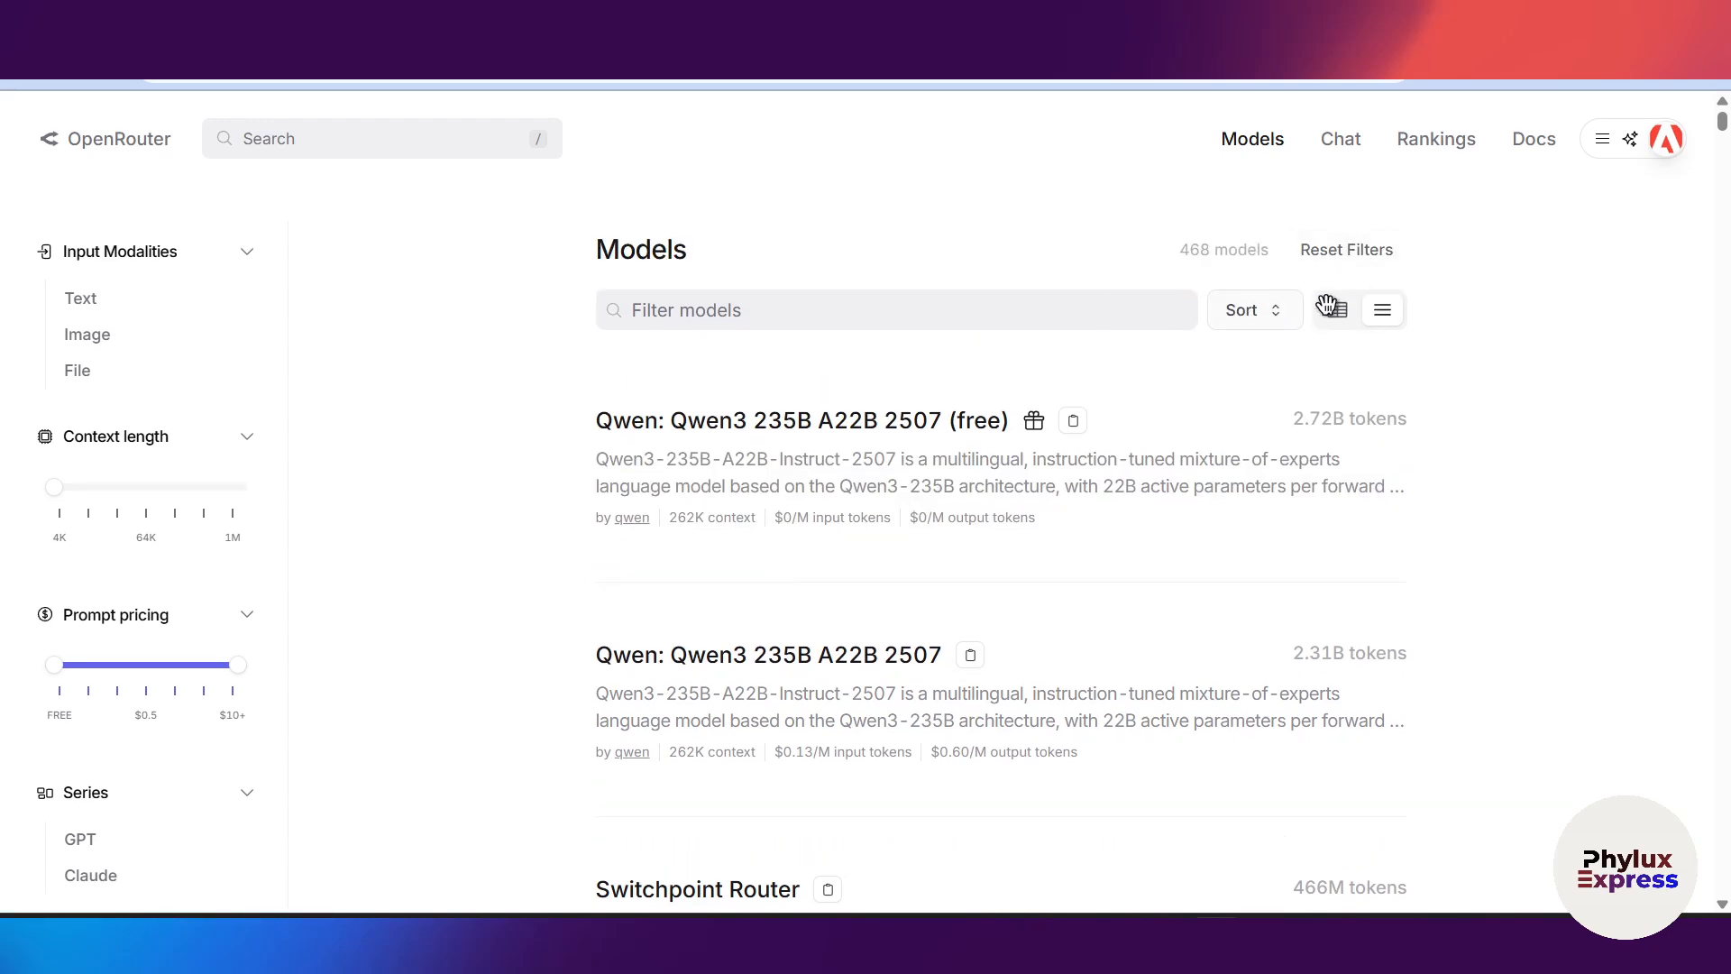
scroll(down, 3)
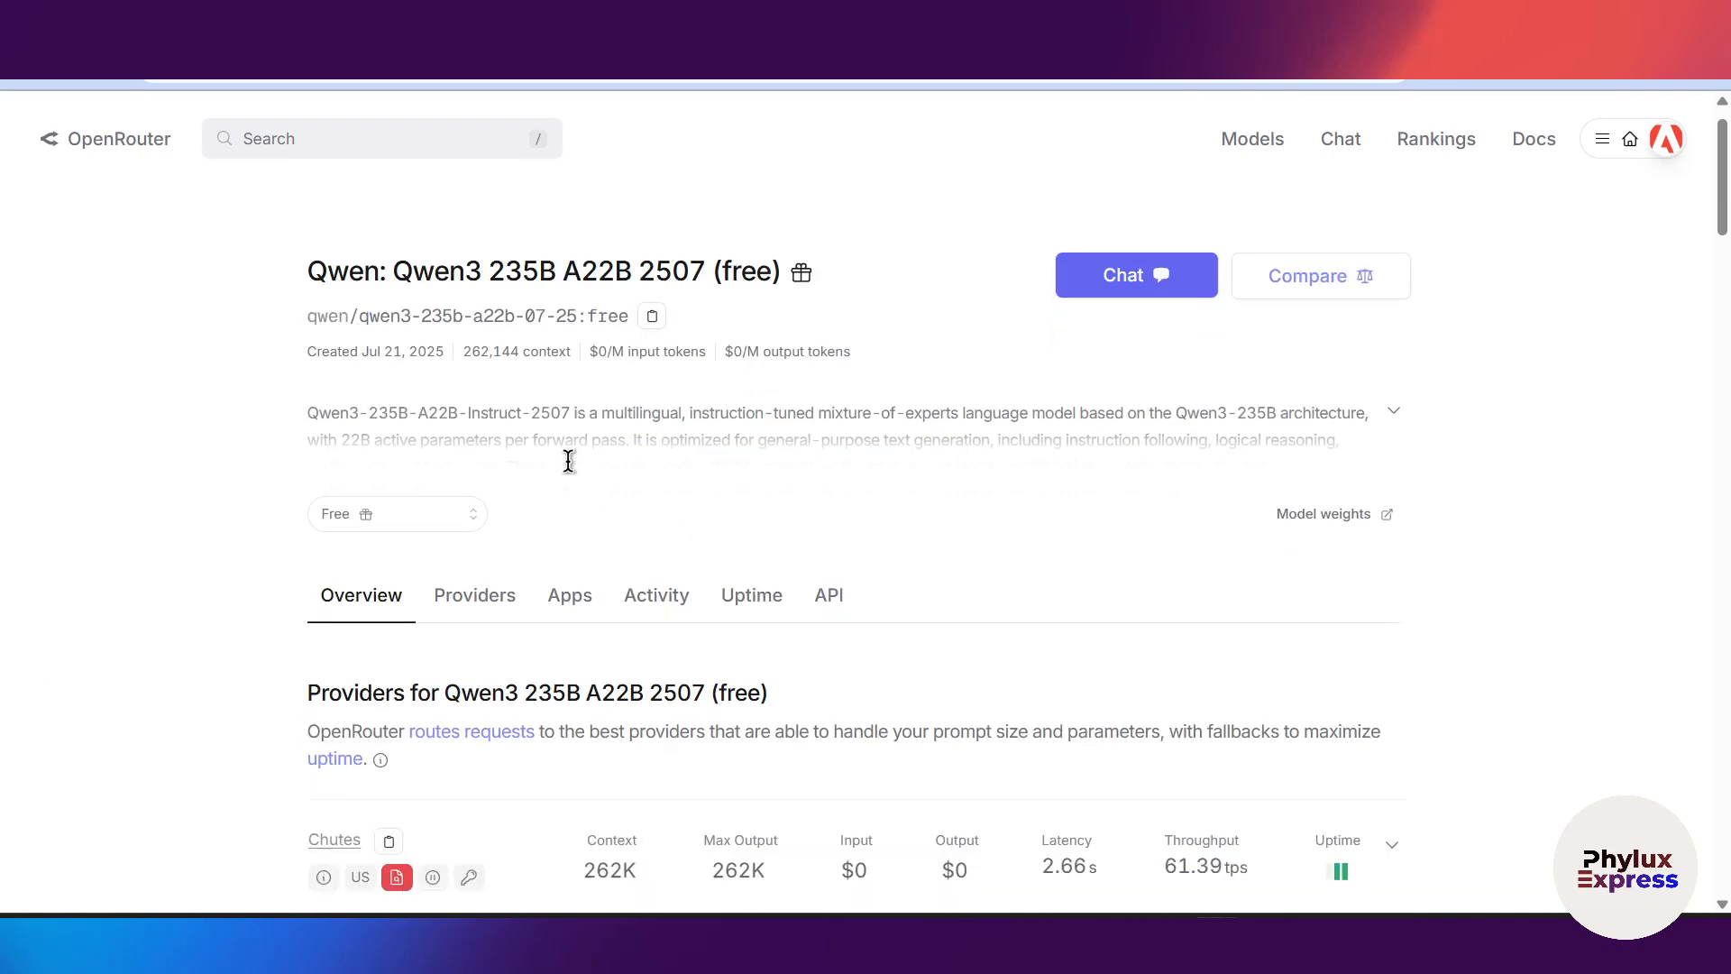
From the Qwen3 model's API section, create an OpenRouter API key named 'test'
scroll(down, 3)
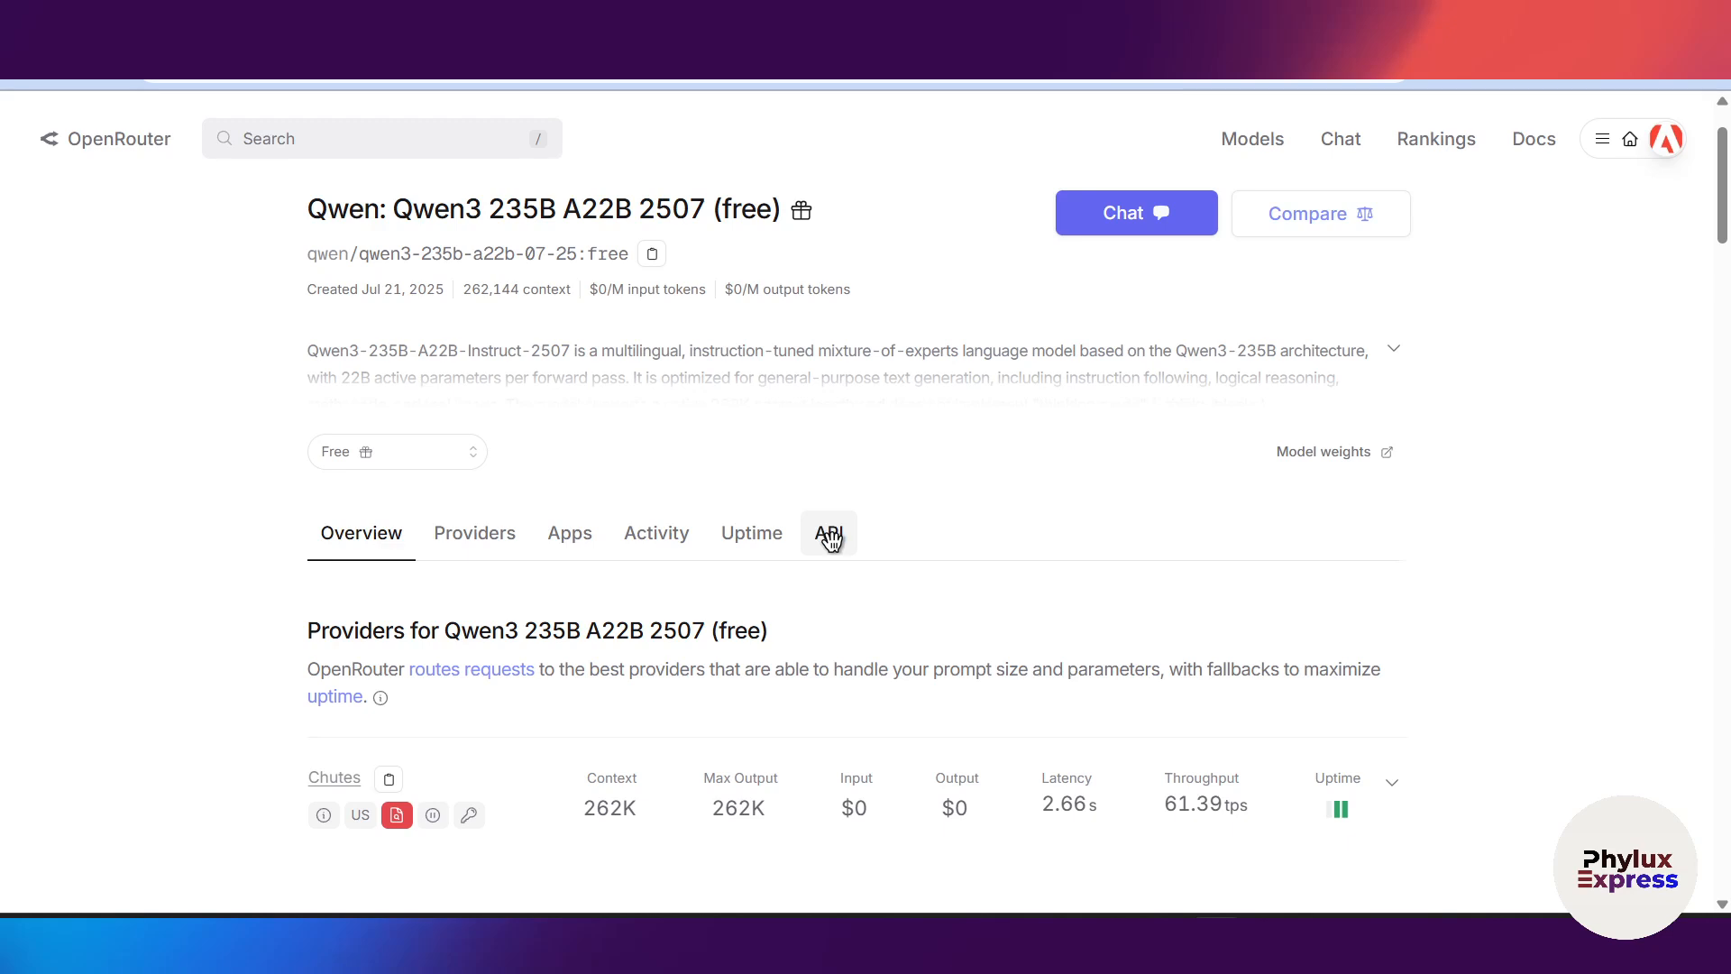
click(827, 531)
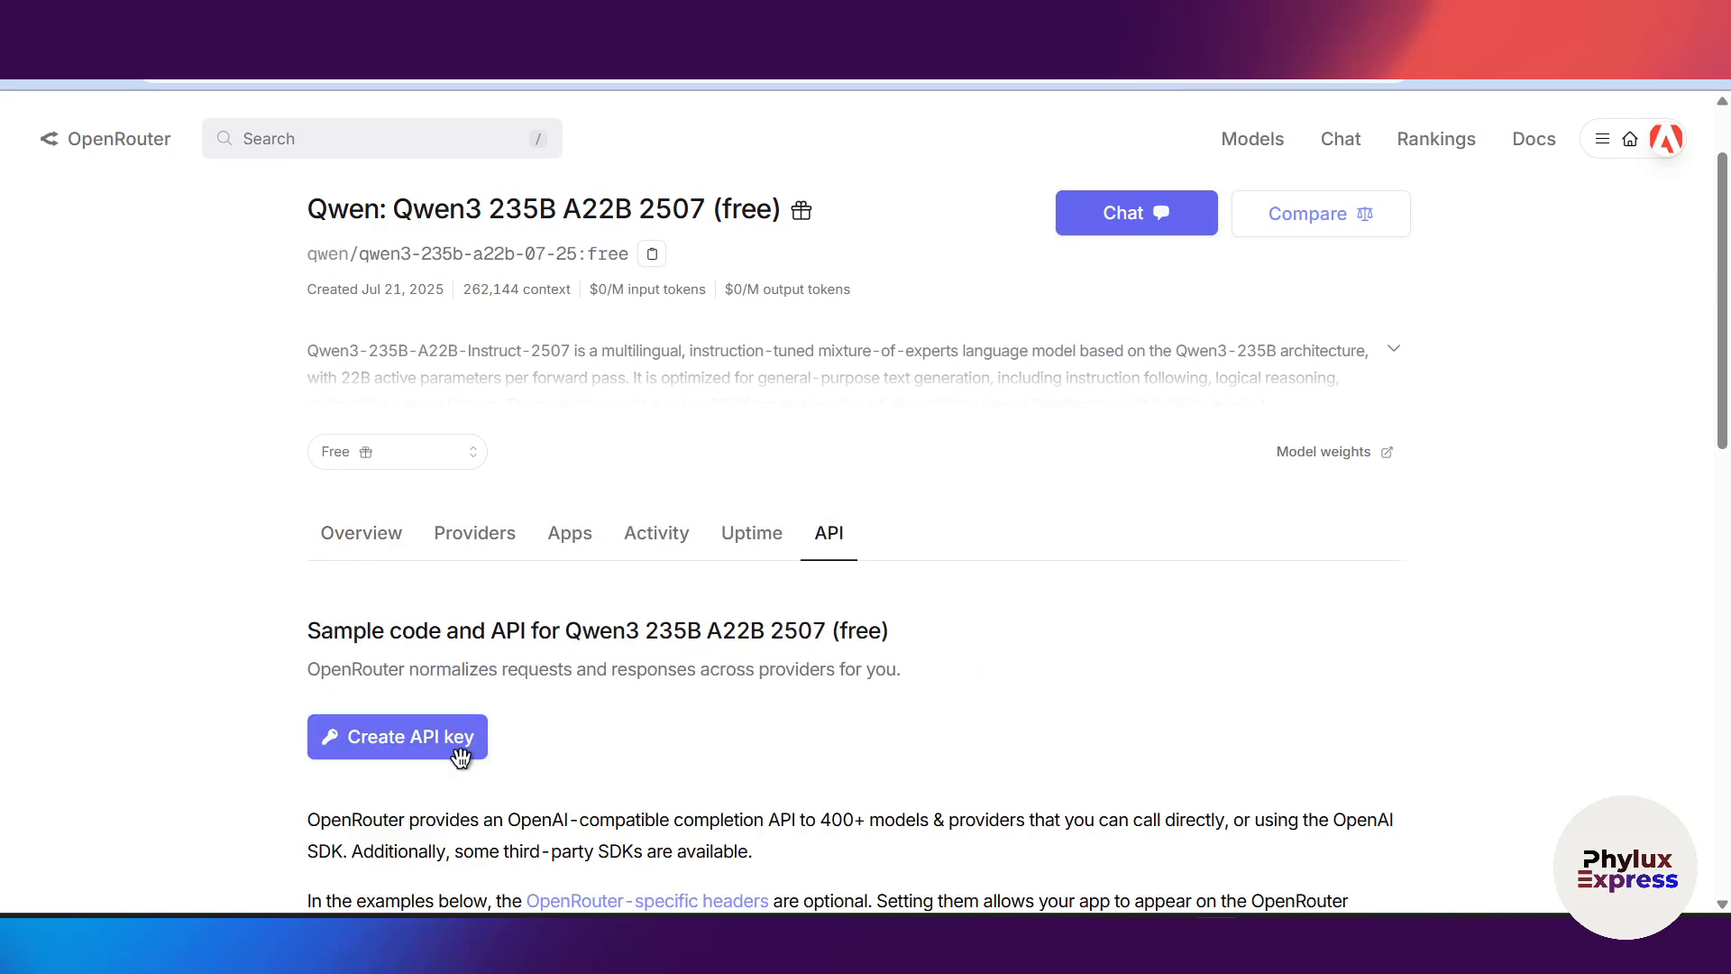
click(396, 736)
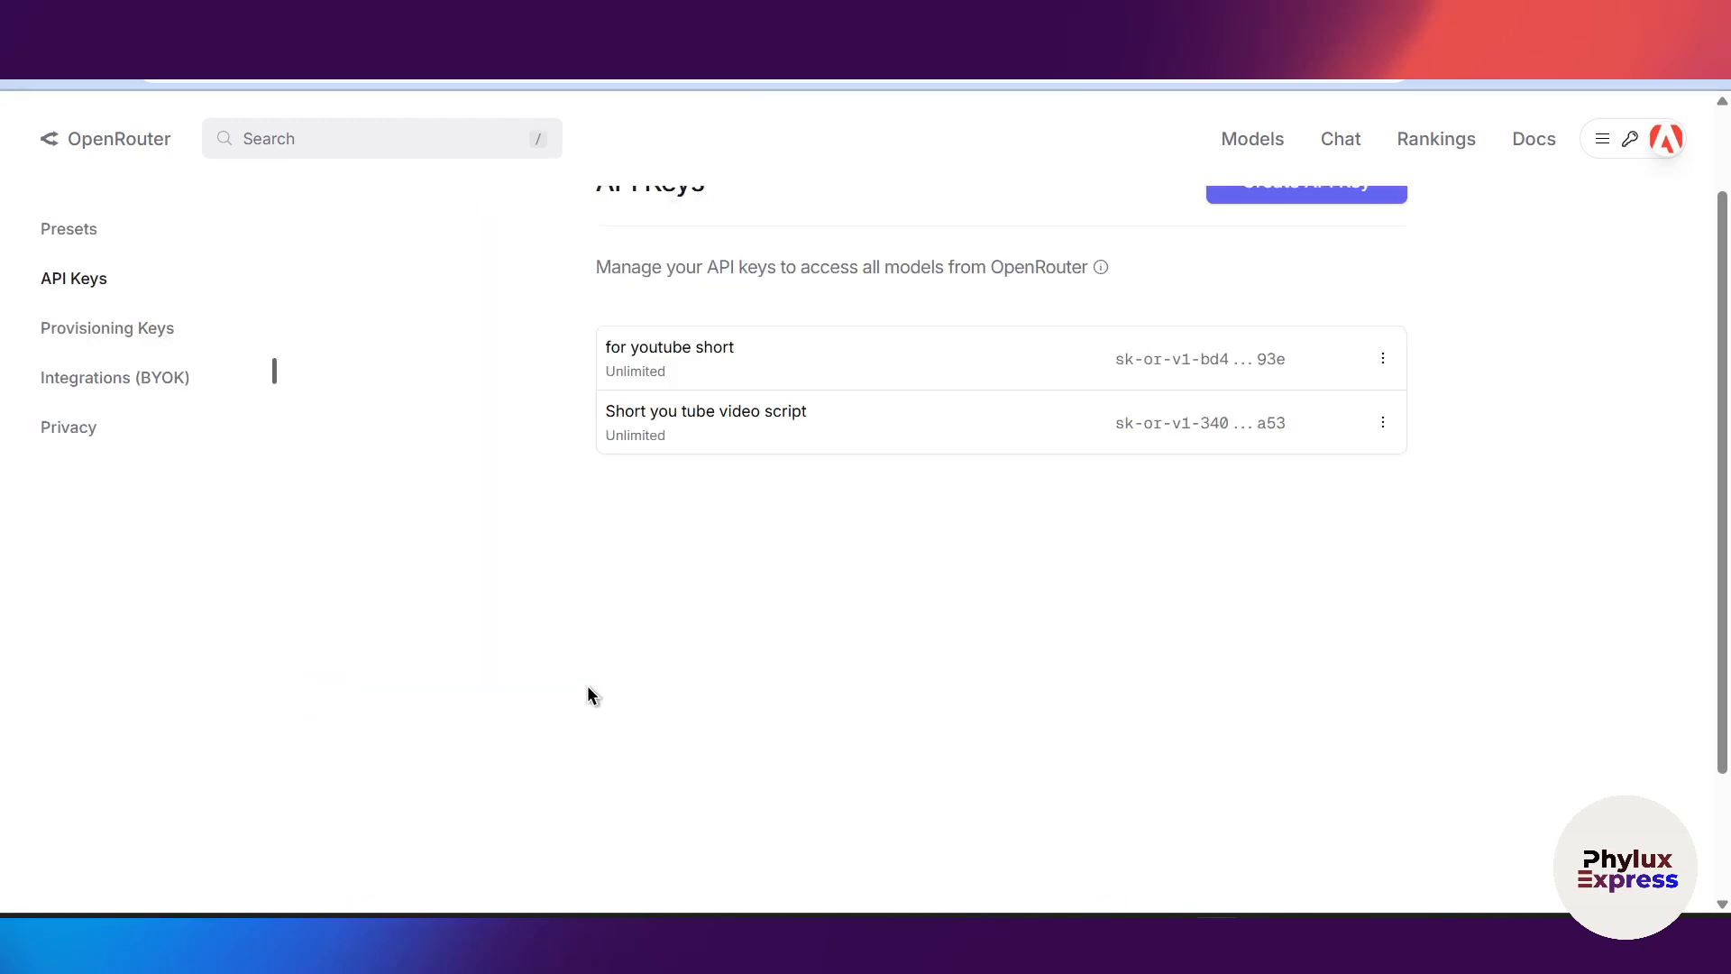
click(1305, 183)
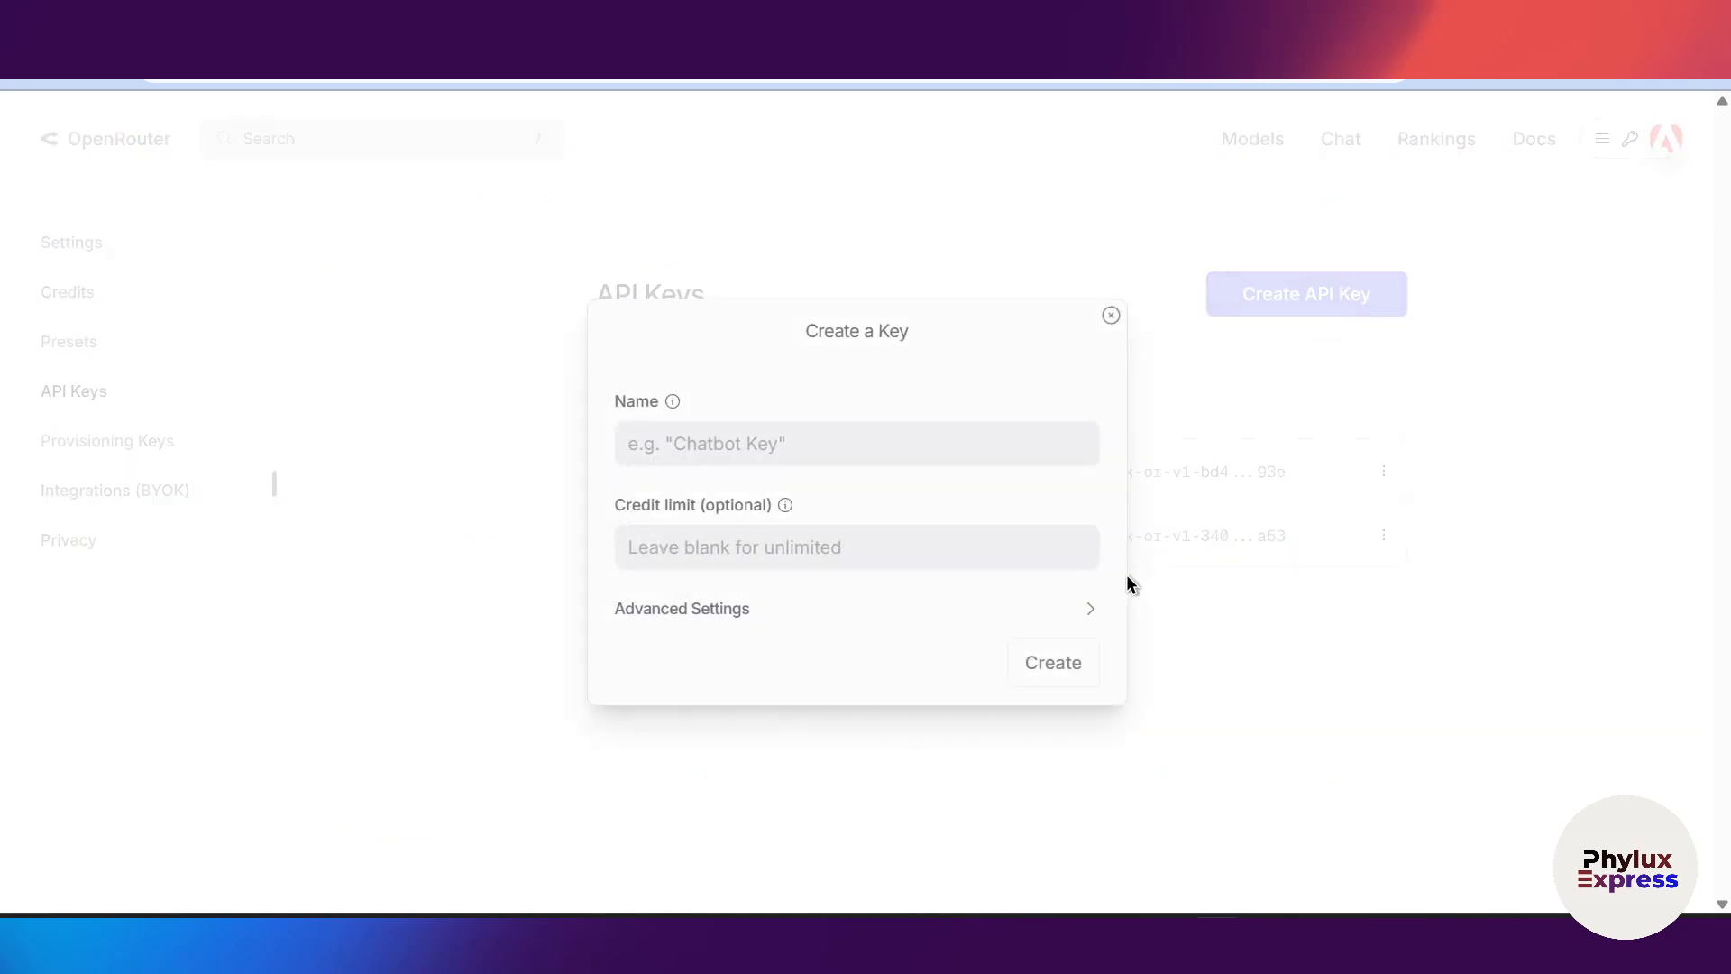
click(856, 442)
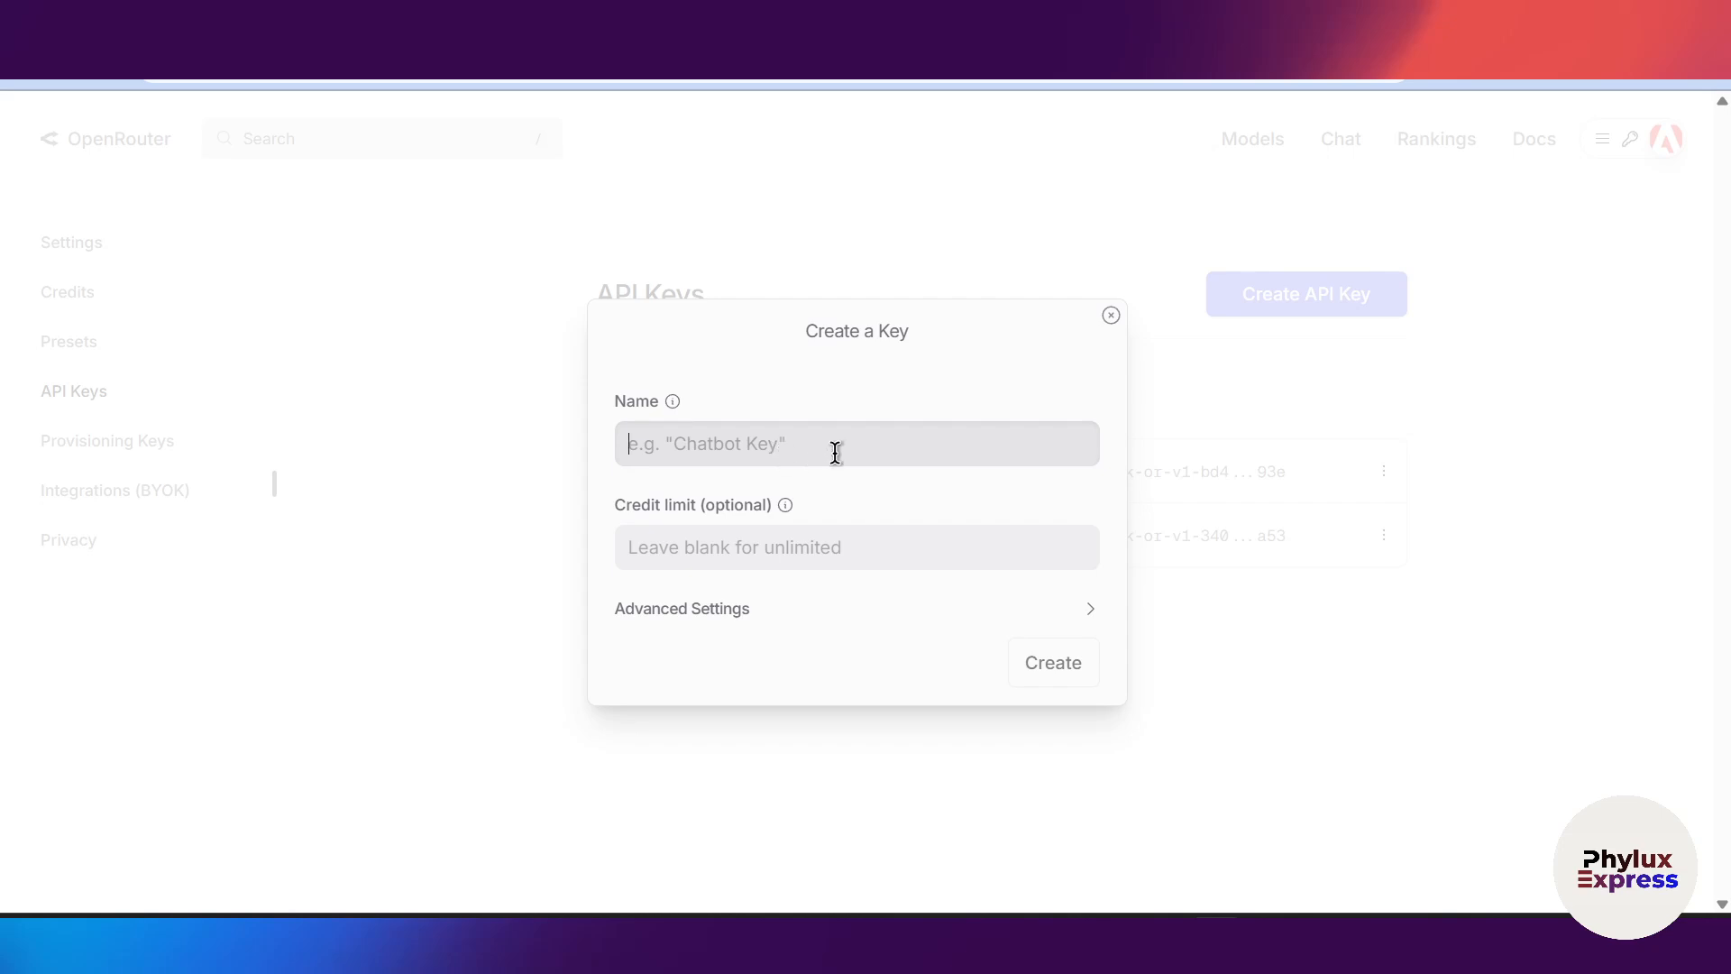
text(test)
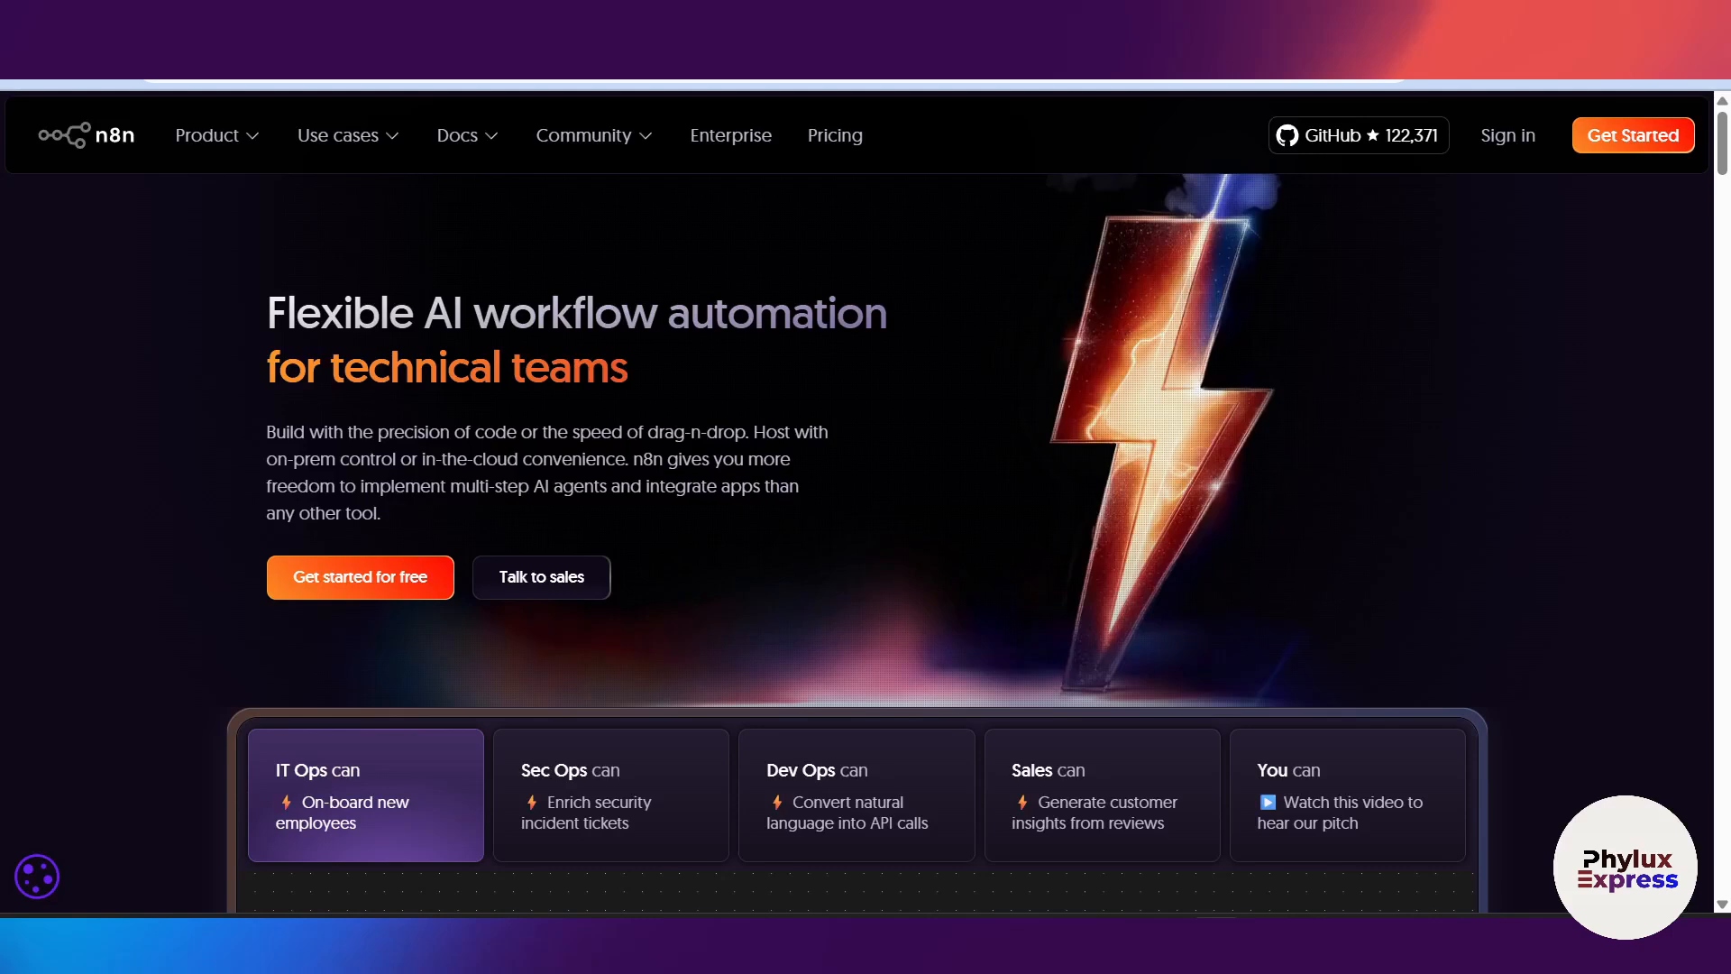
Paste the OpenRouter API key into the credential, save it and close the dialog
click(972, 452)
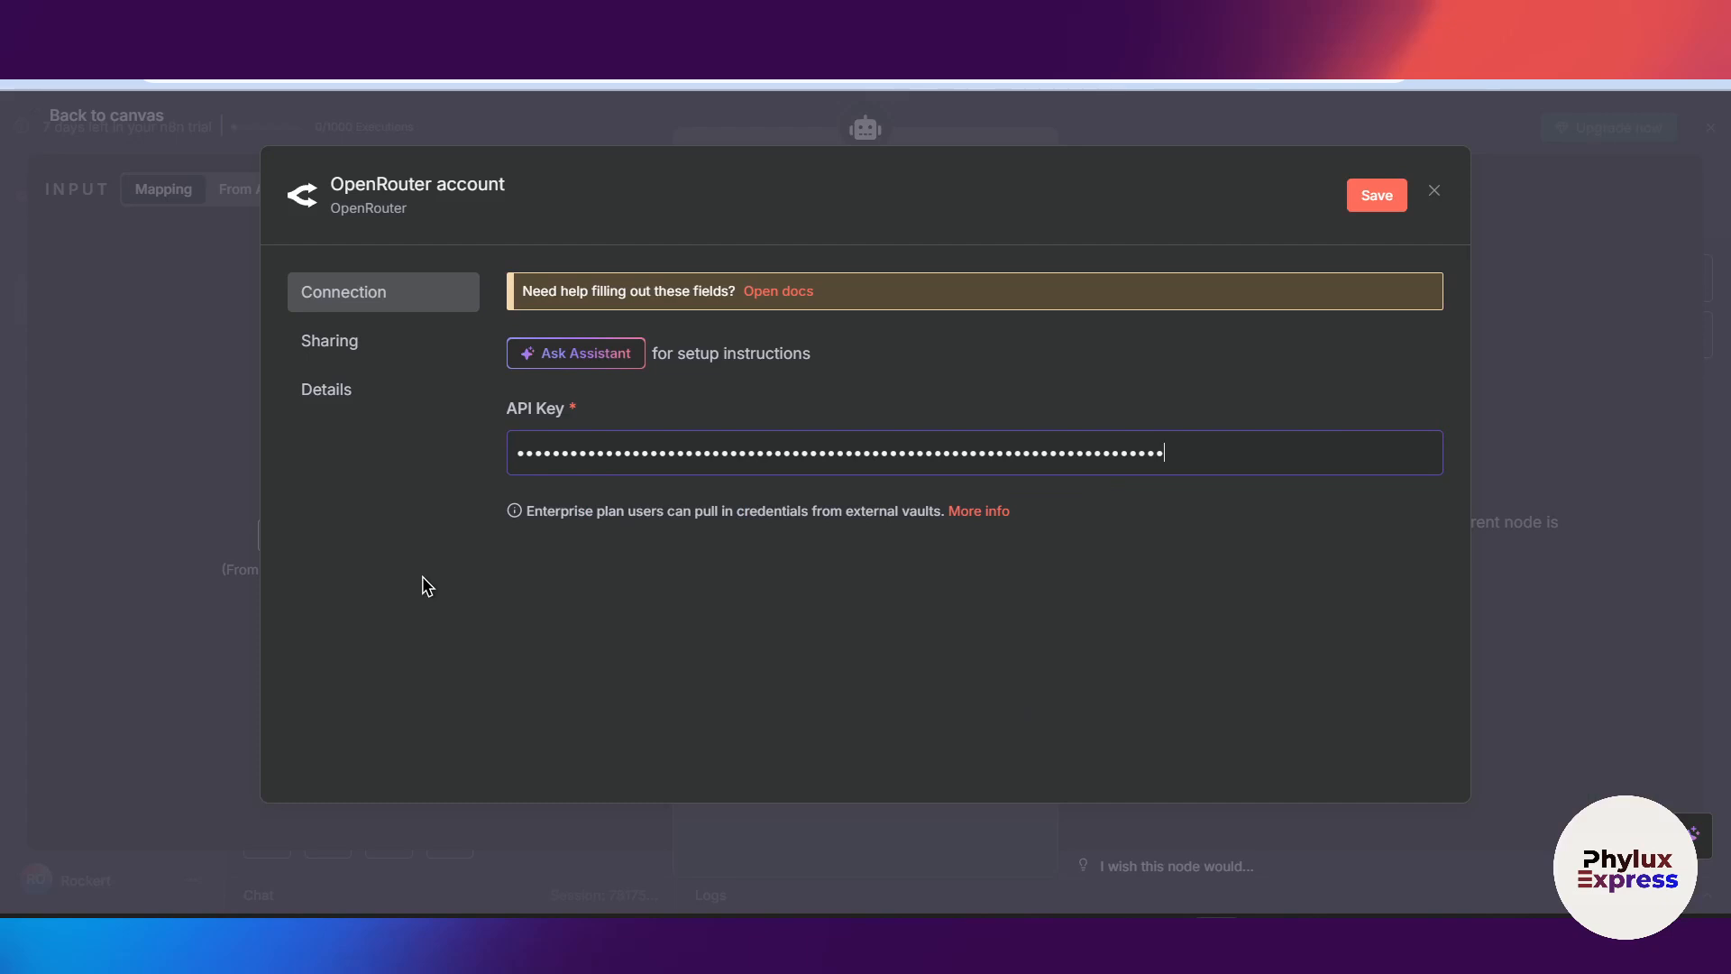
mouse_move(1380, 256)
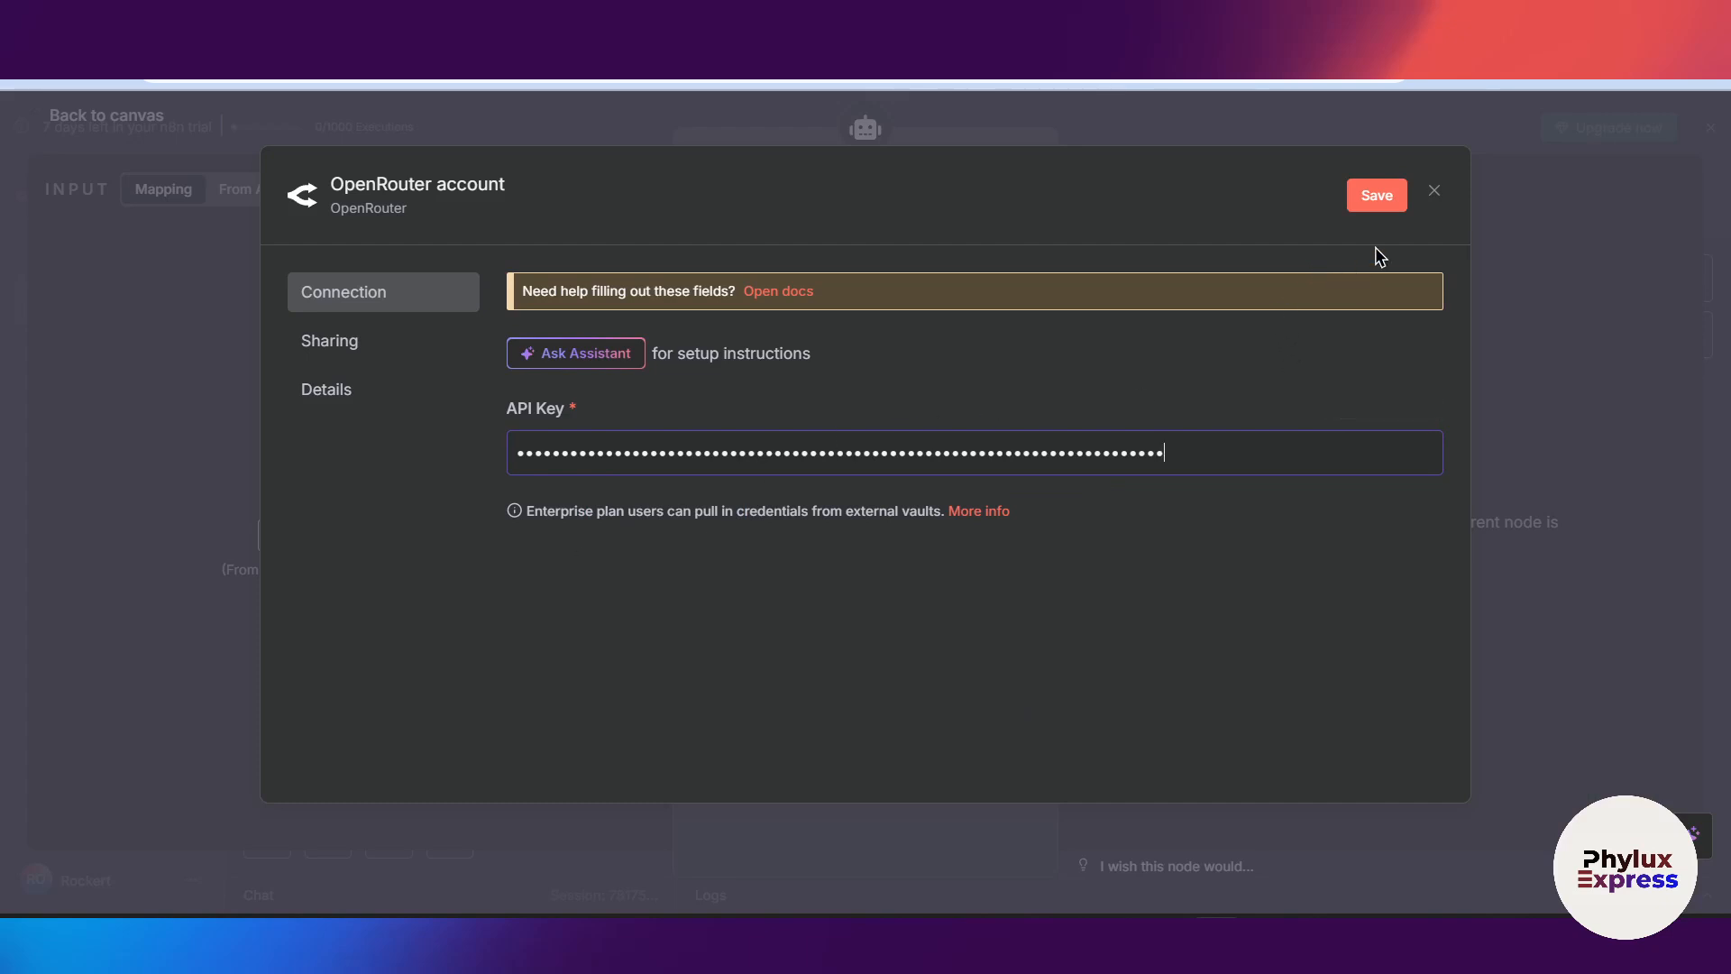
click(1376, 195)
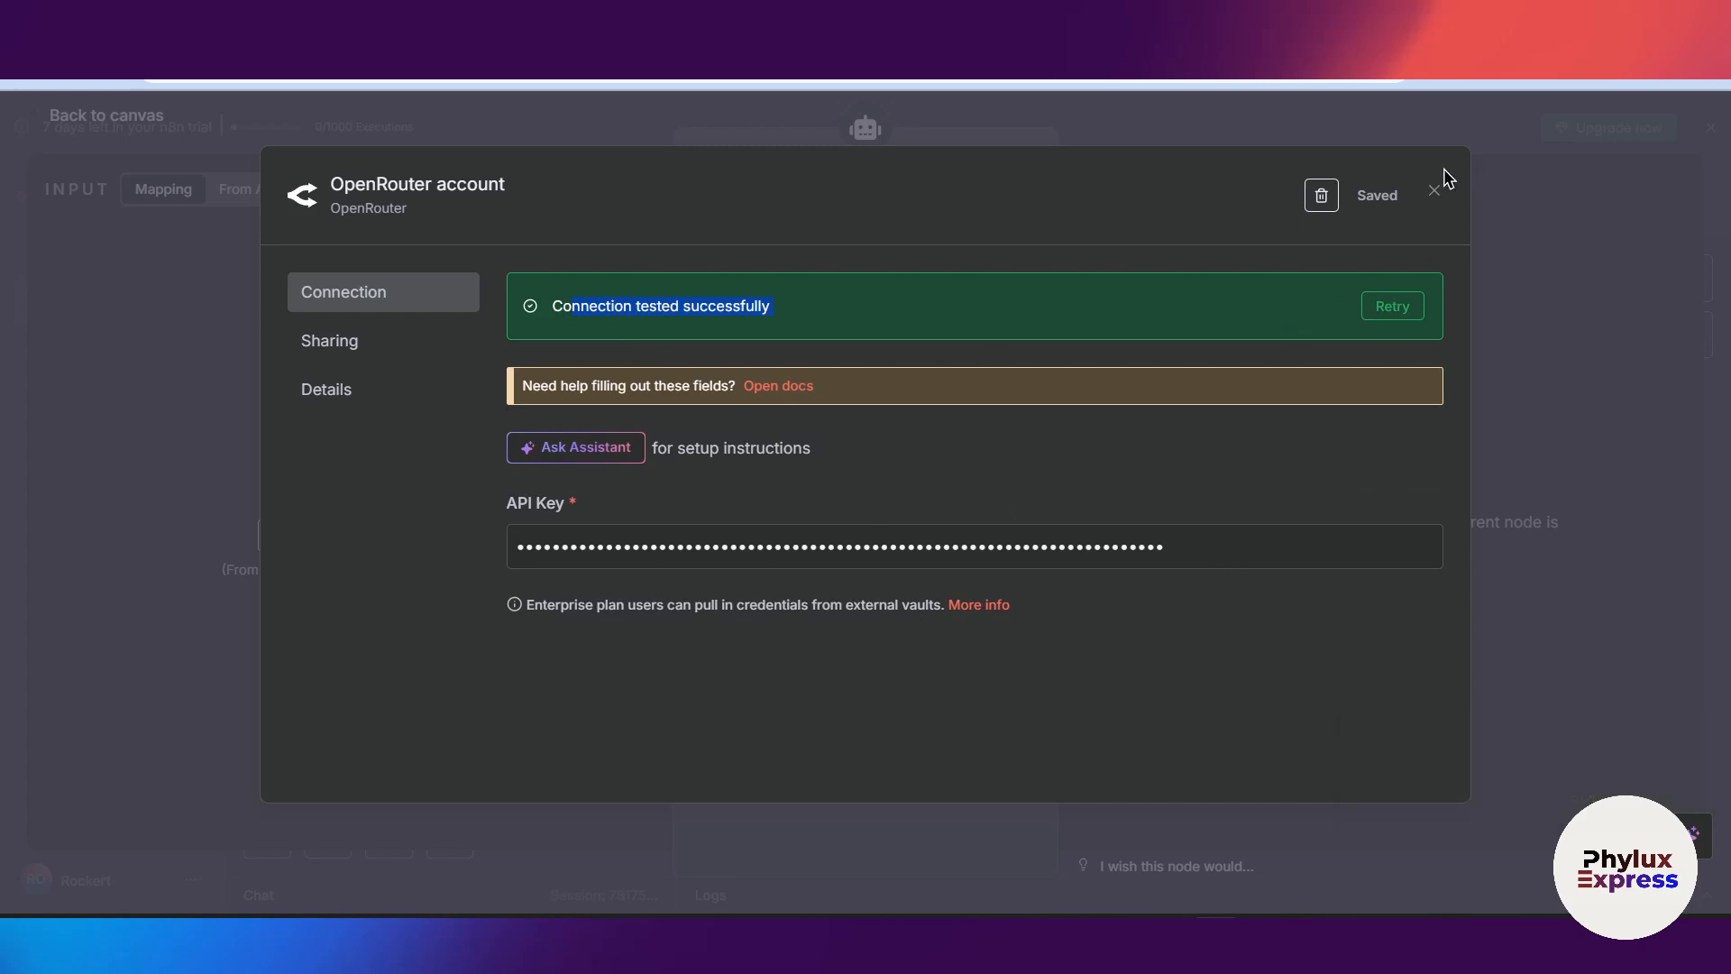
click(1433, 188)
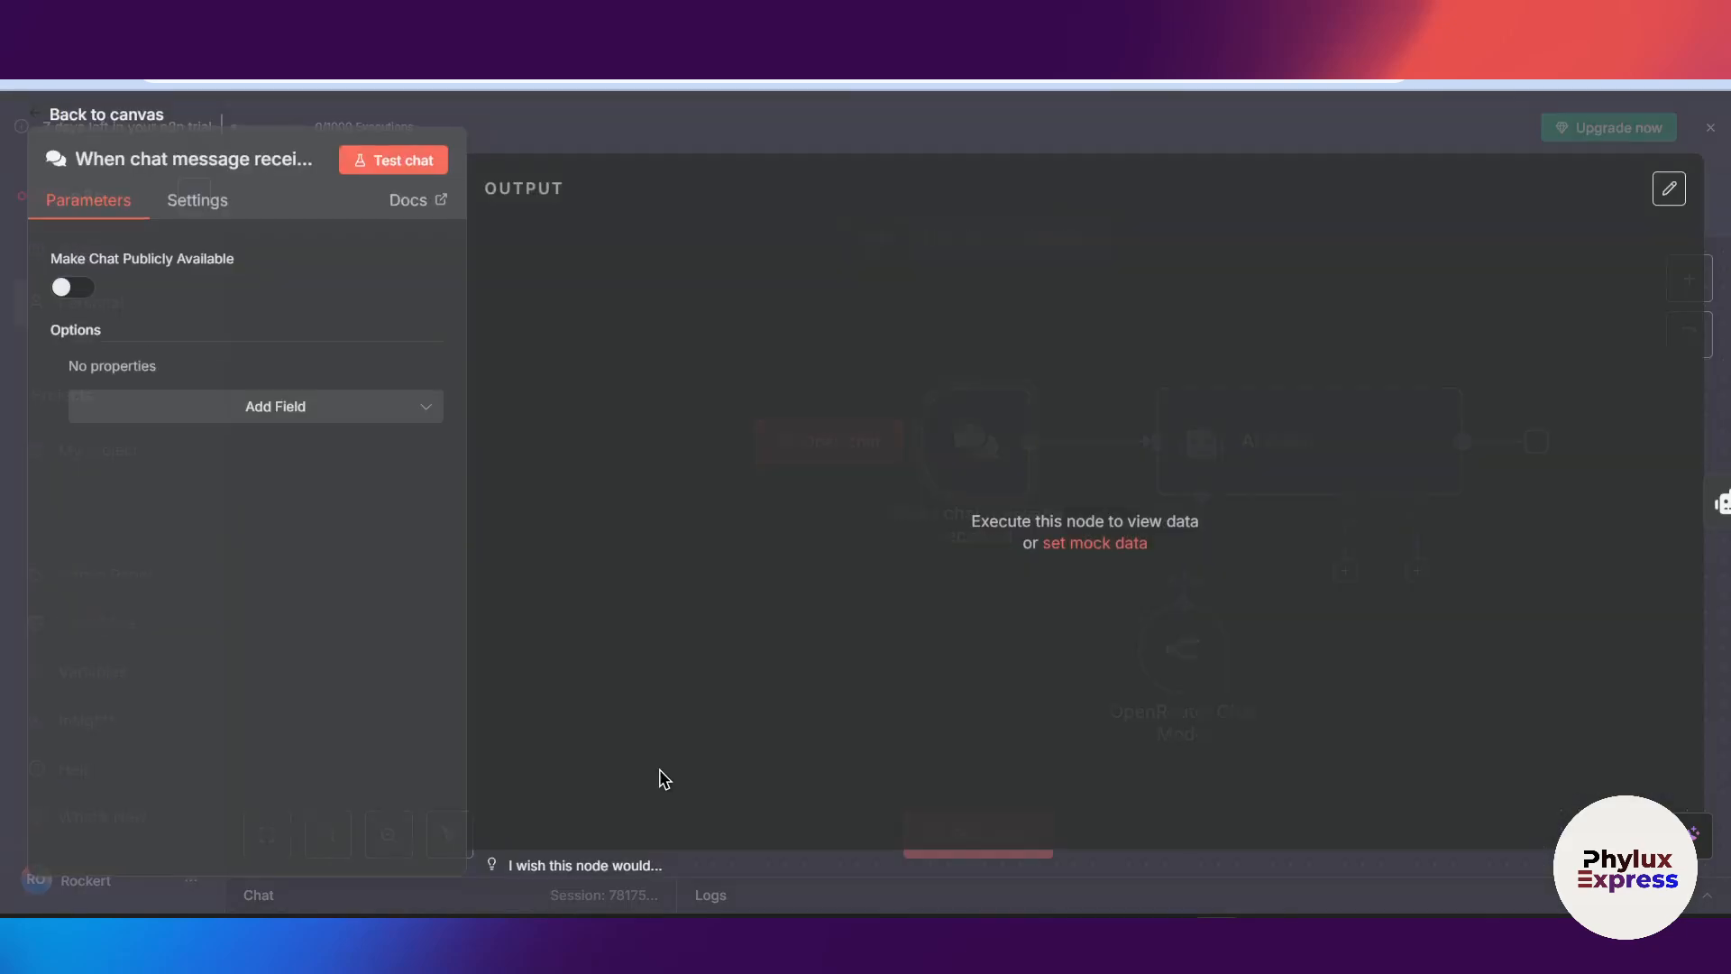
Send the test message 'what you do' and inspect the AI Agent's payment-required error
click(105, 113)
text(wha)
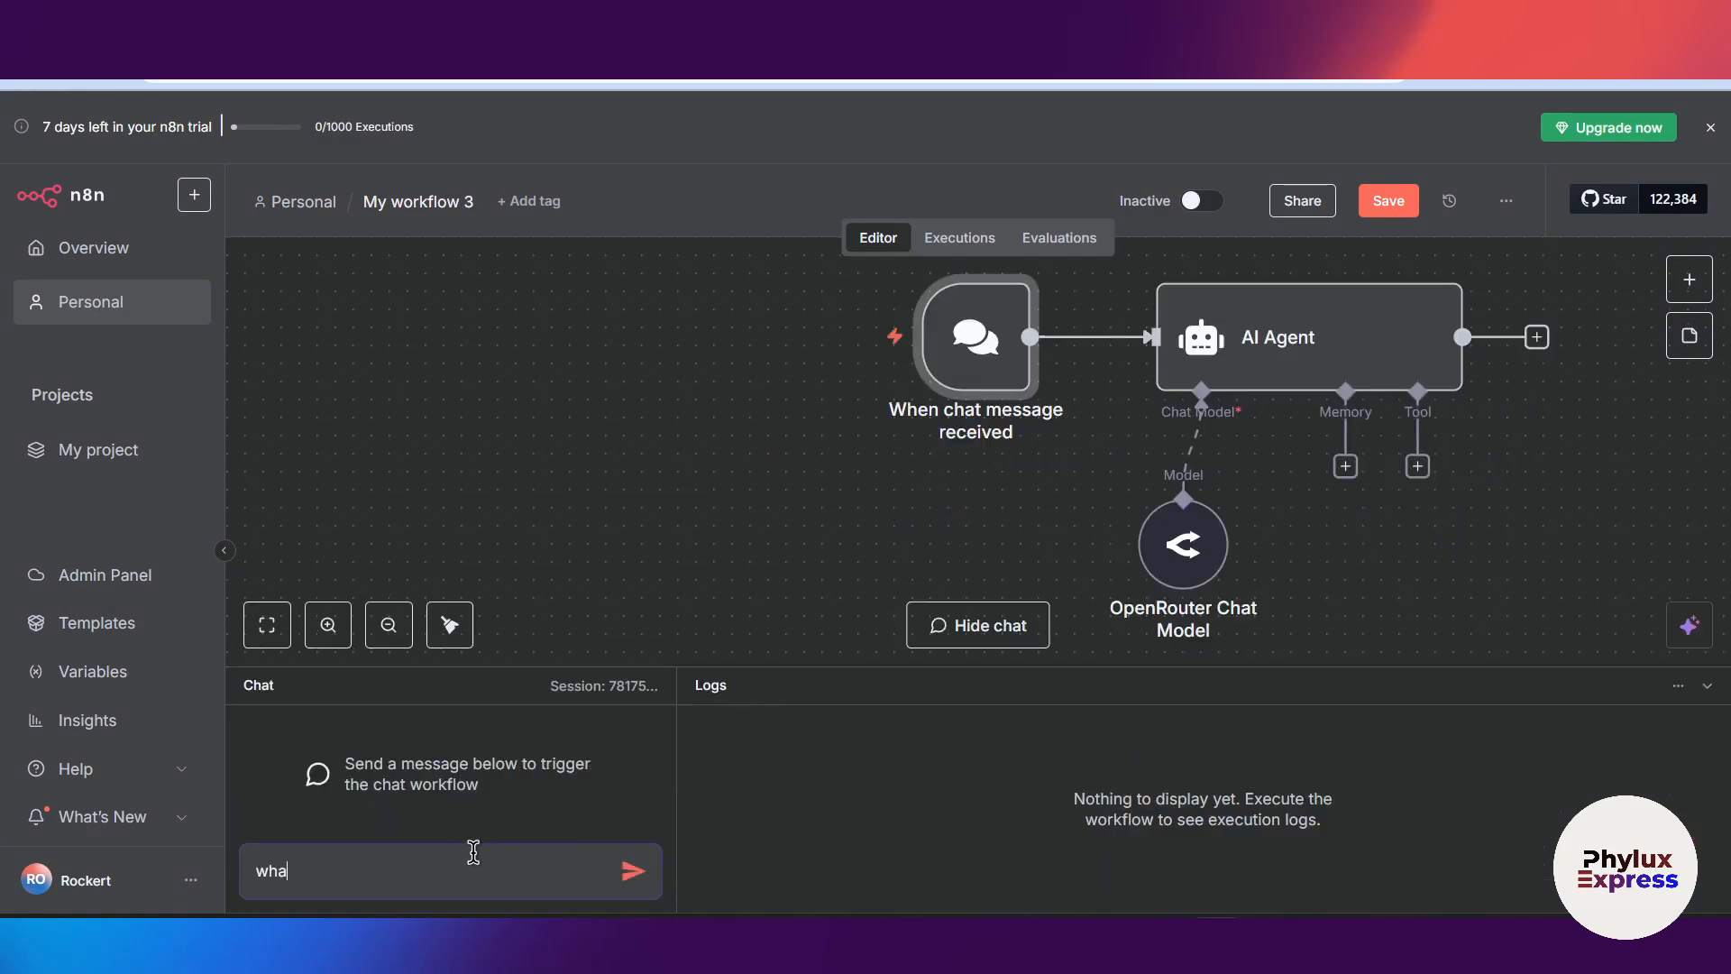
click(633, 871)
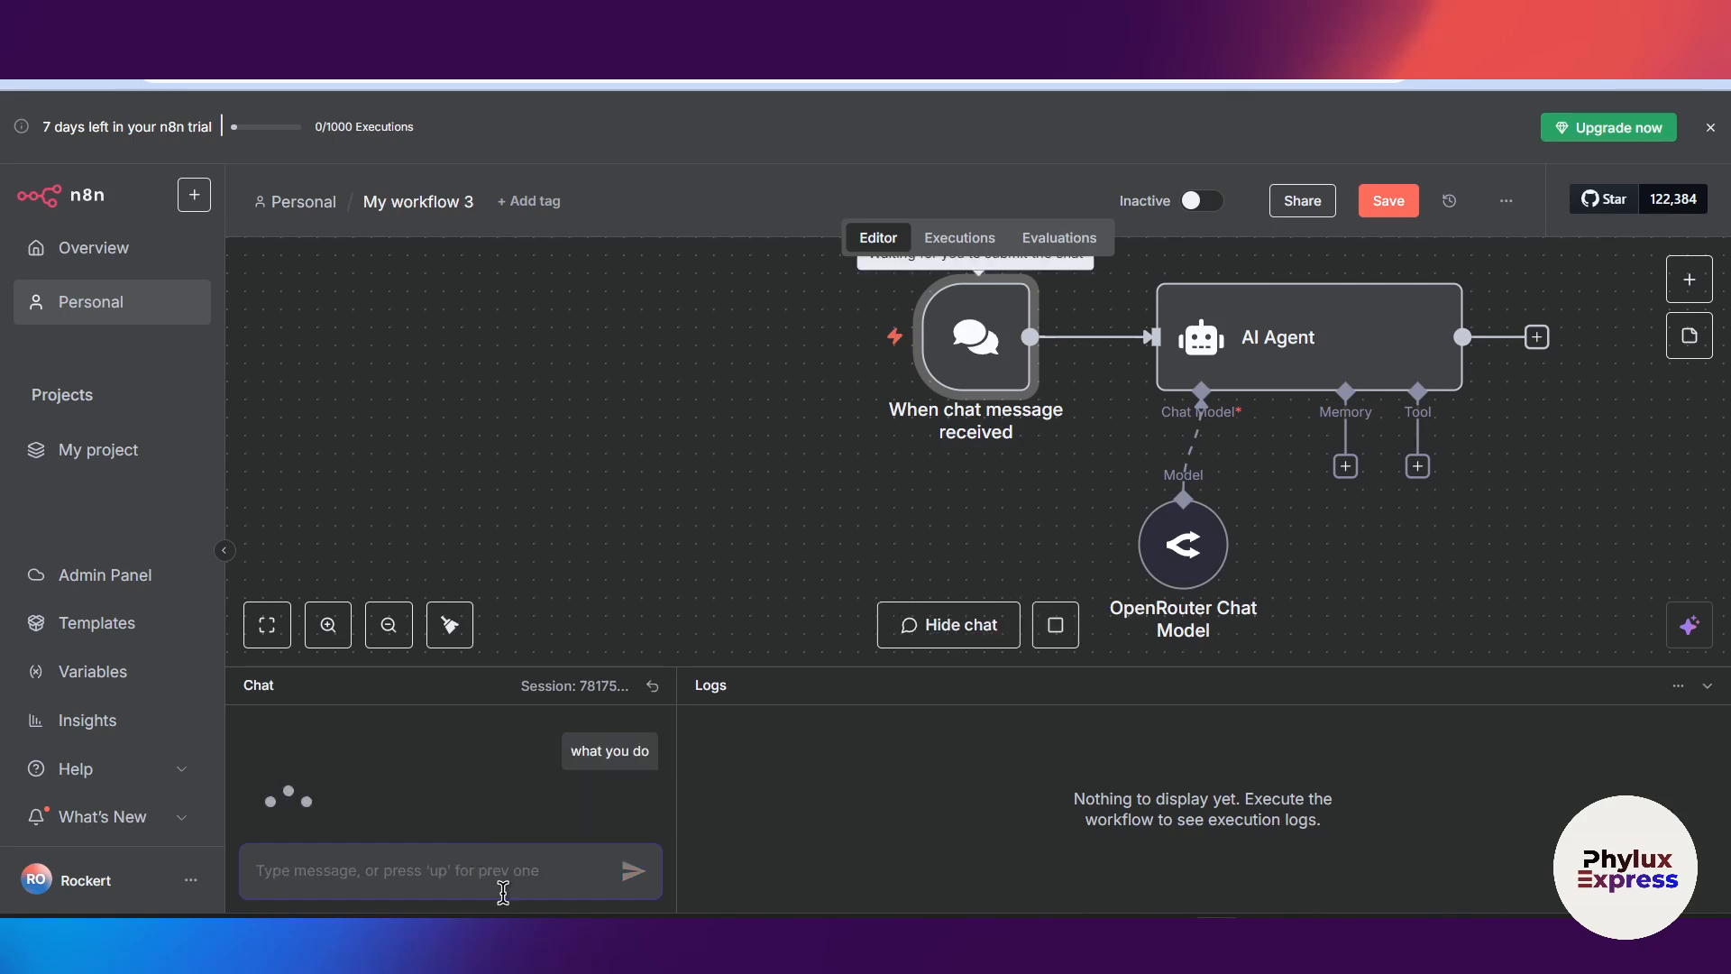
click(633, 870)
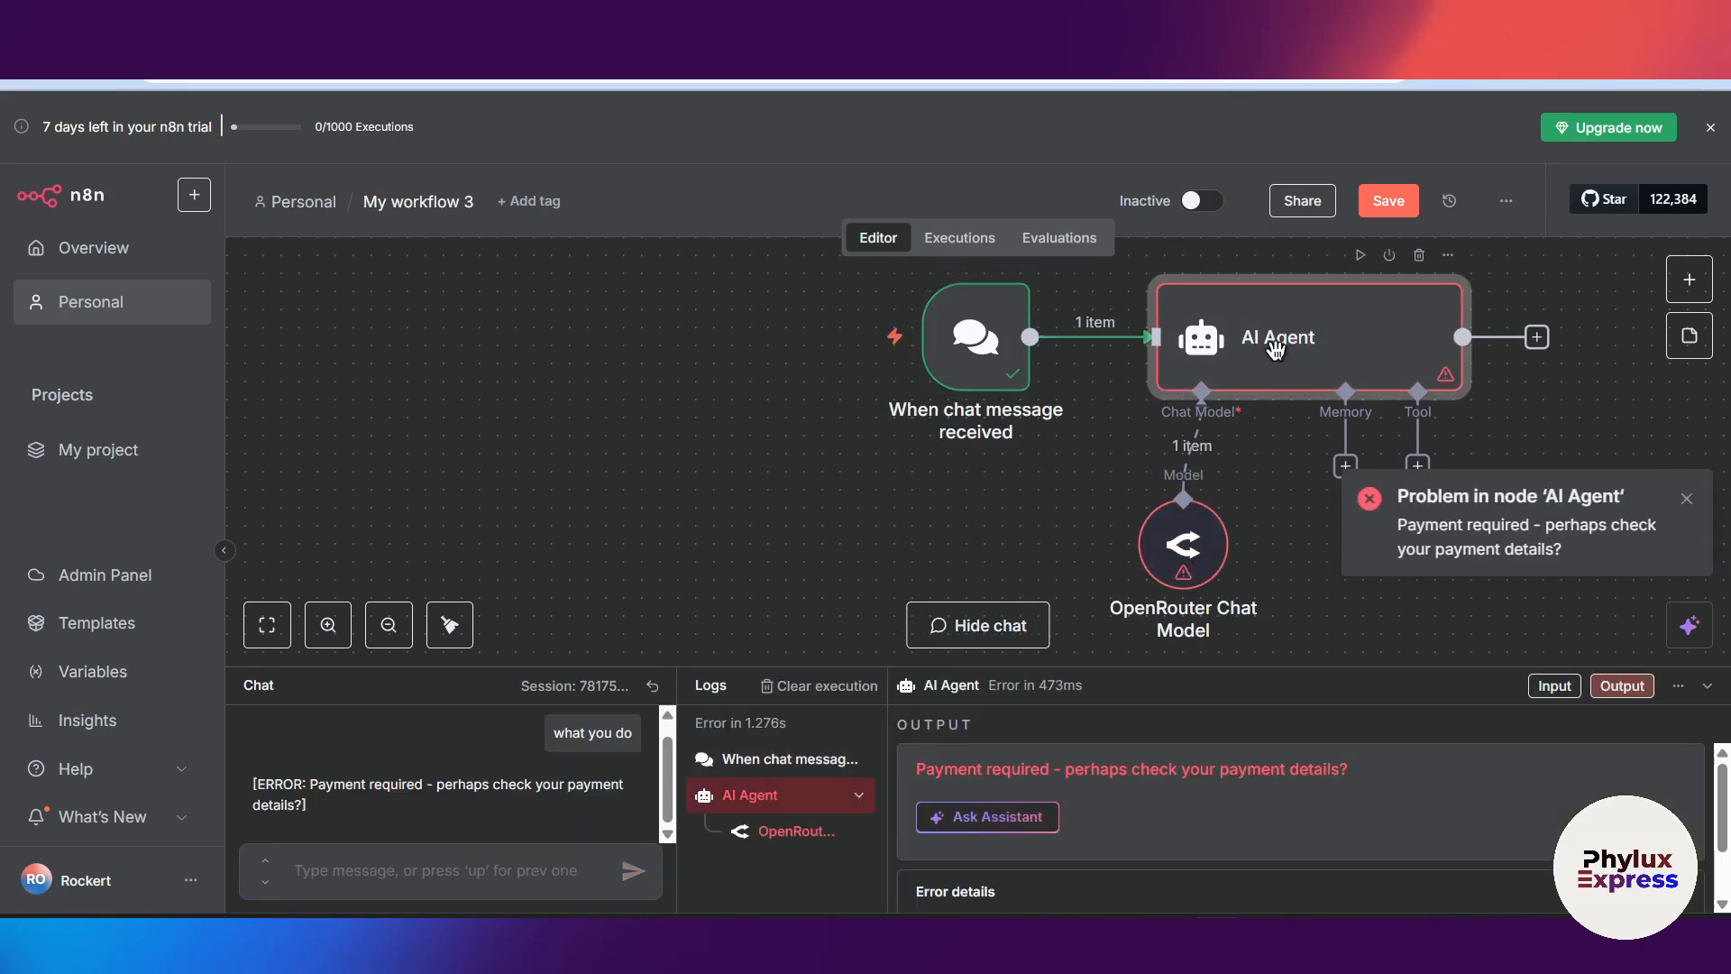
double_click(1277, 336)
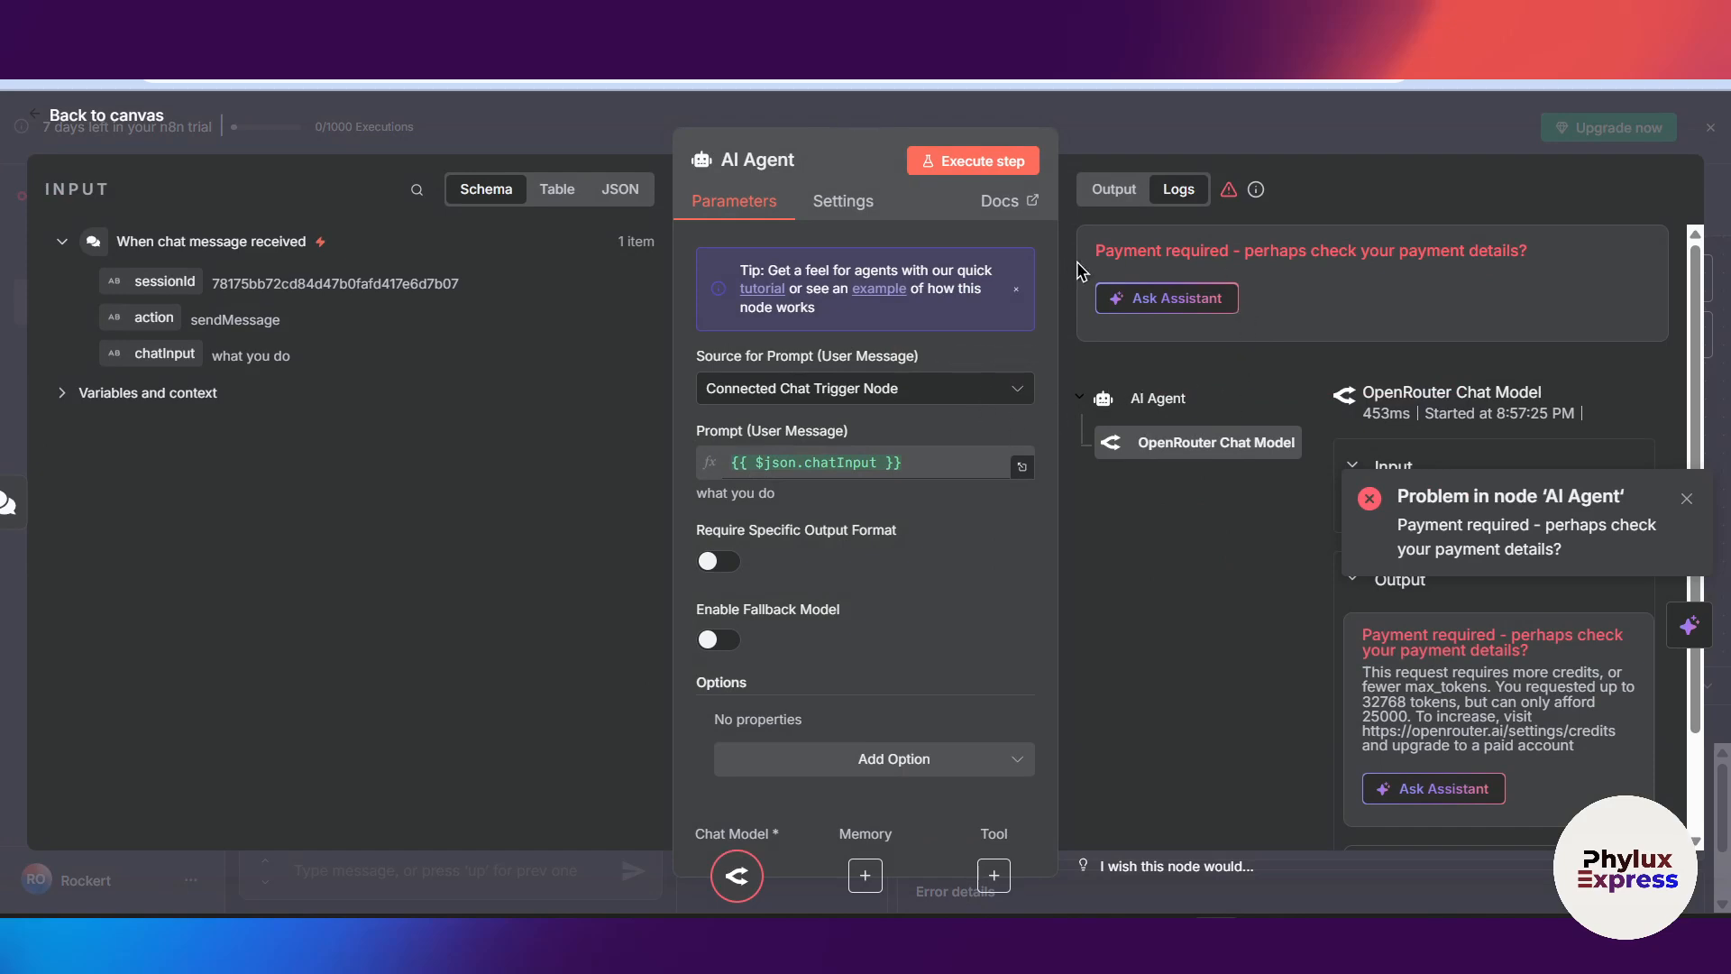
drag(1098, 250, 1279, 250)
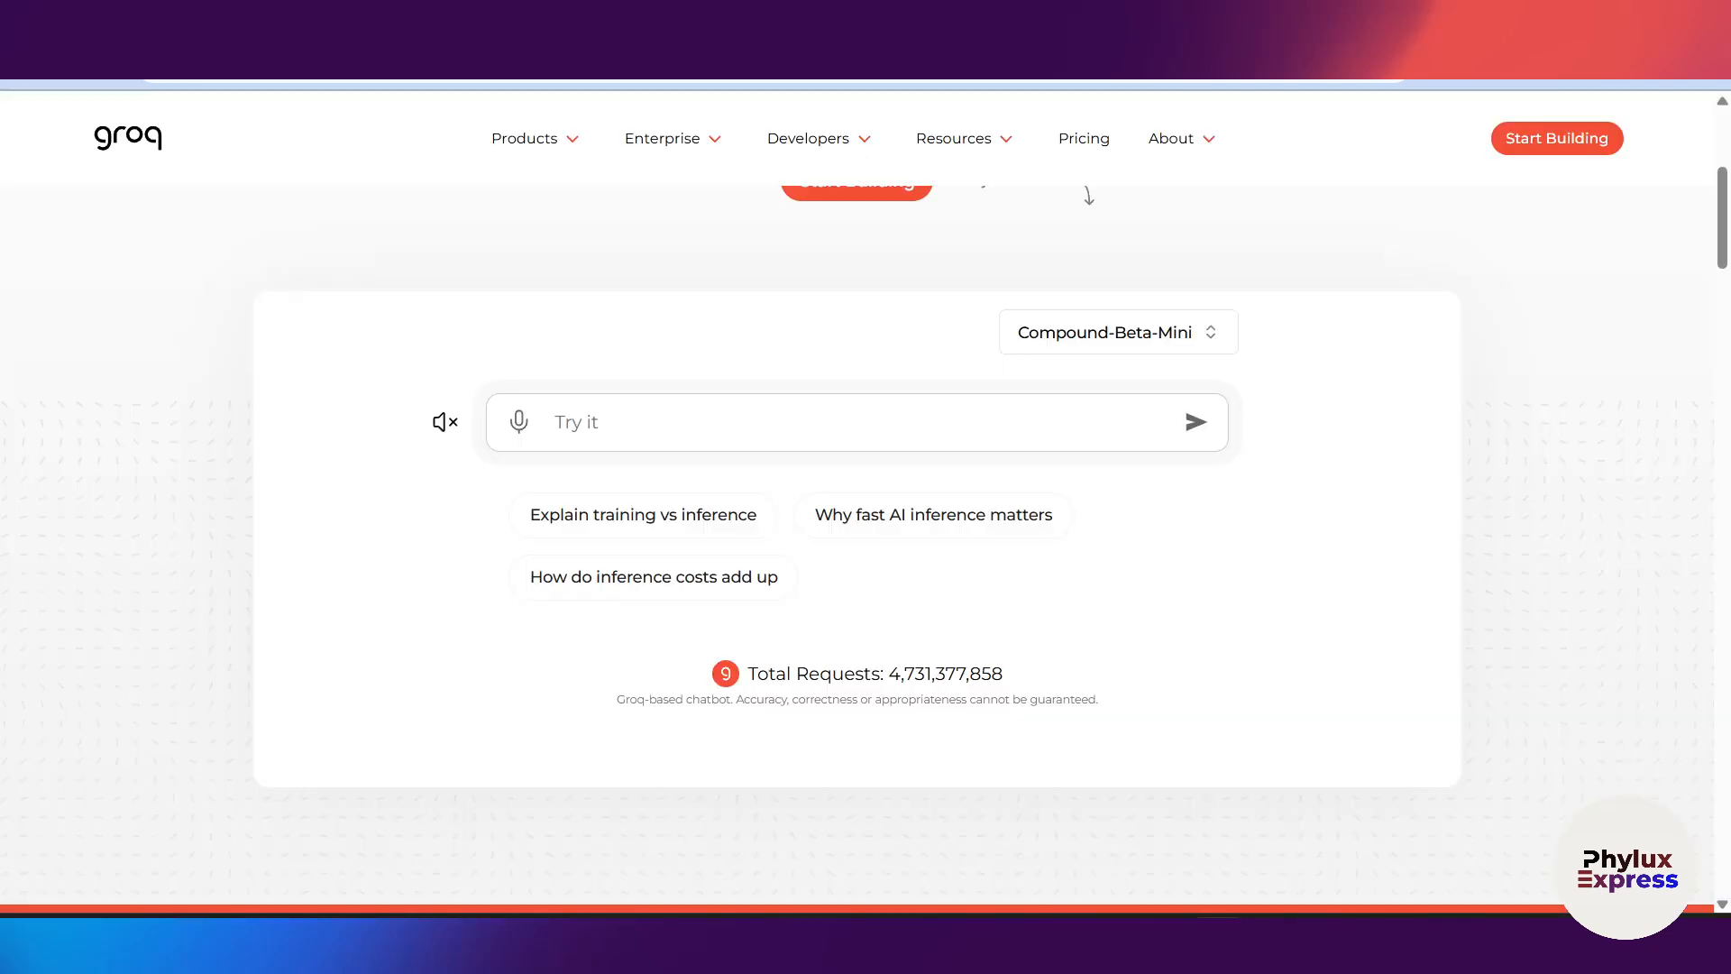
Open the free MoonshotAI Kimi K2 model on OpenRouter and begin creating an API key
click(1305, 294)
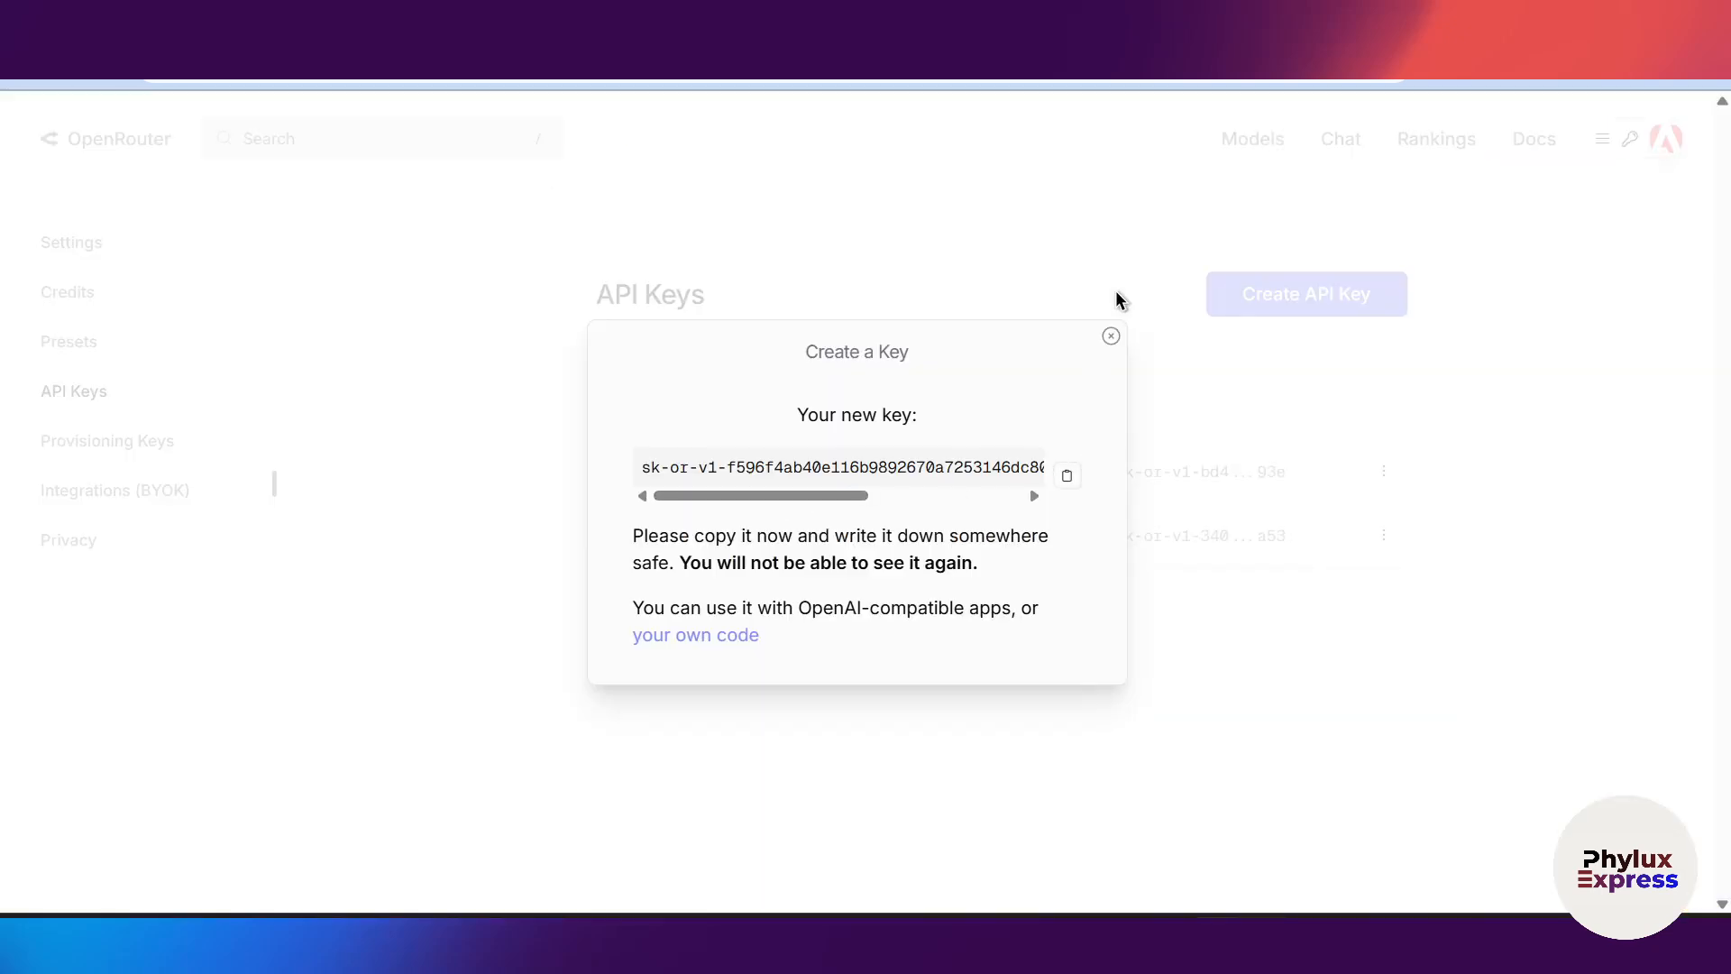
click(1111, 336)
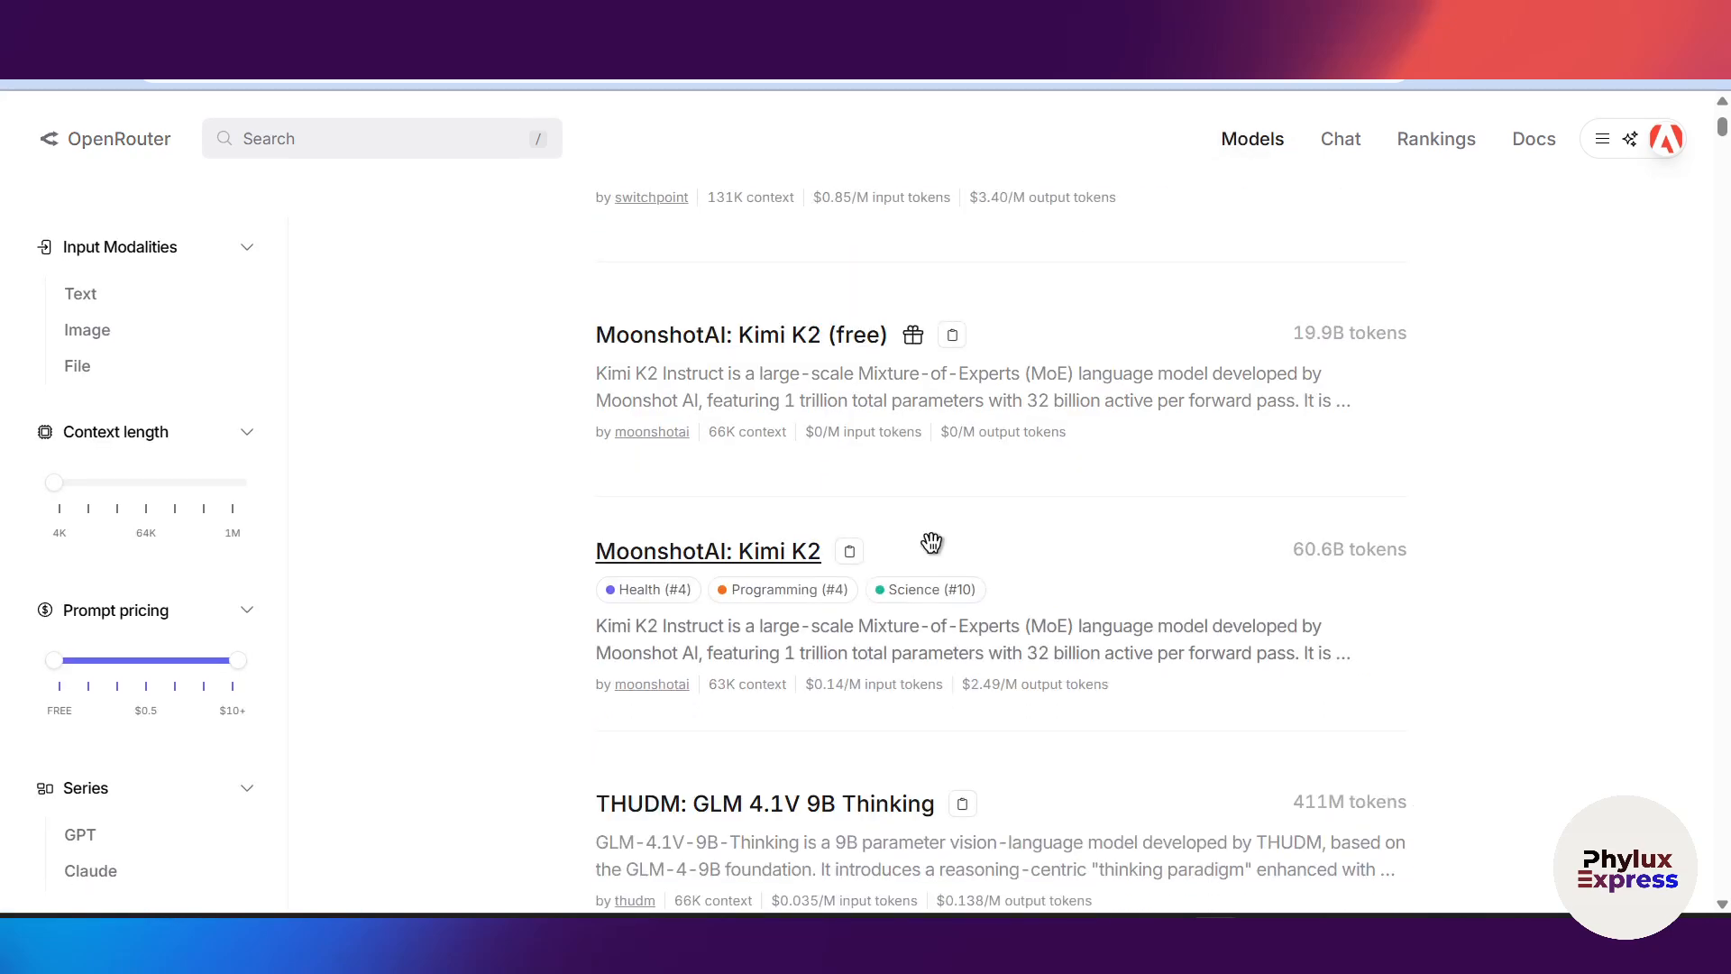
click(741, 334)
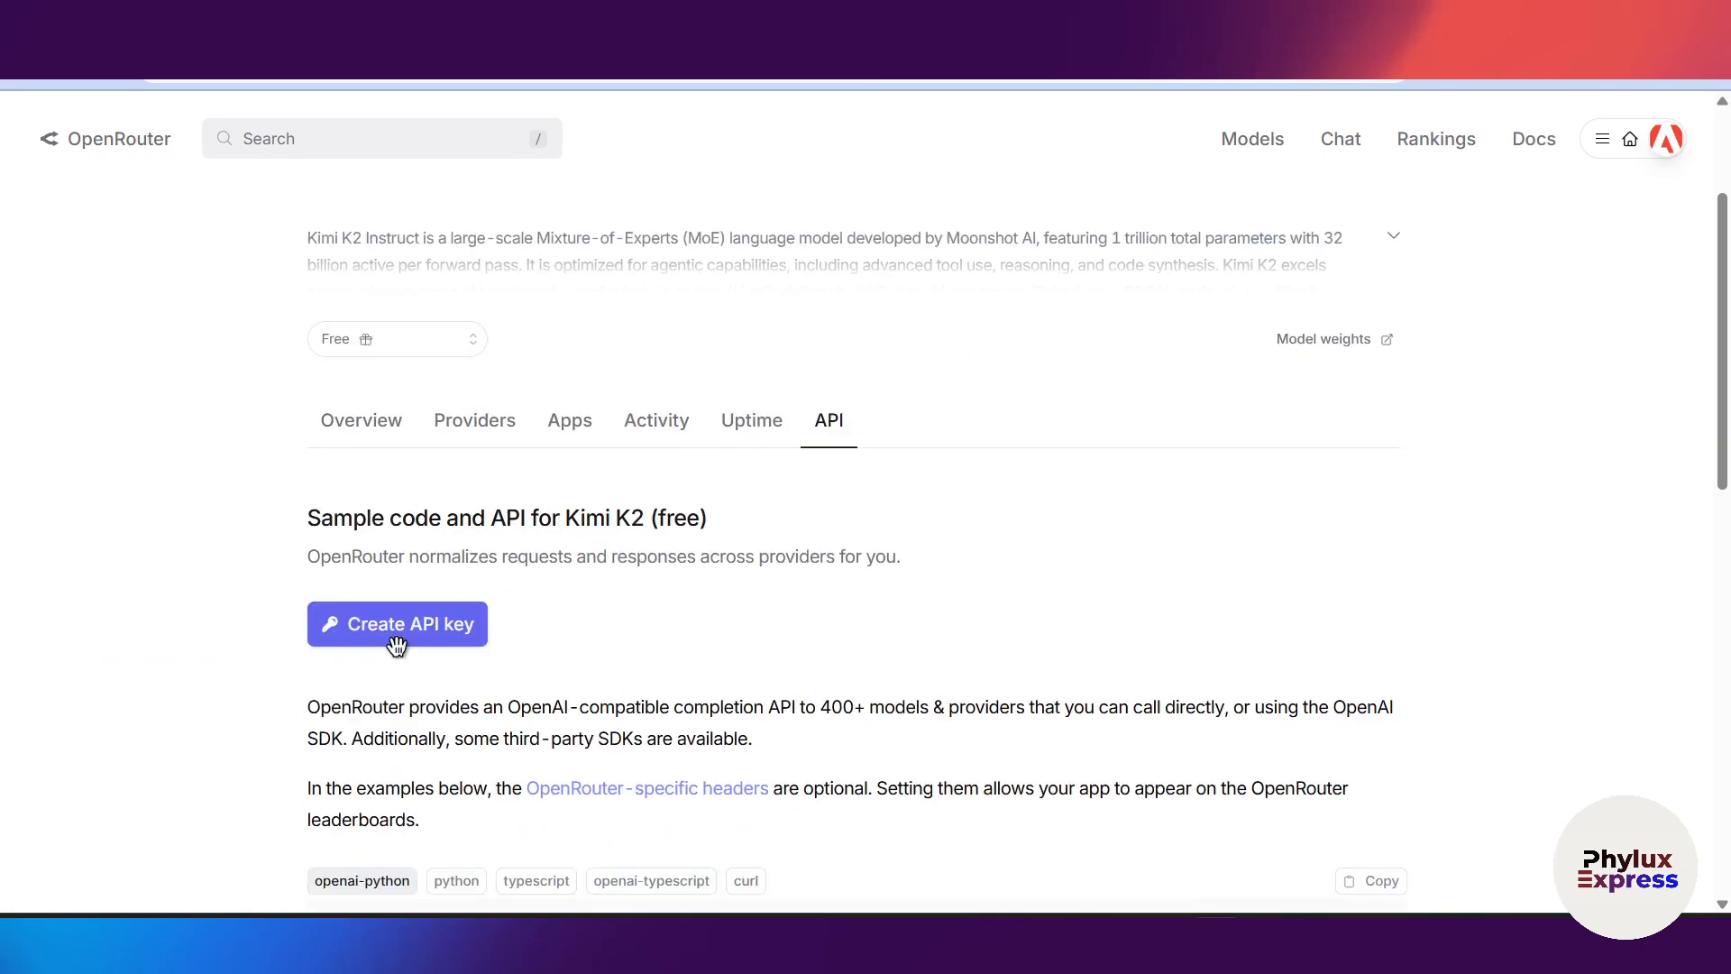
click(397, 624)
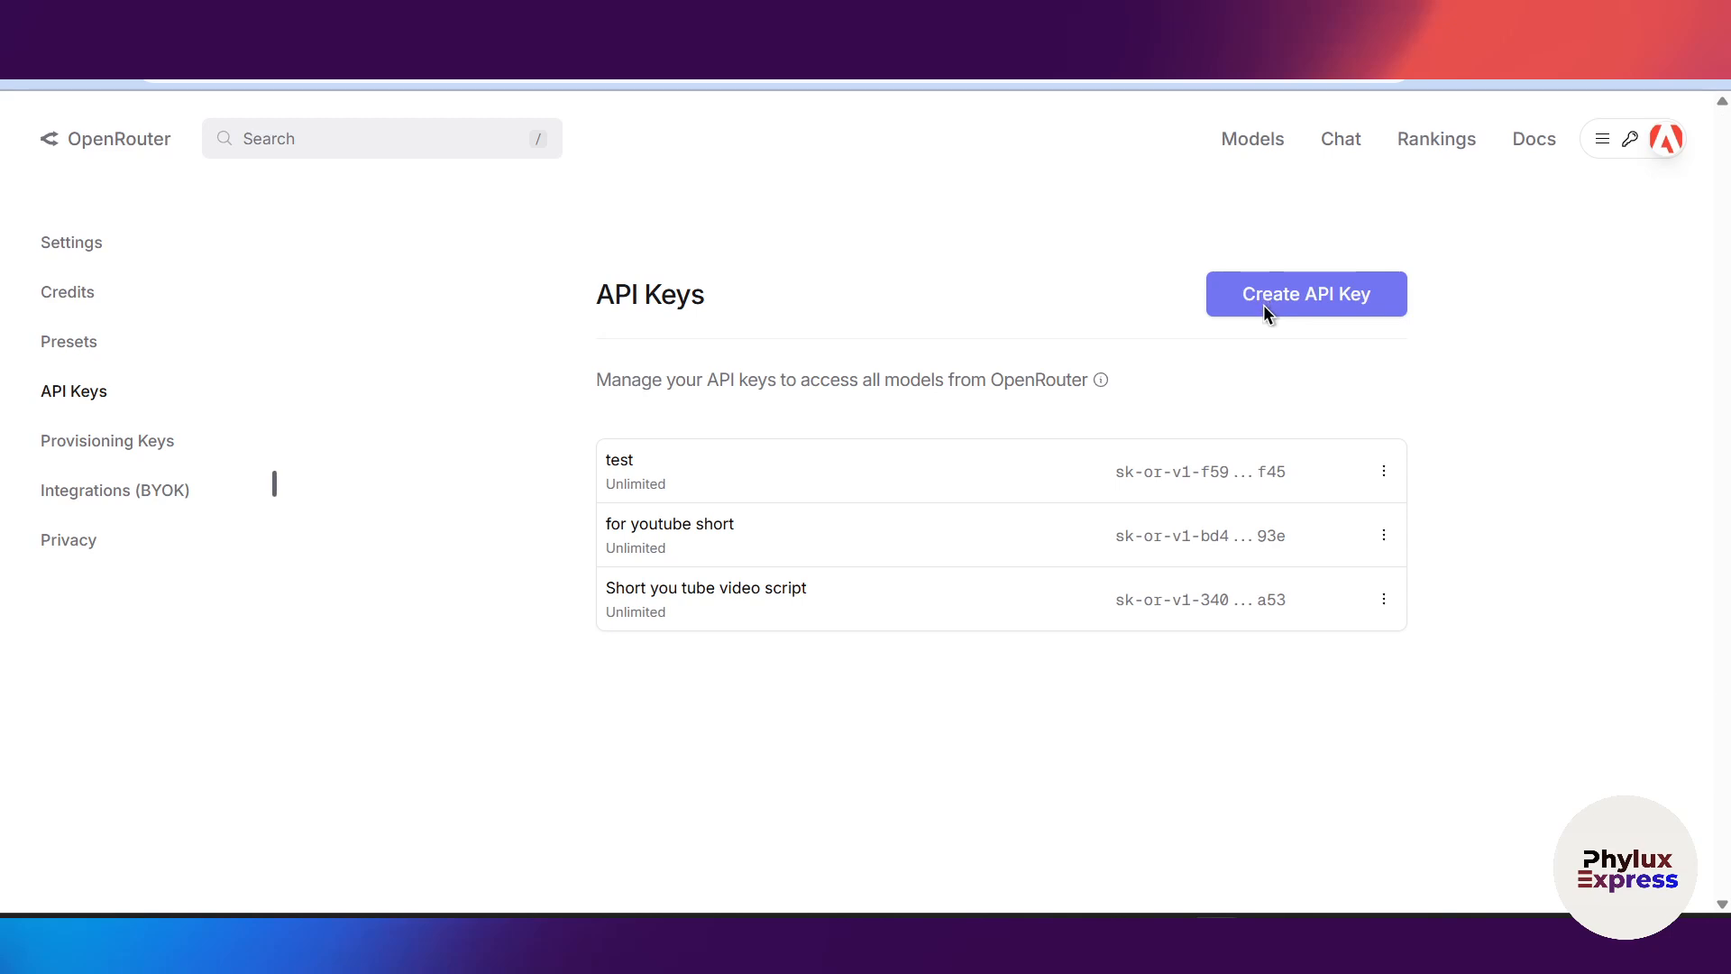
click(1304, 293)
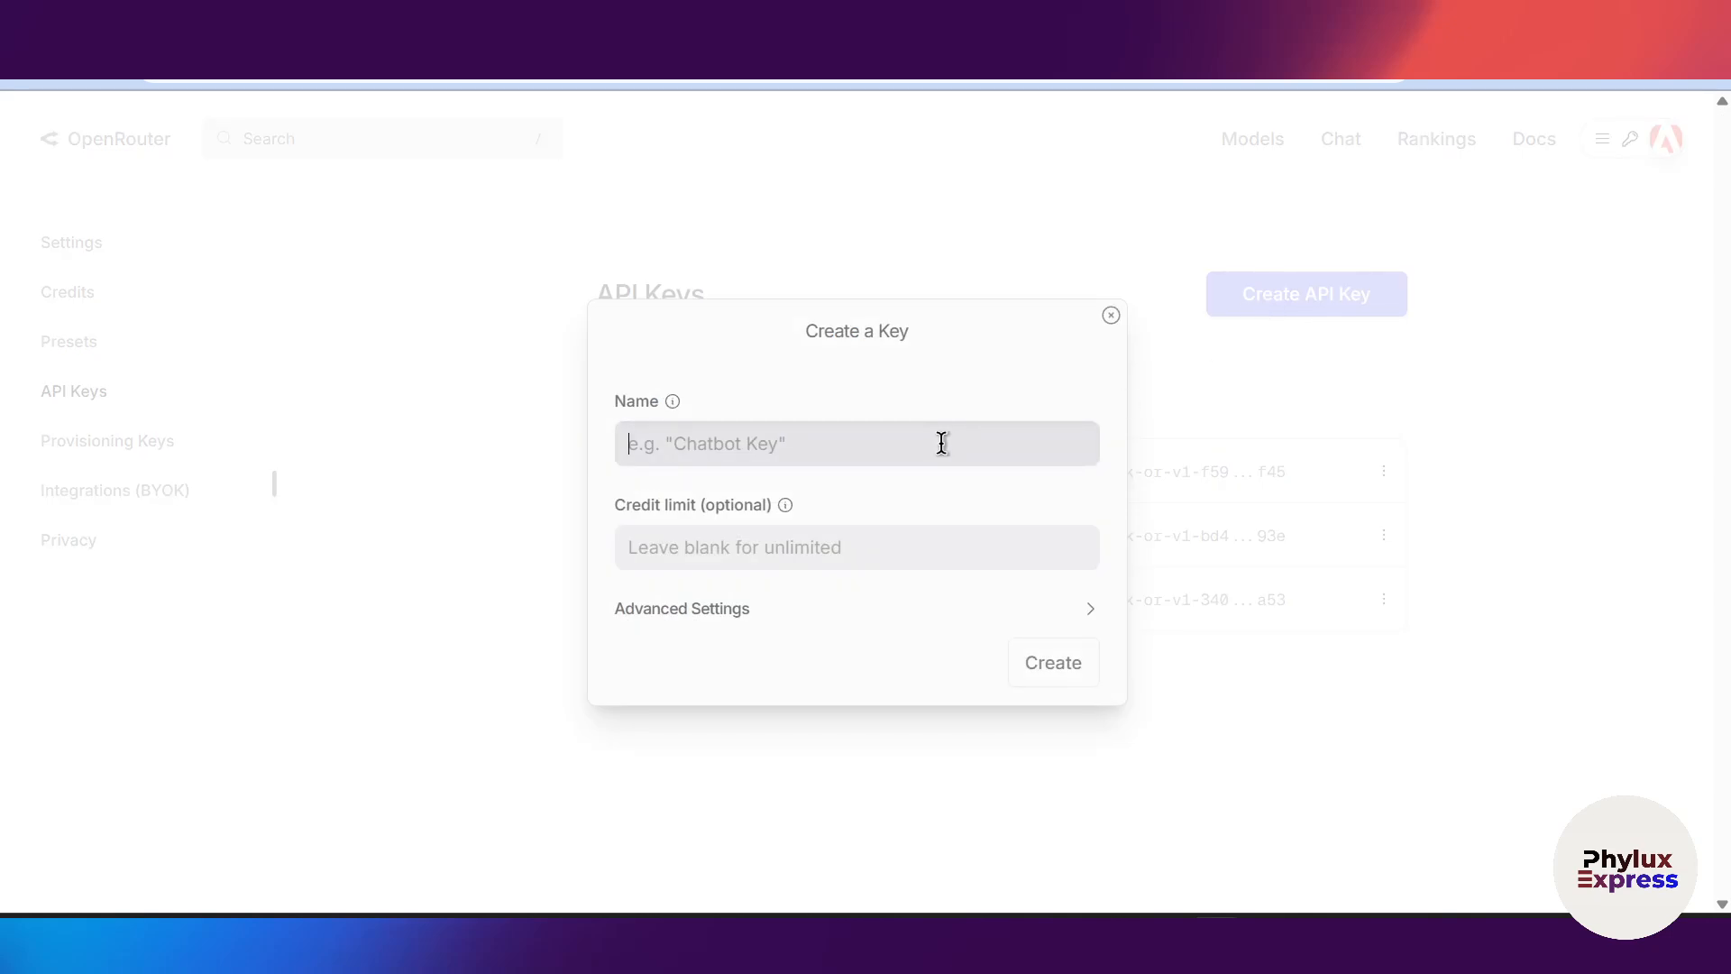
click(1111, 315)
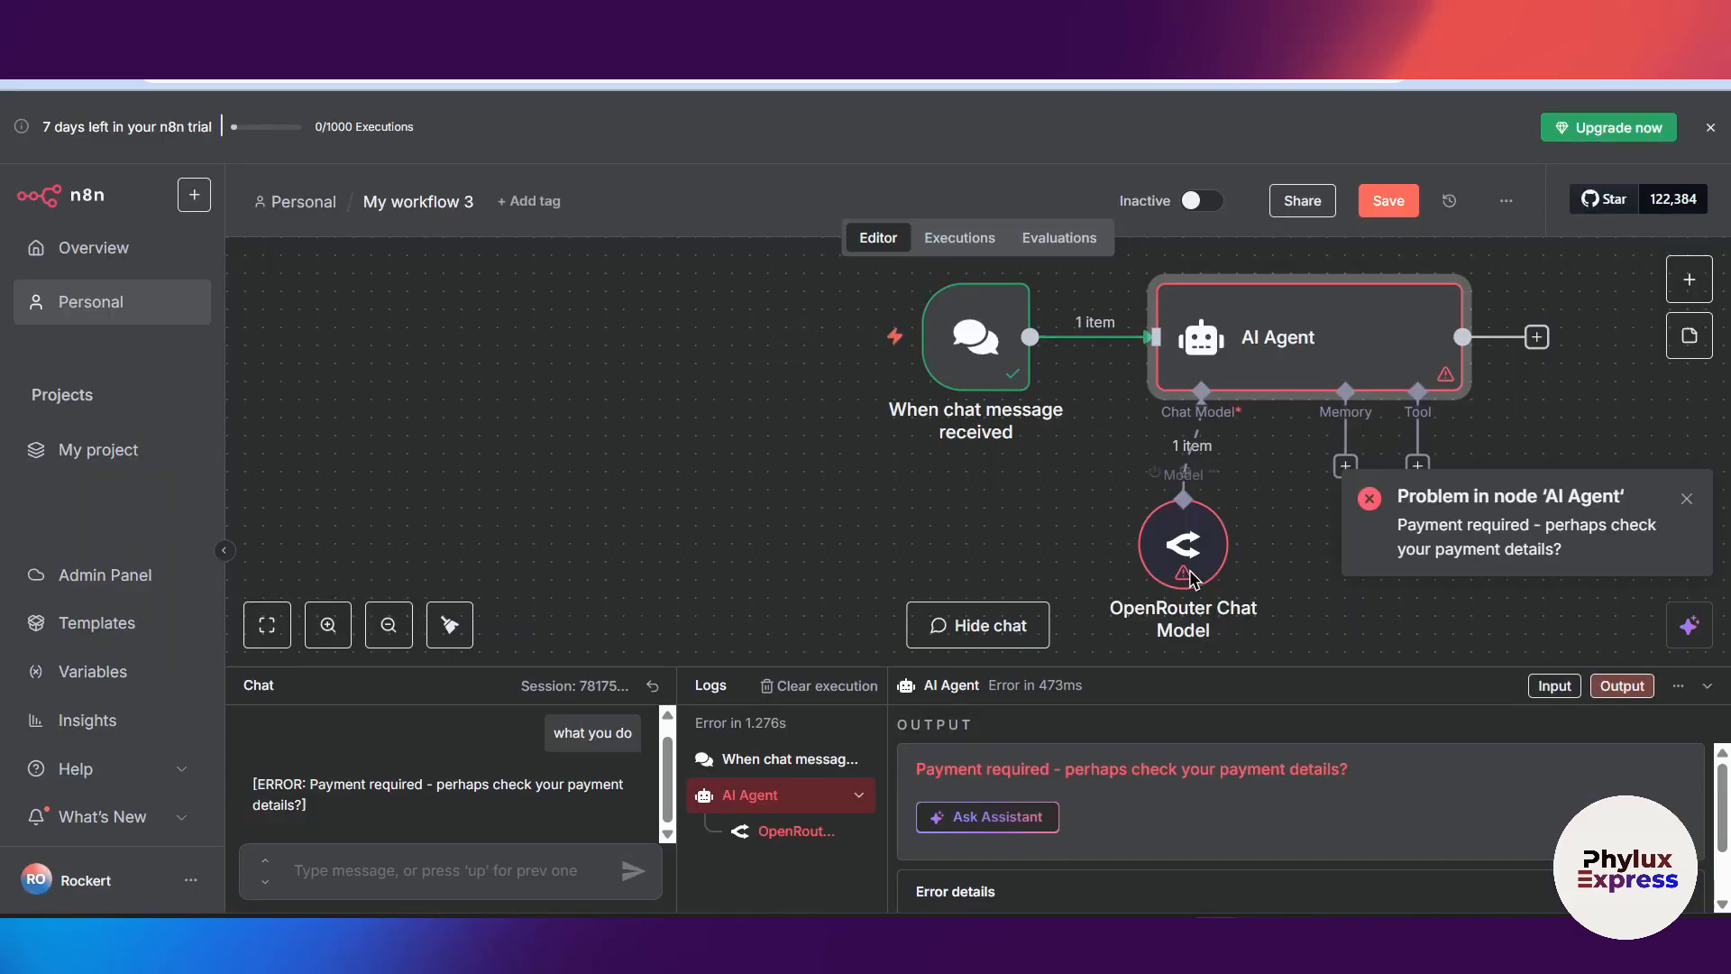
Set the OpenRouter Chat Model to the free arliai/qwq-32b-arliai-rpr-v1:free model
double_click(1181, 544)
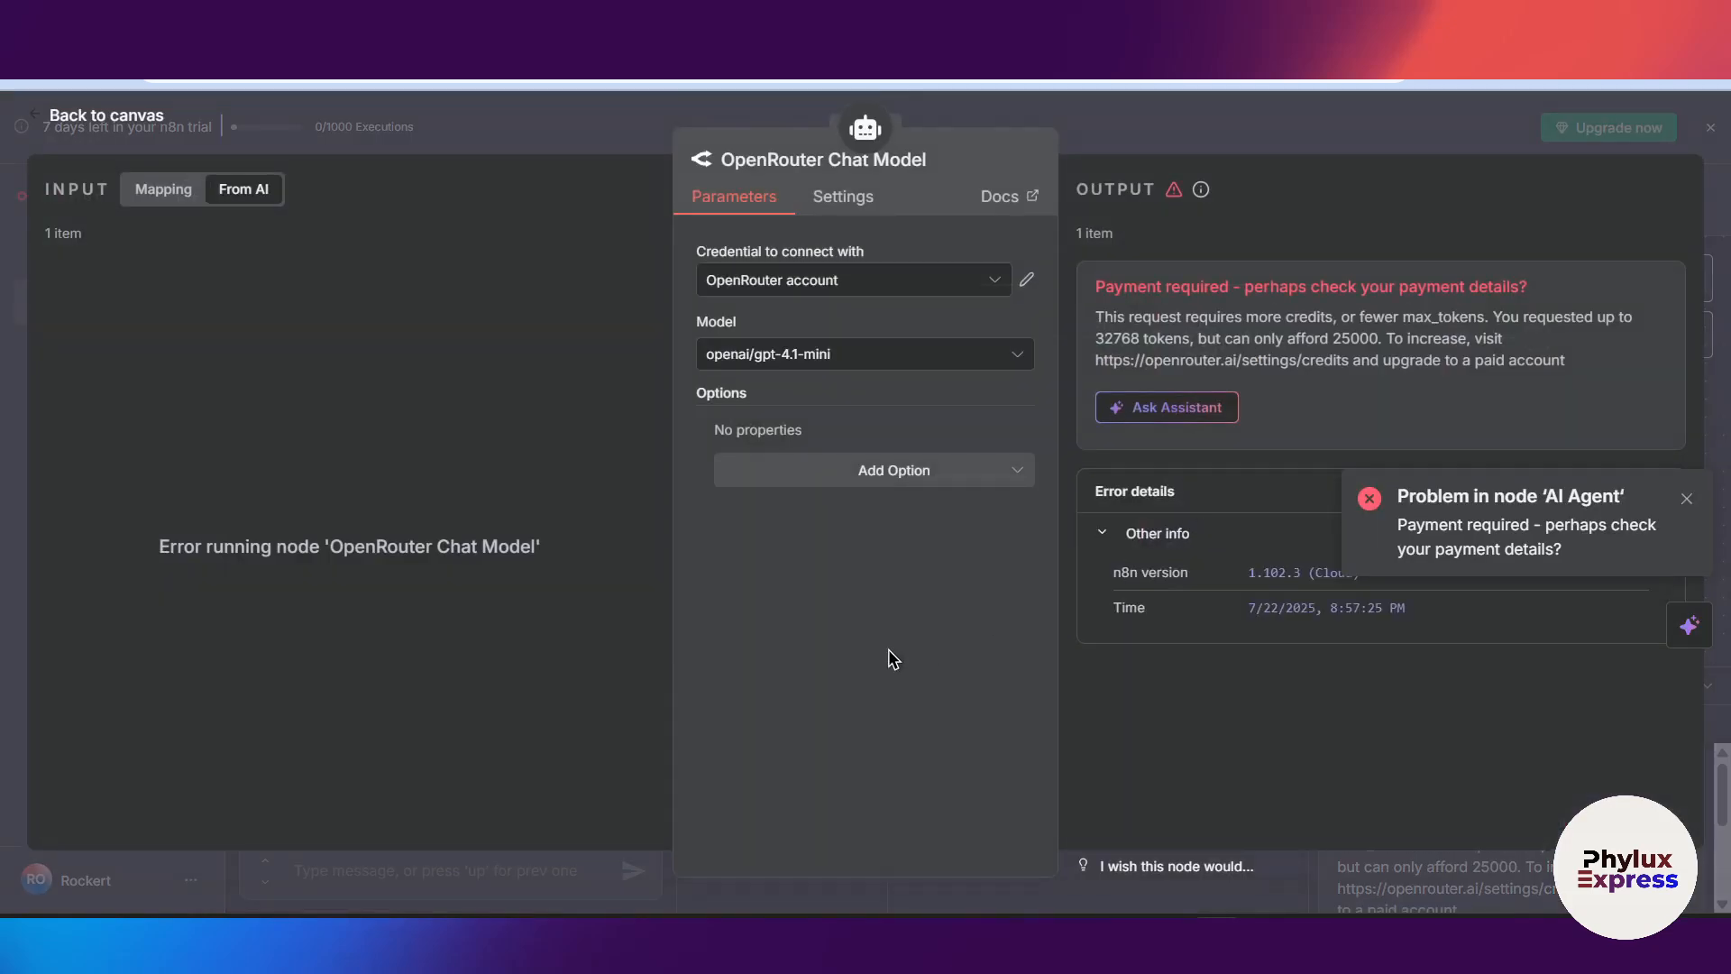
click(865, 354)
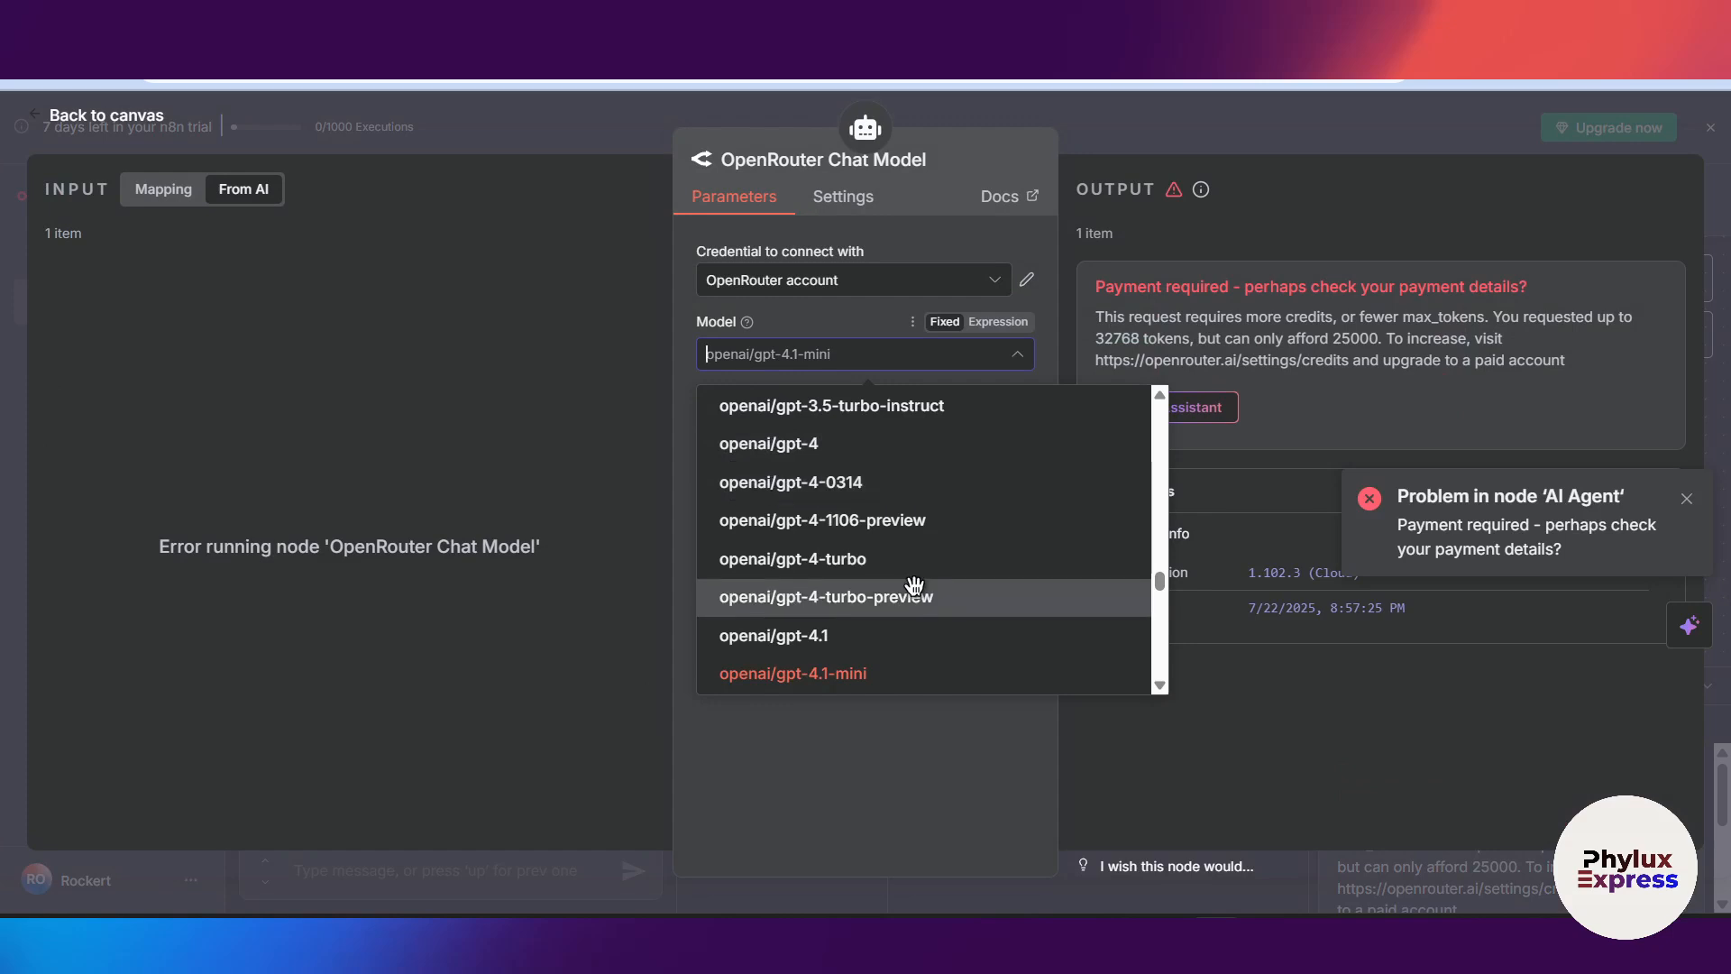
scroll(down, 3)
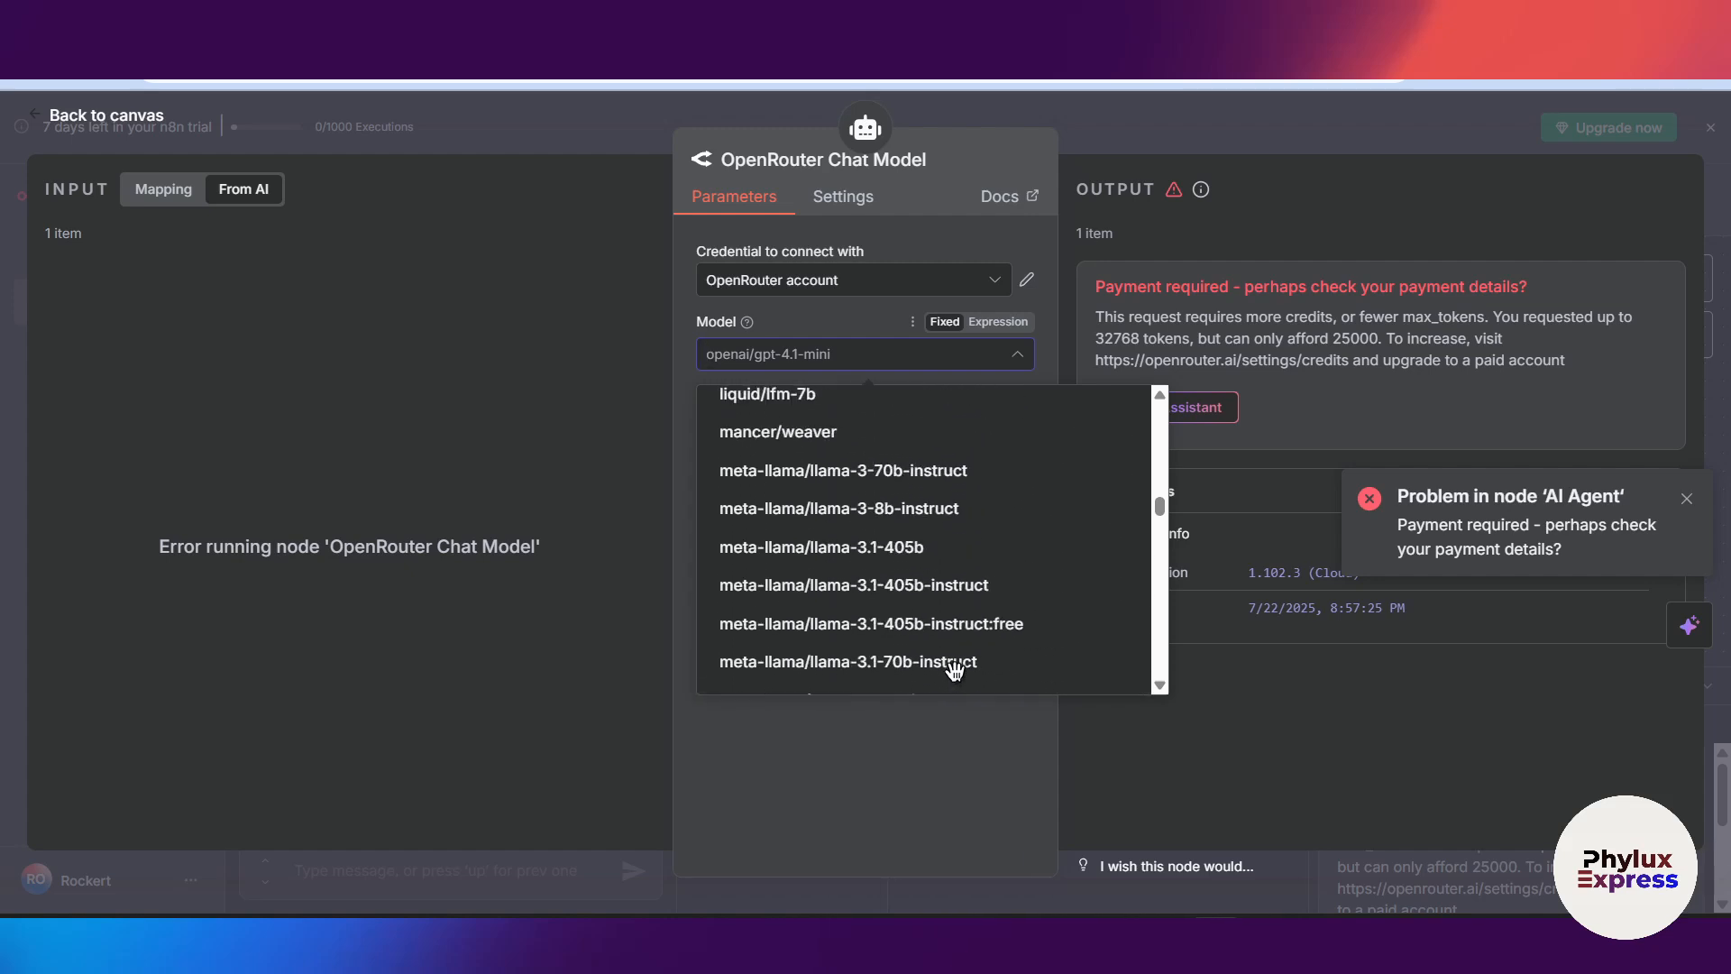
scroll(down, 3)
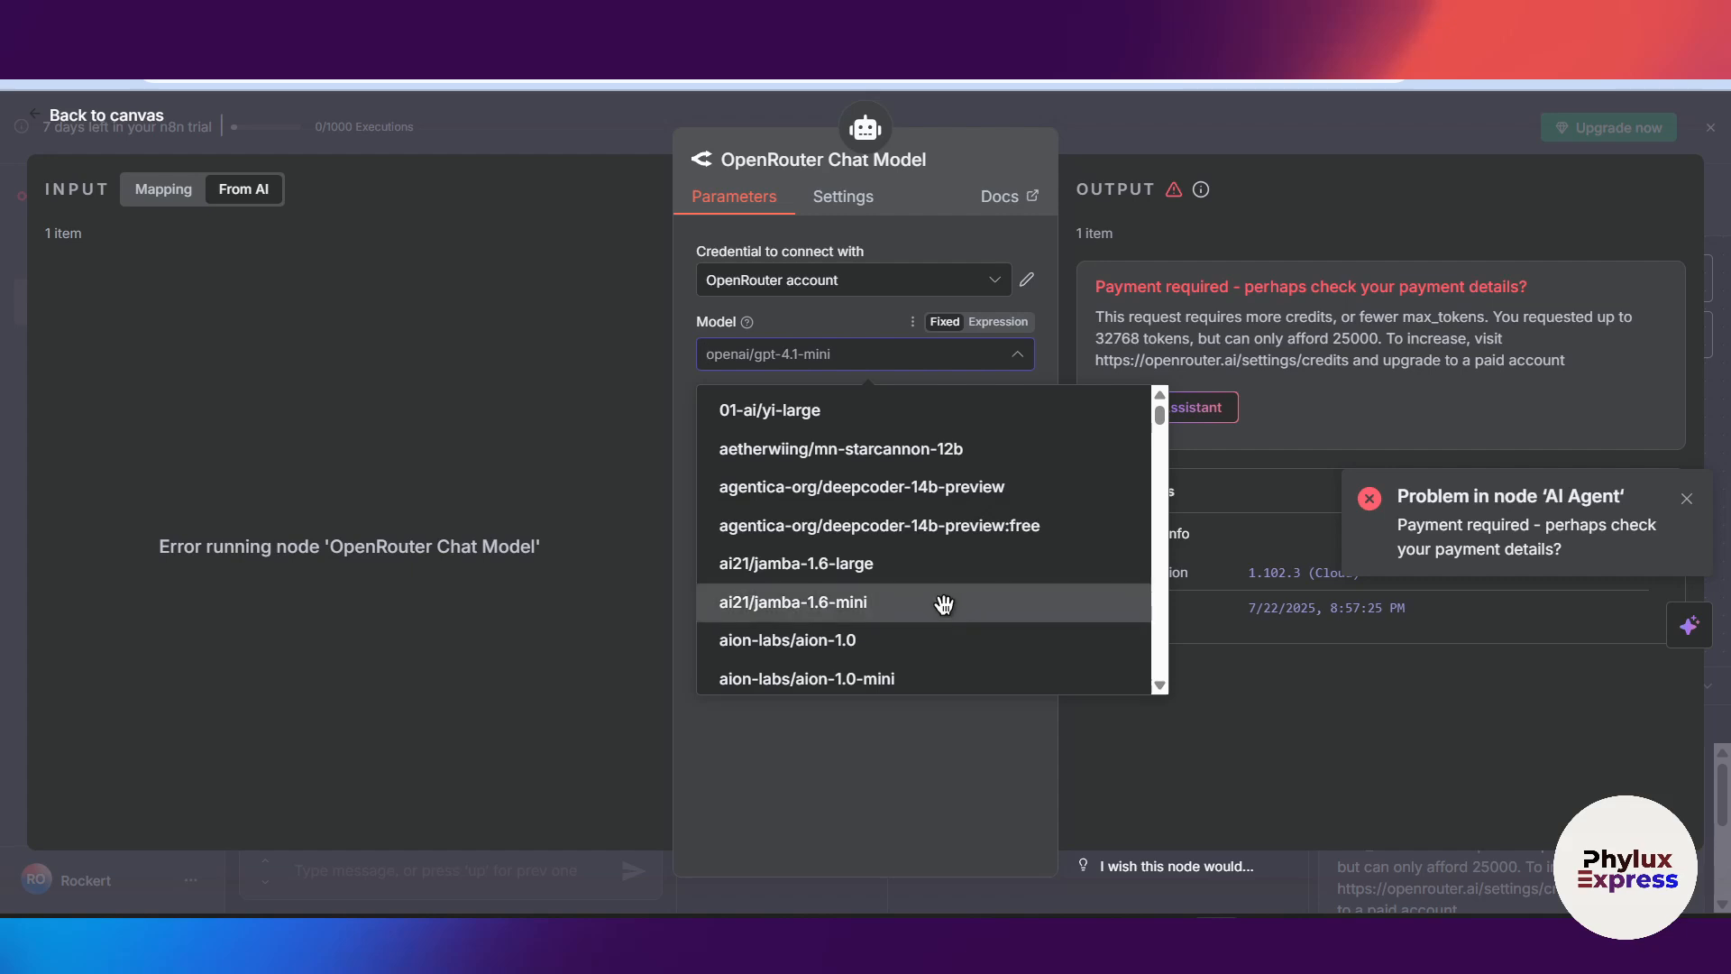
scroll(down, 3)
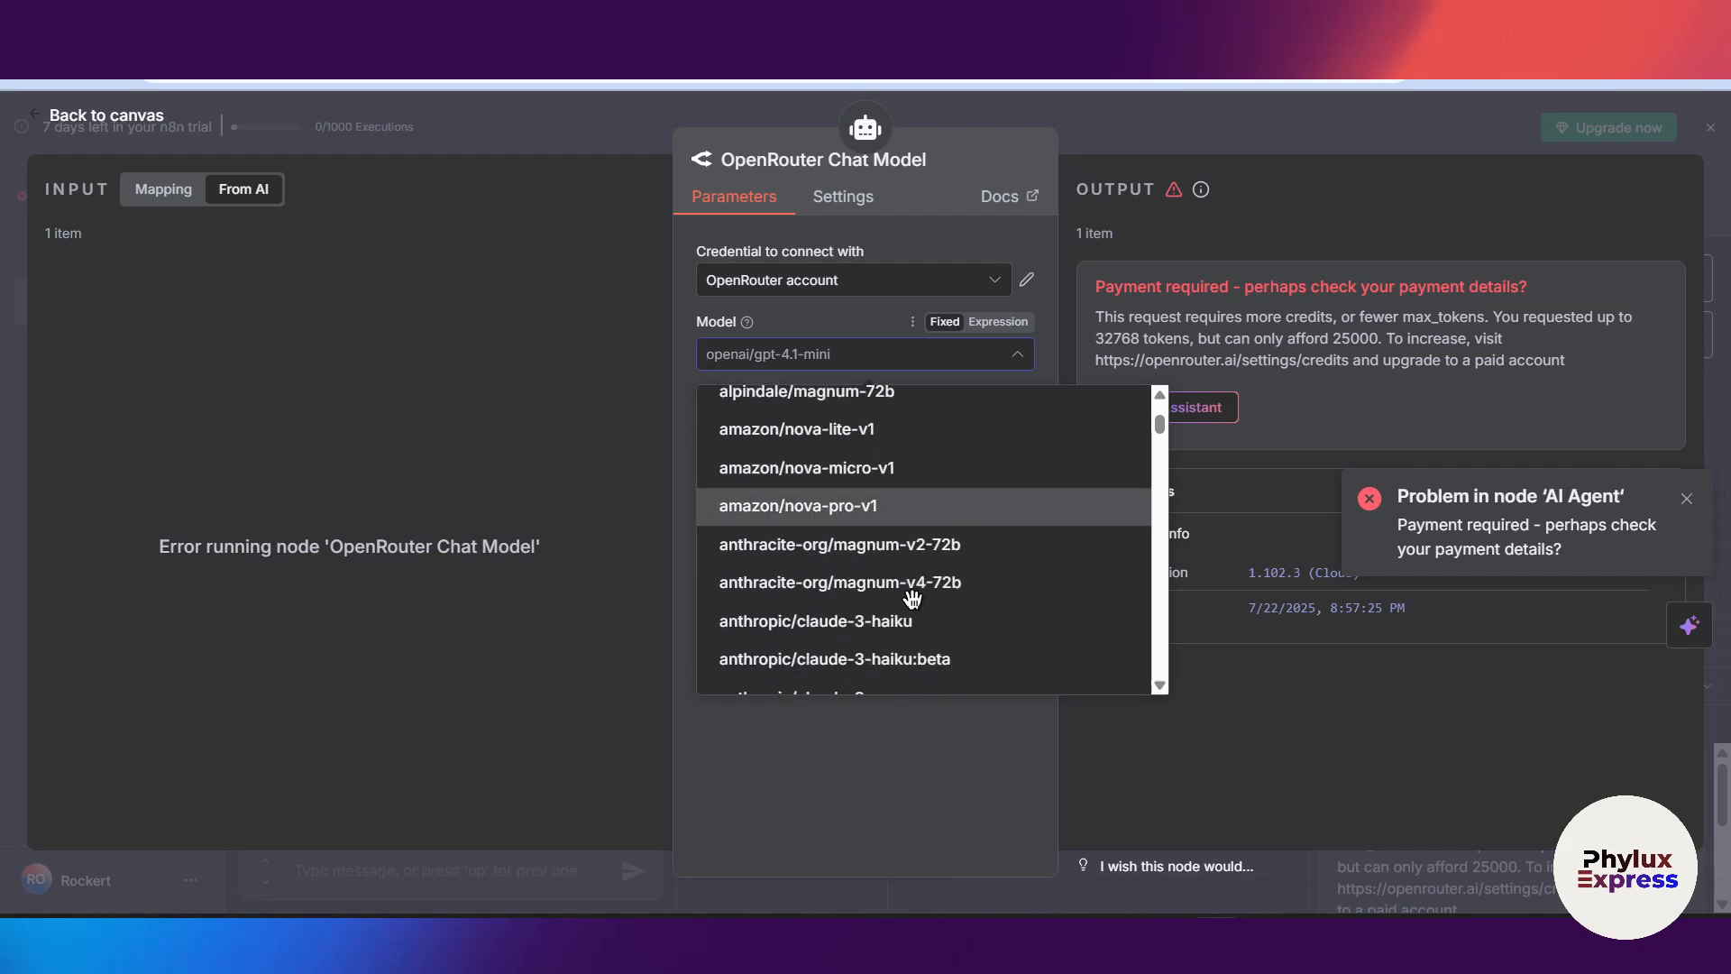
scroll(down, 3)
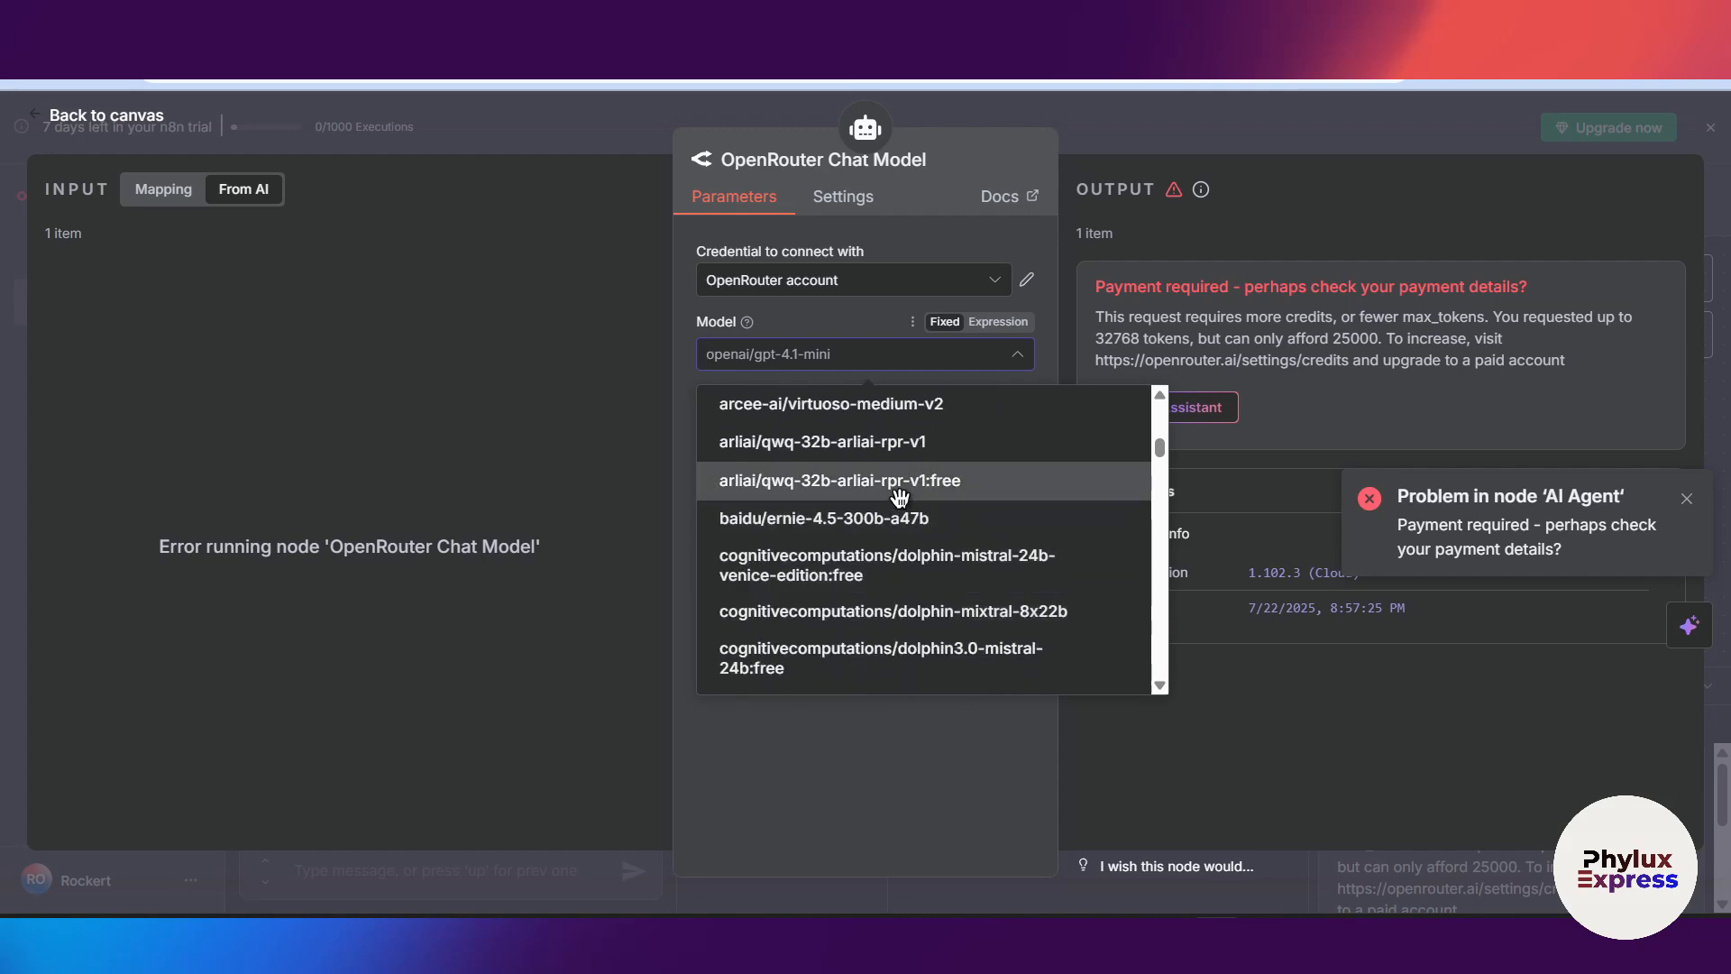
click(840, 481)
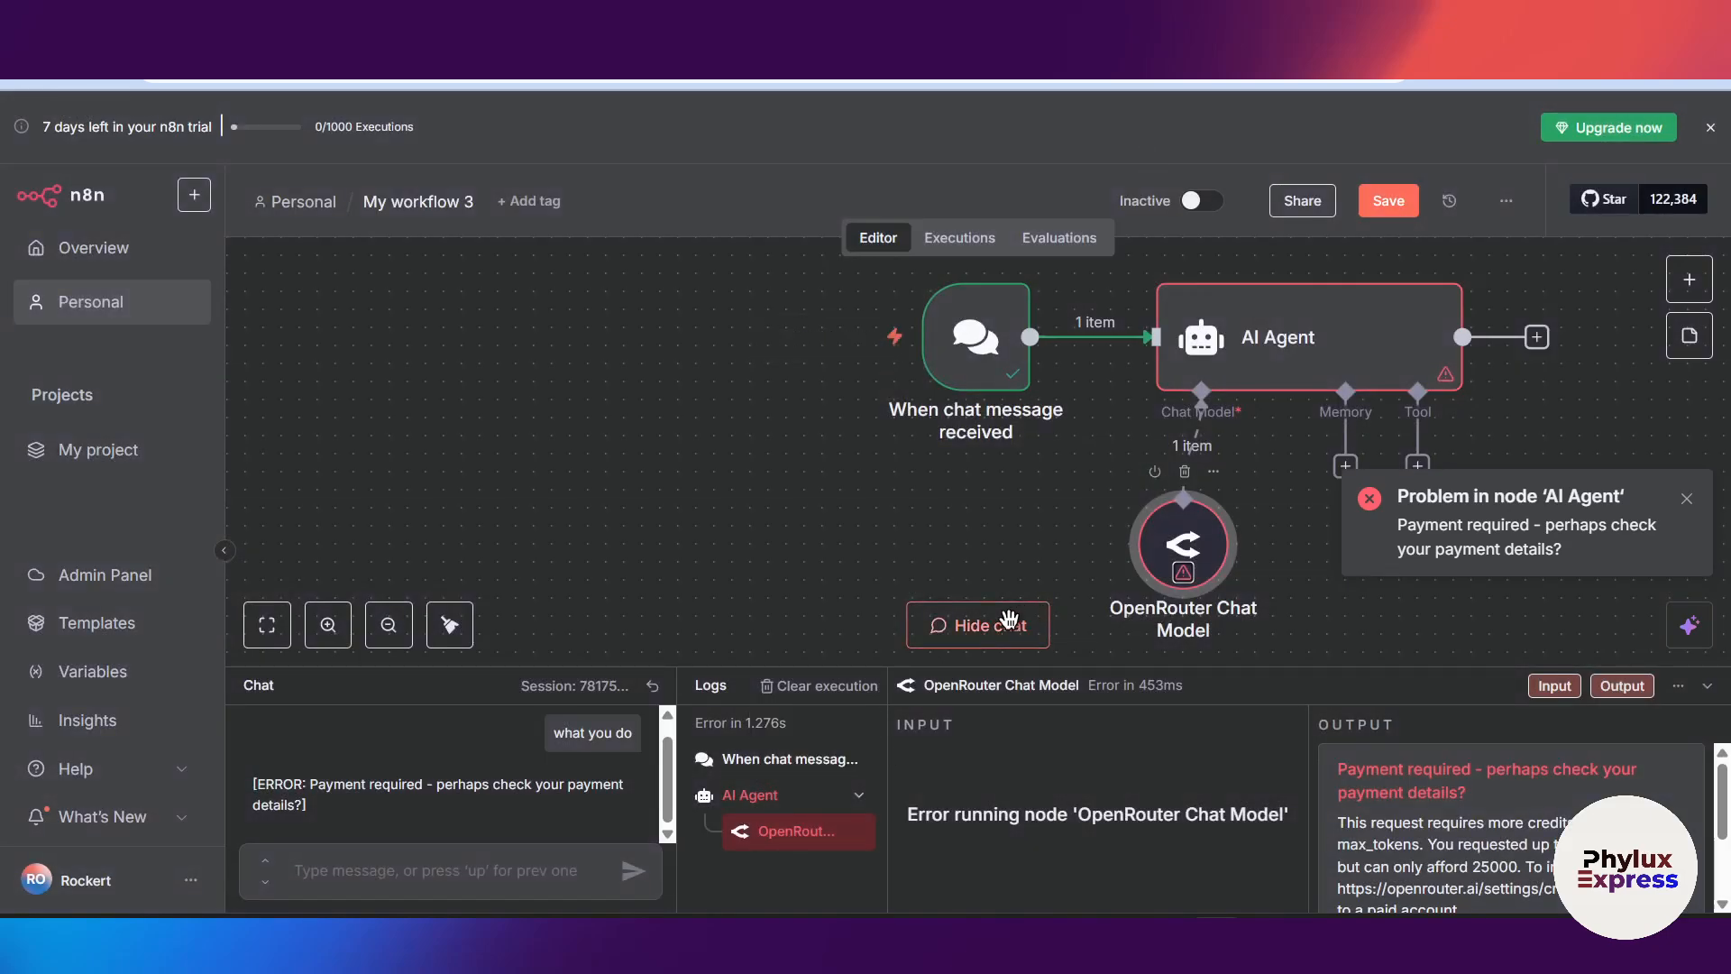
Send the chat message 'what is your name' to test the agent
click(976, 625)
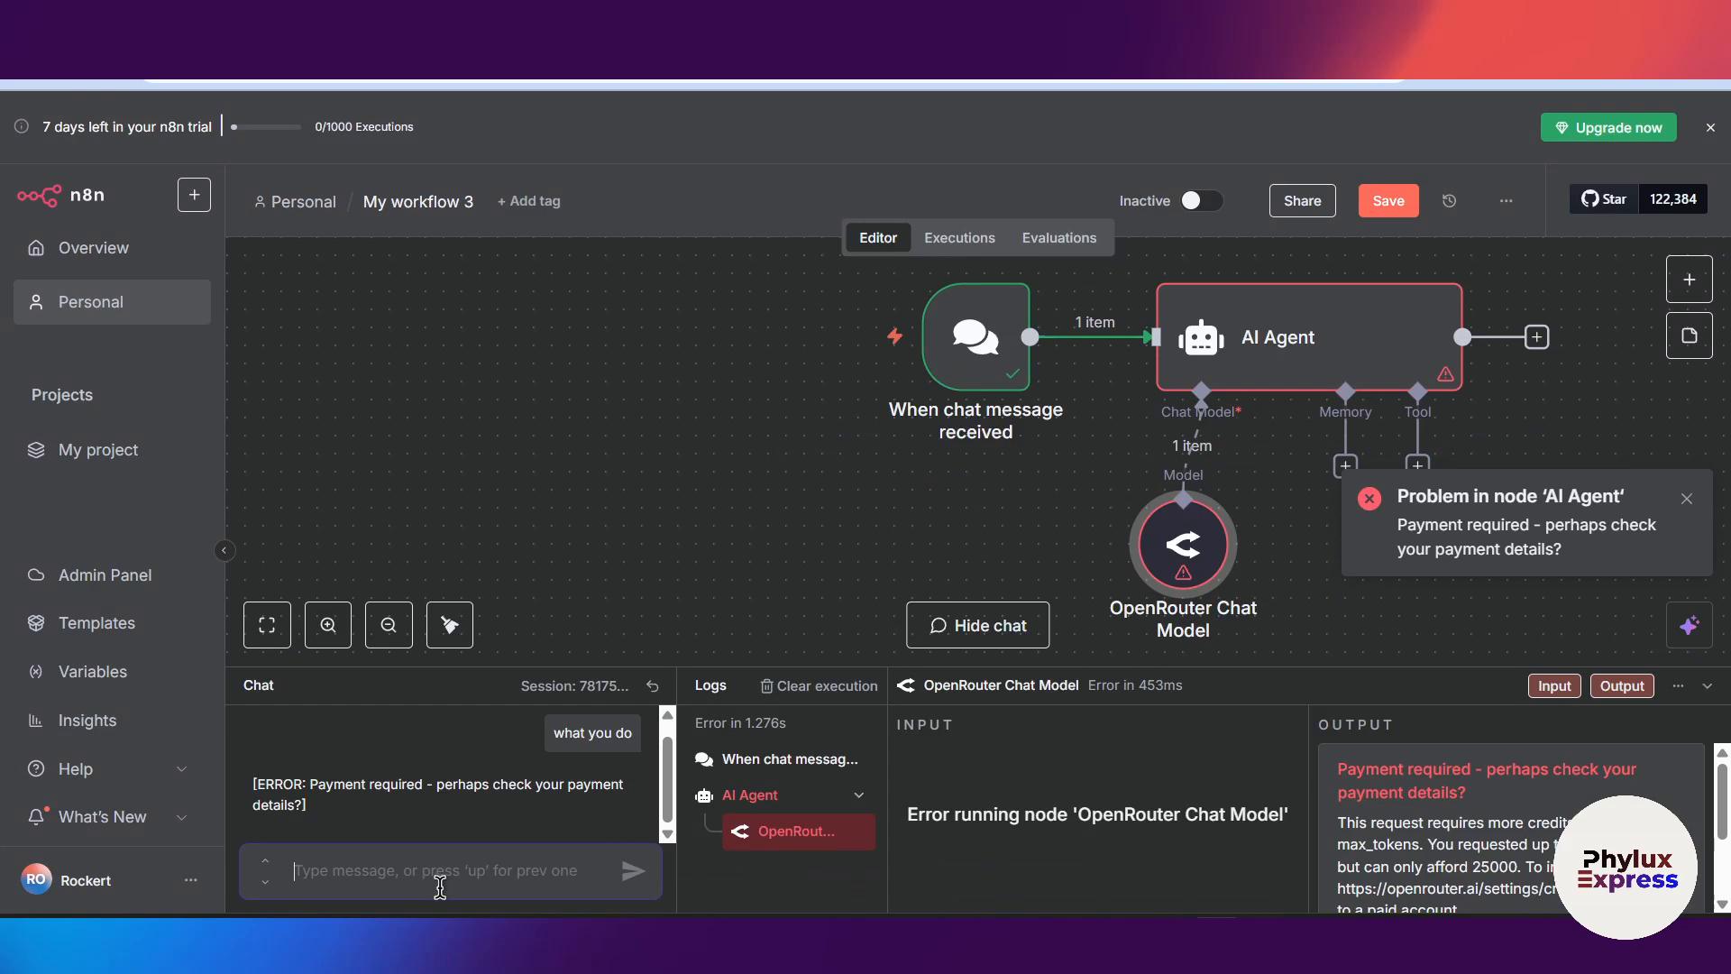
text(what is your name)
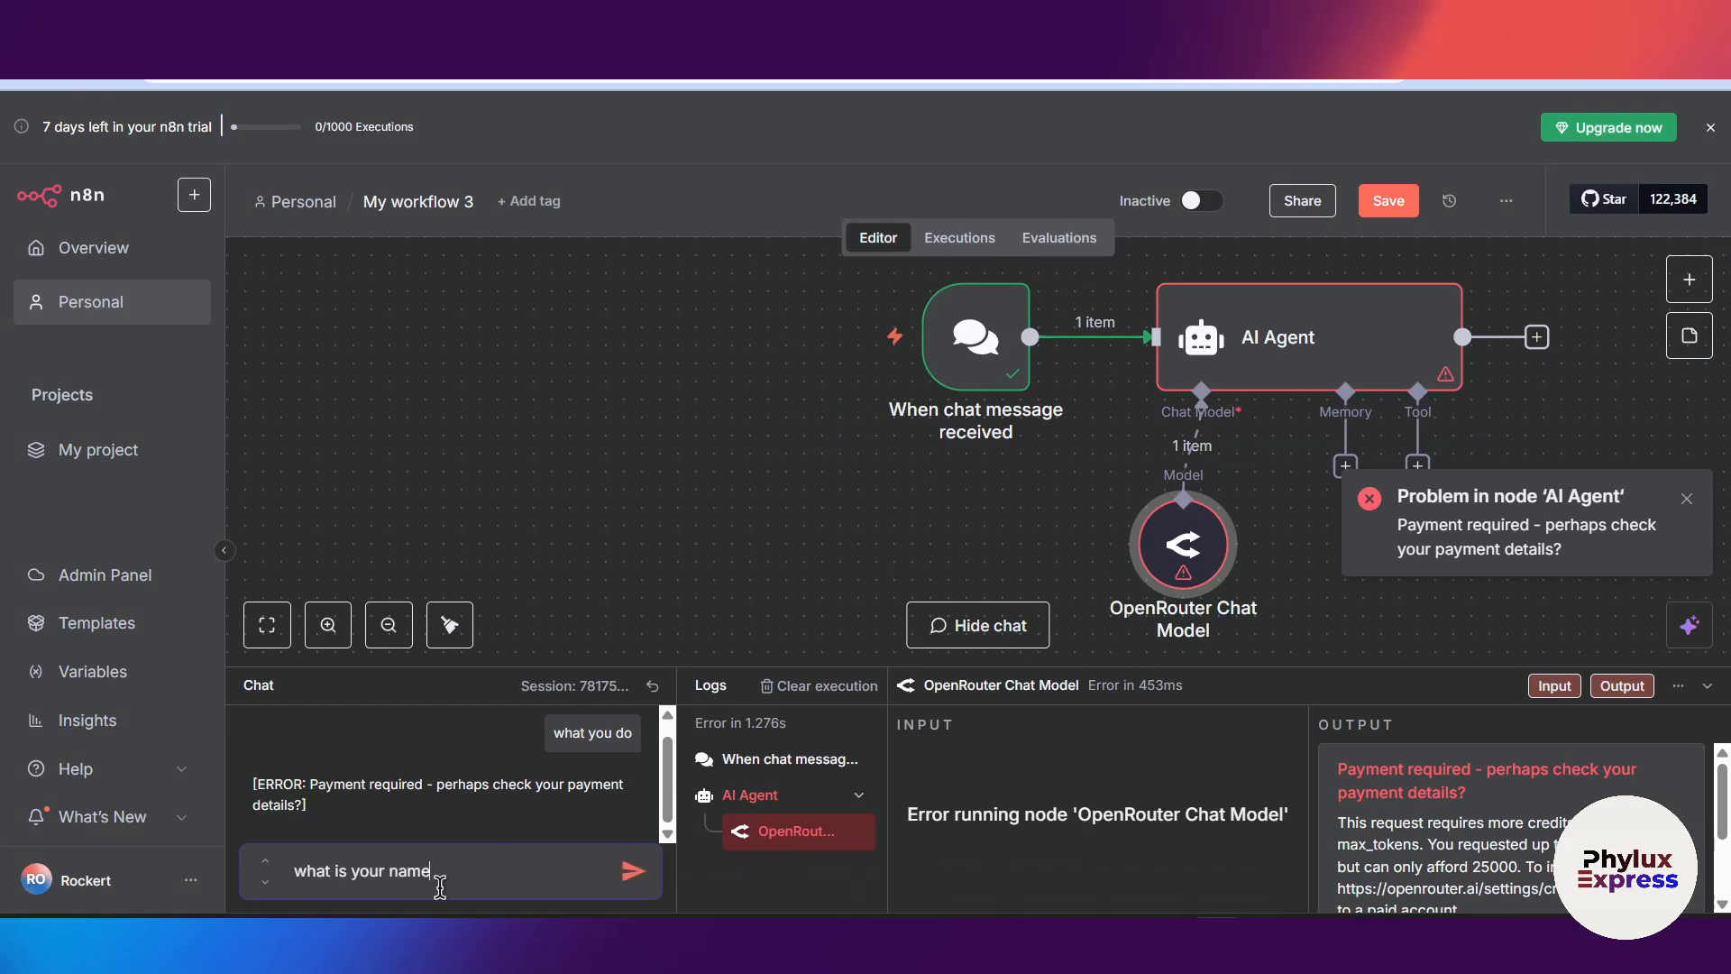
click(633, 870)
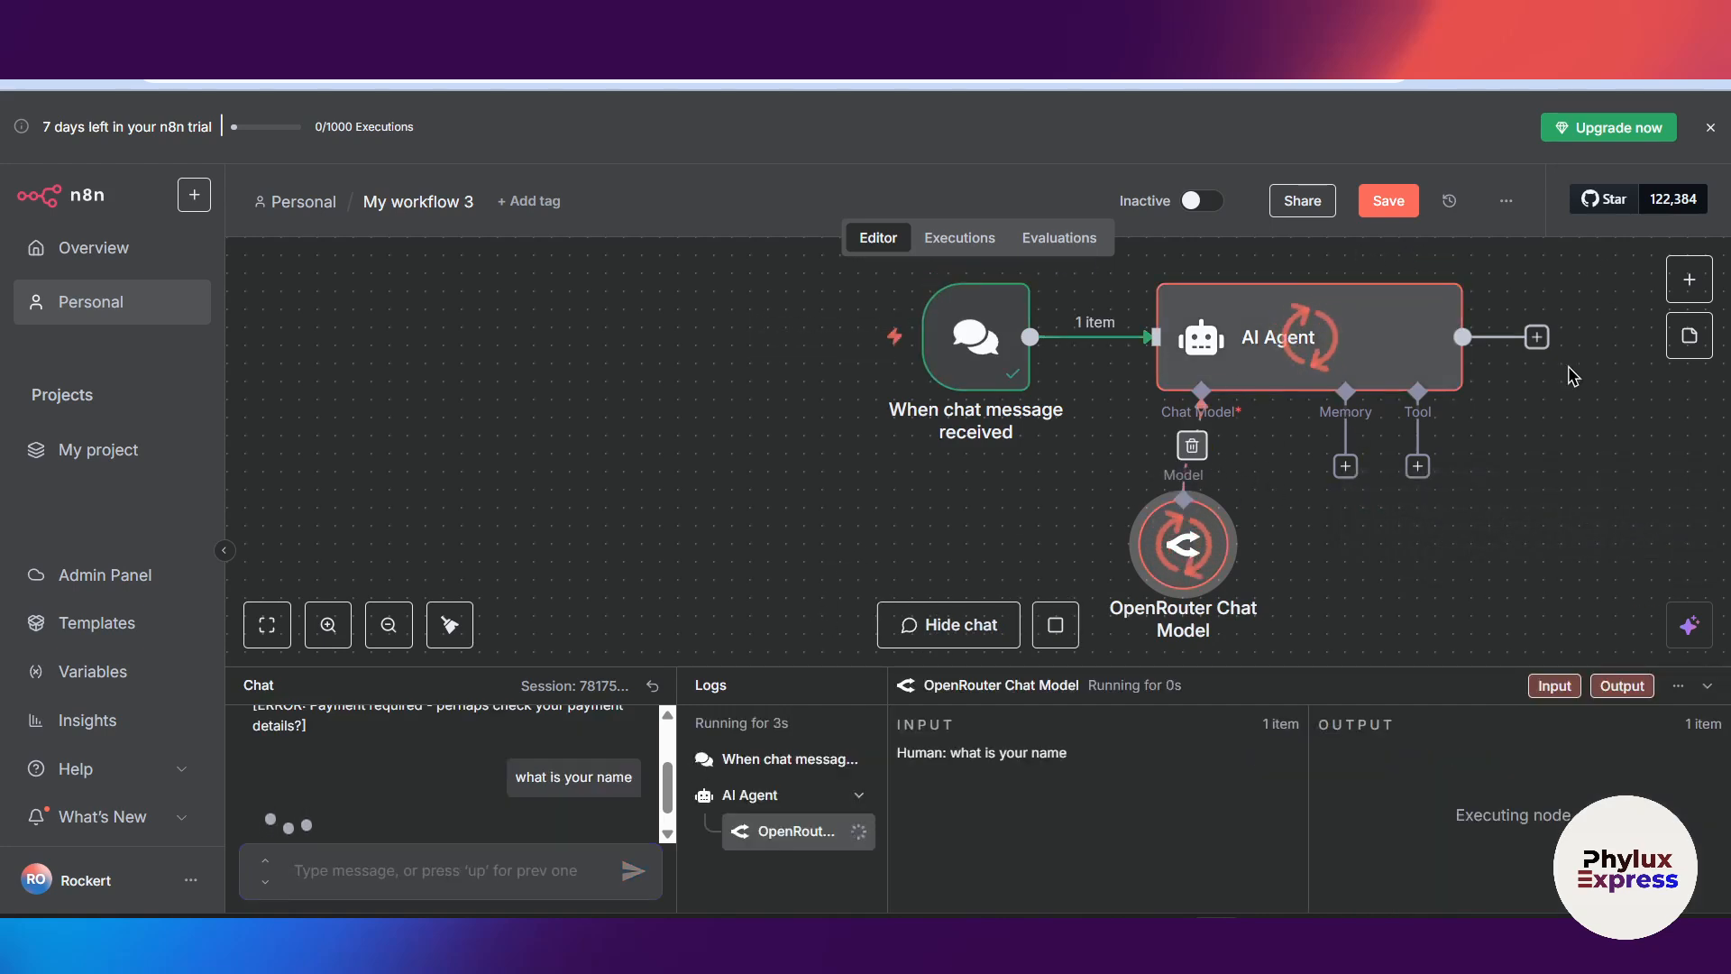
mouse_move(1299, 556)
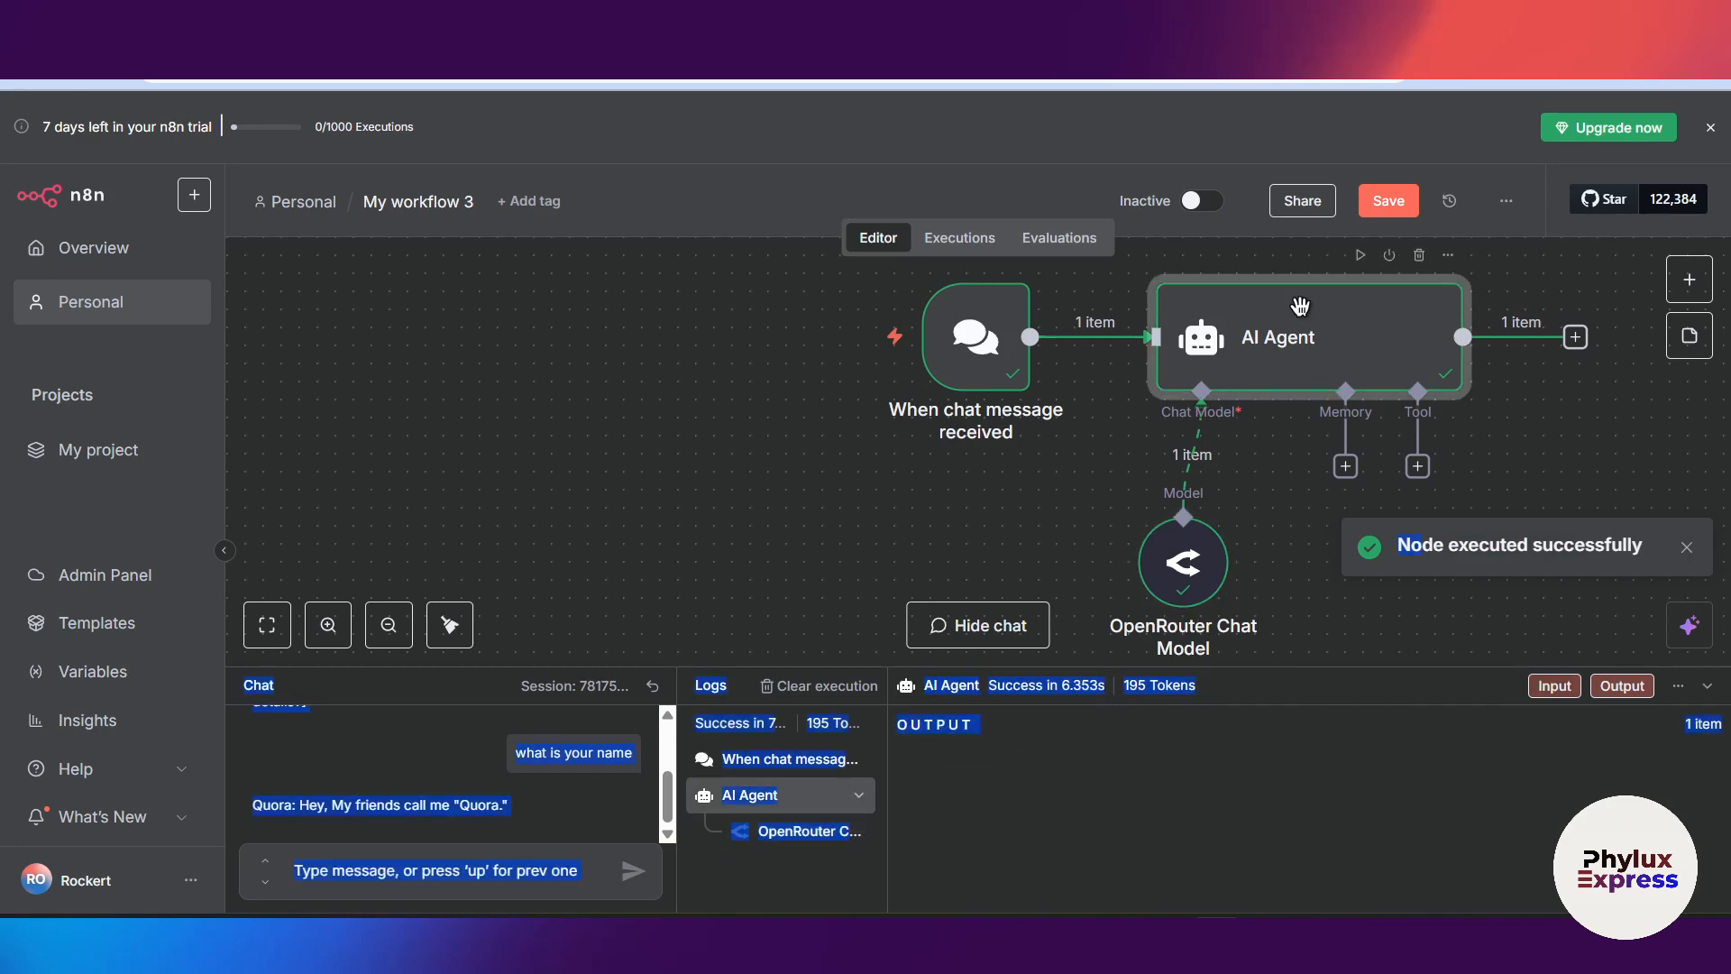
Review the AI Agent's 'My friends call me Quora' reply and the OpenRouter Chat Model's model list
double_click(1274, 337)
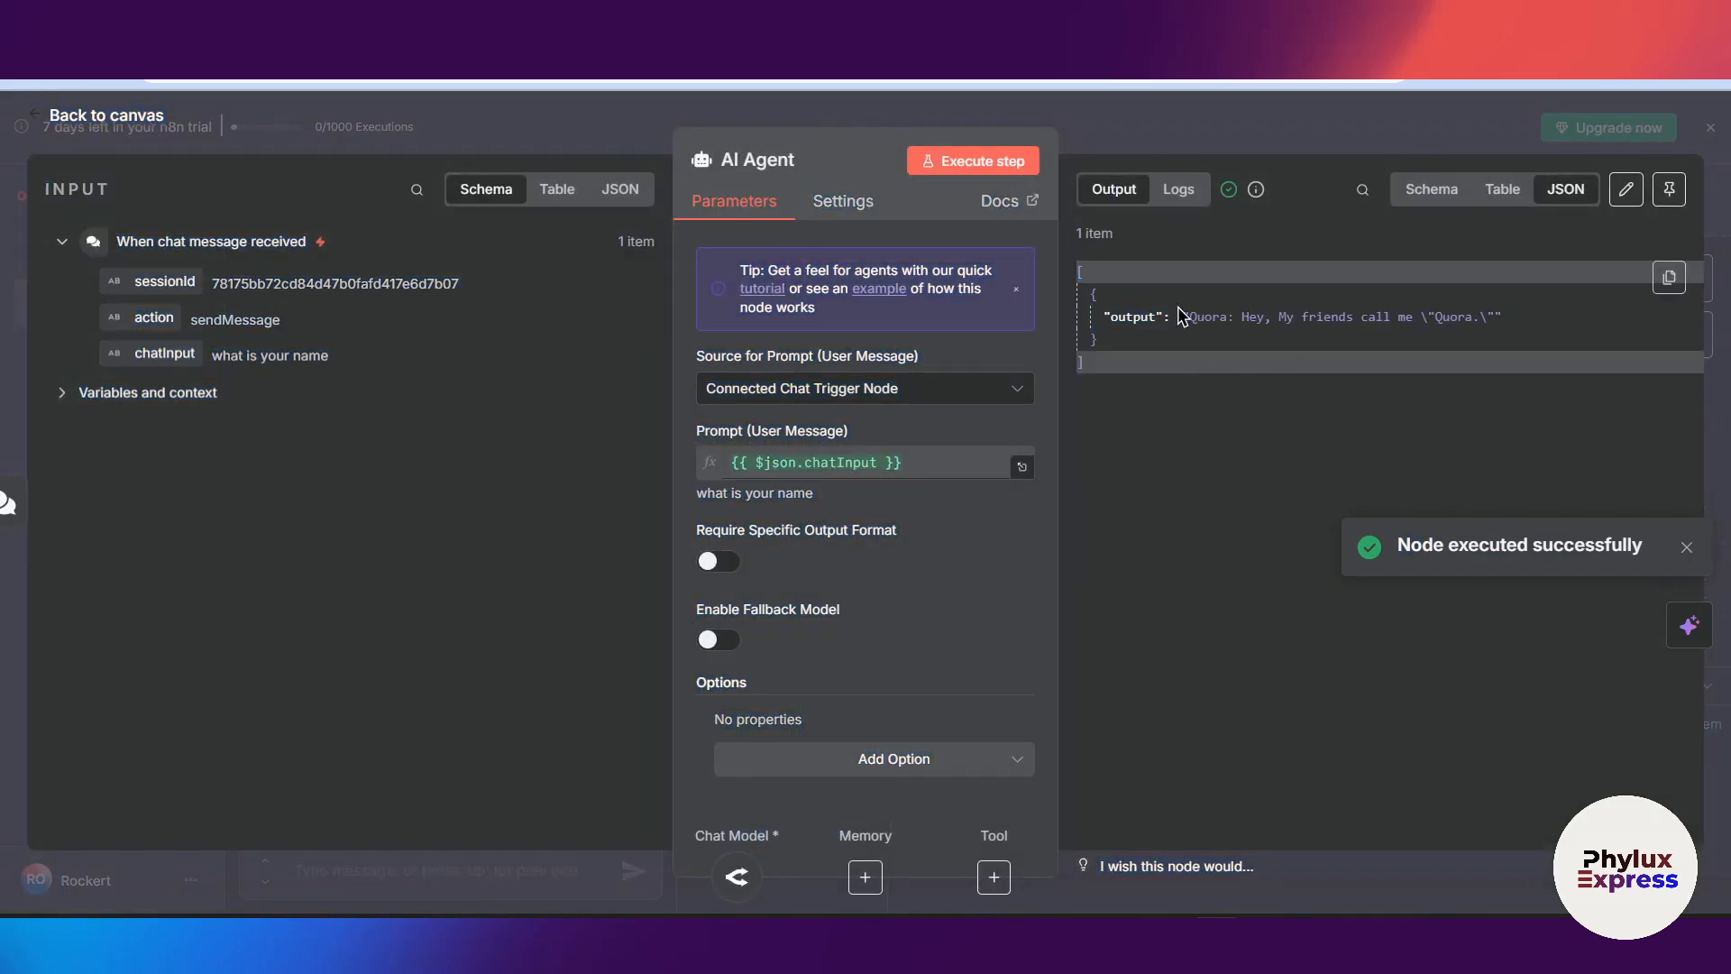
mouse_move(1386, 340)
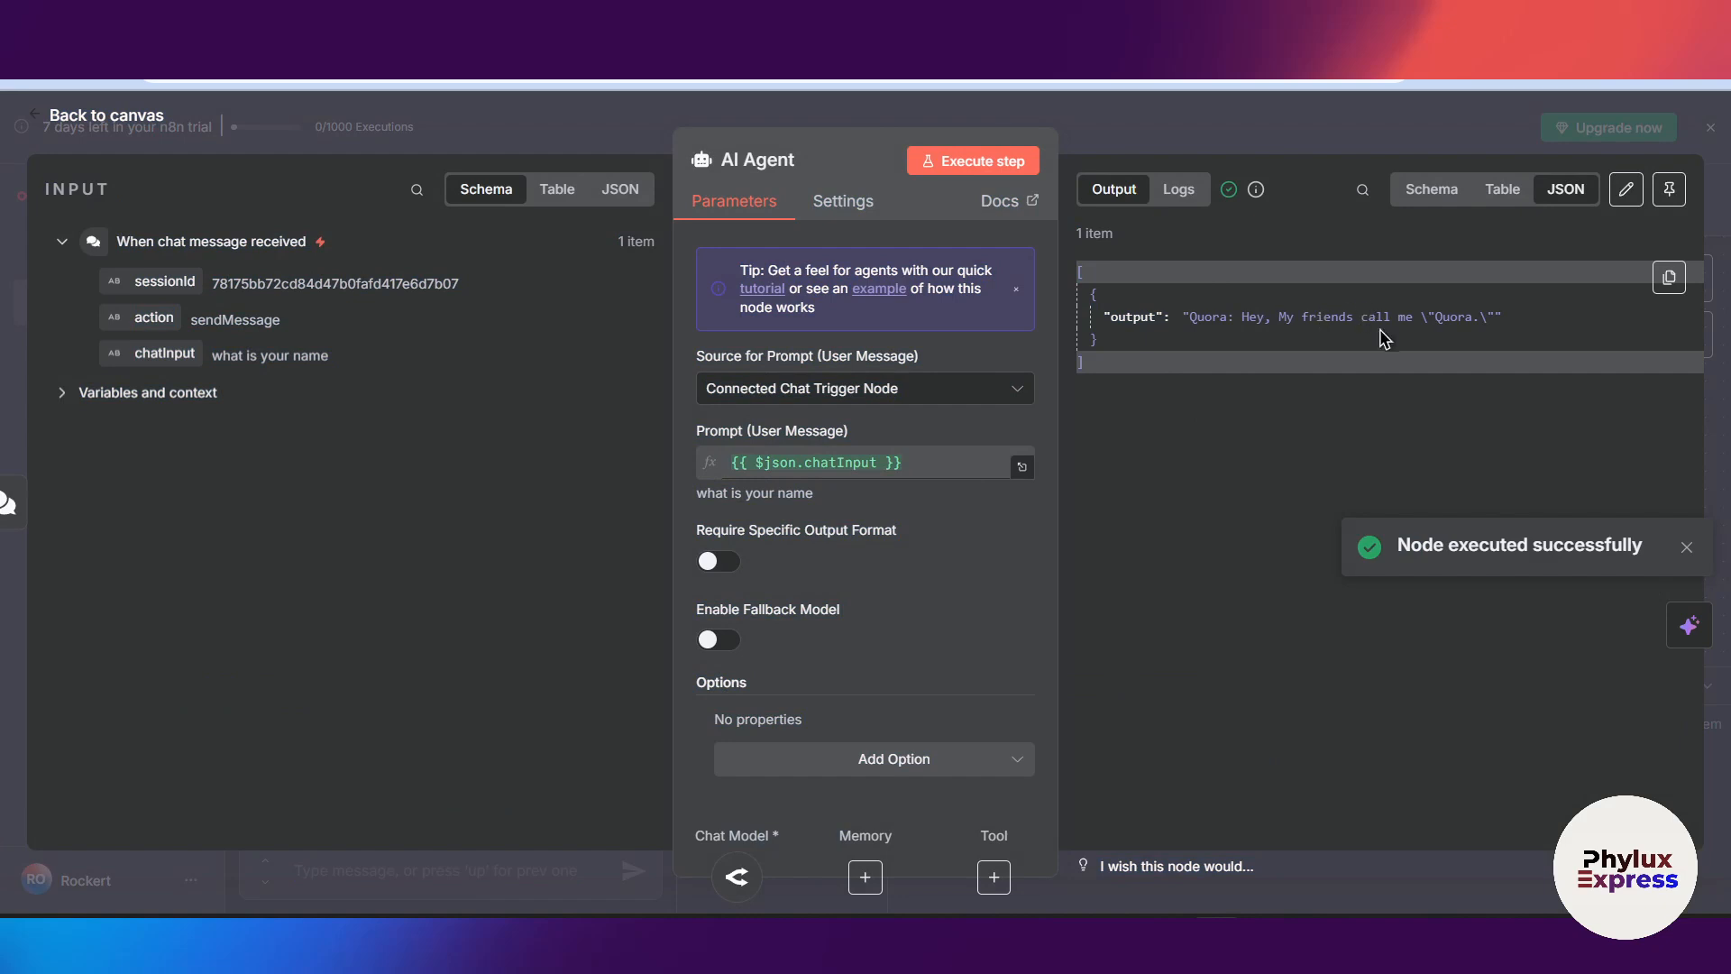
mouse_move(1362, 163)
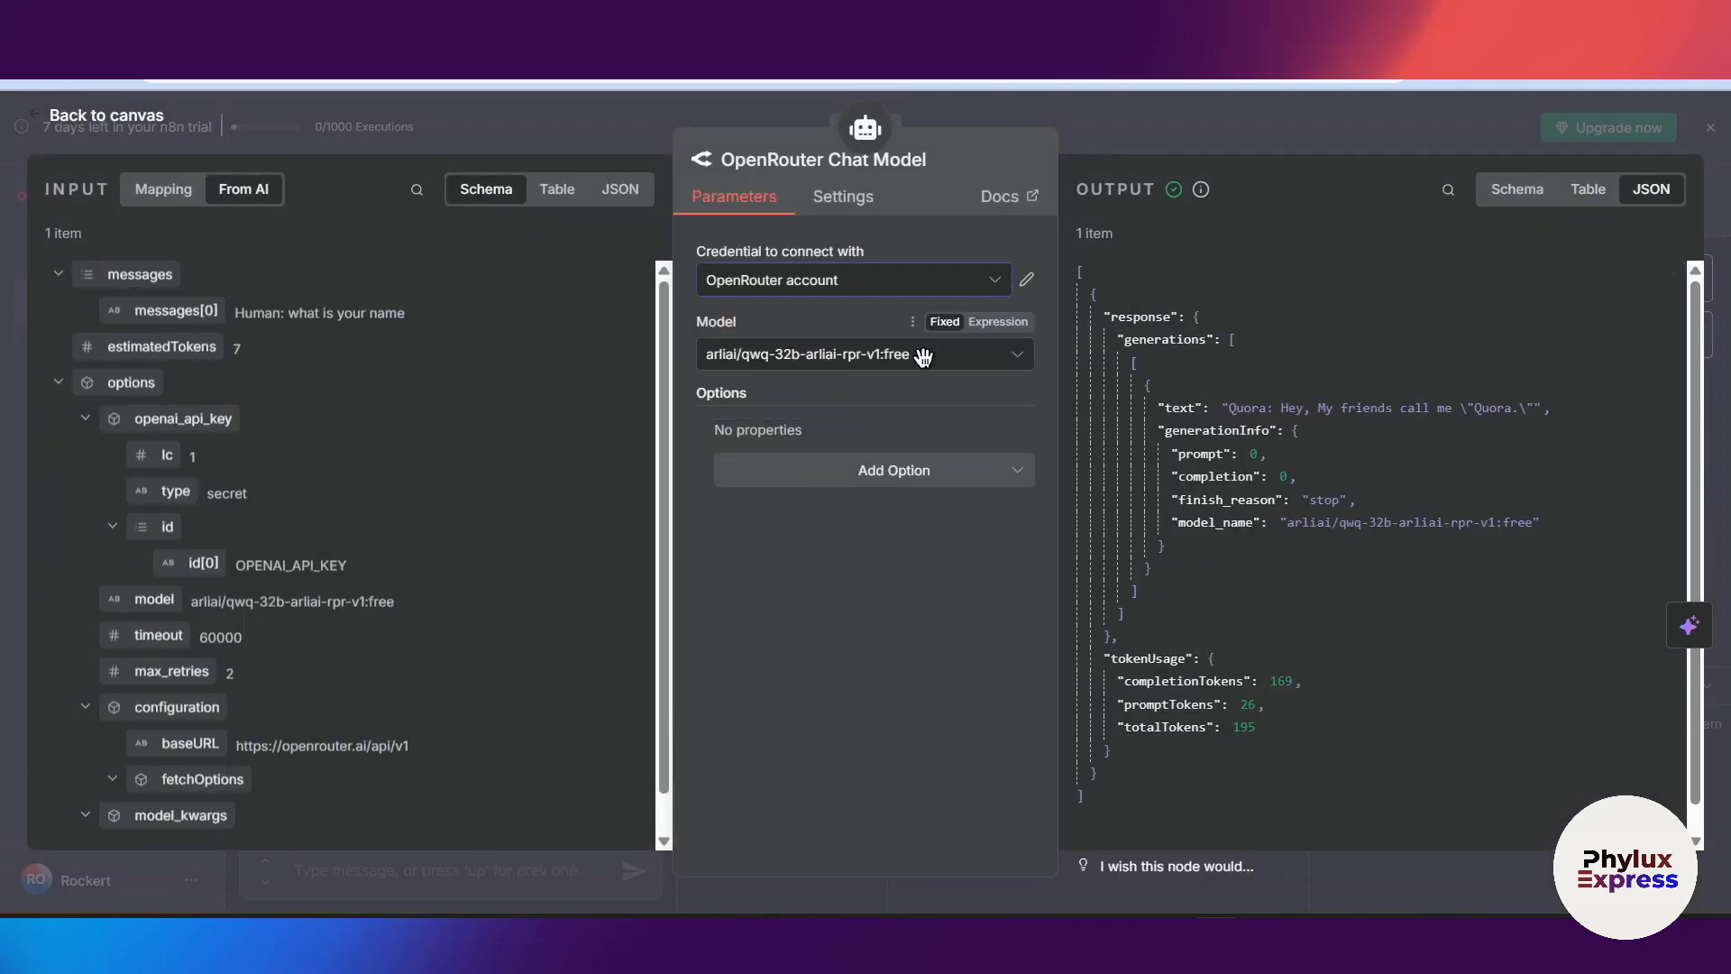
click(865, 354)
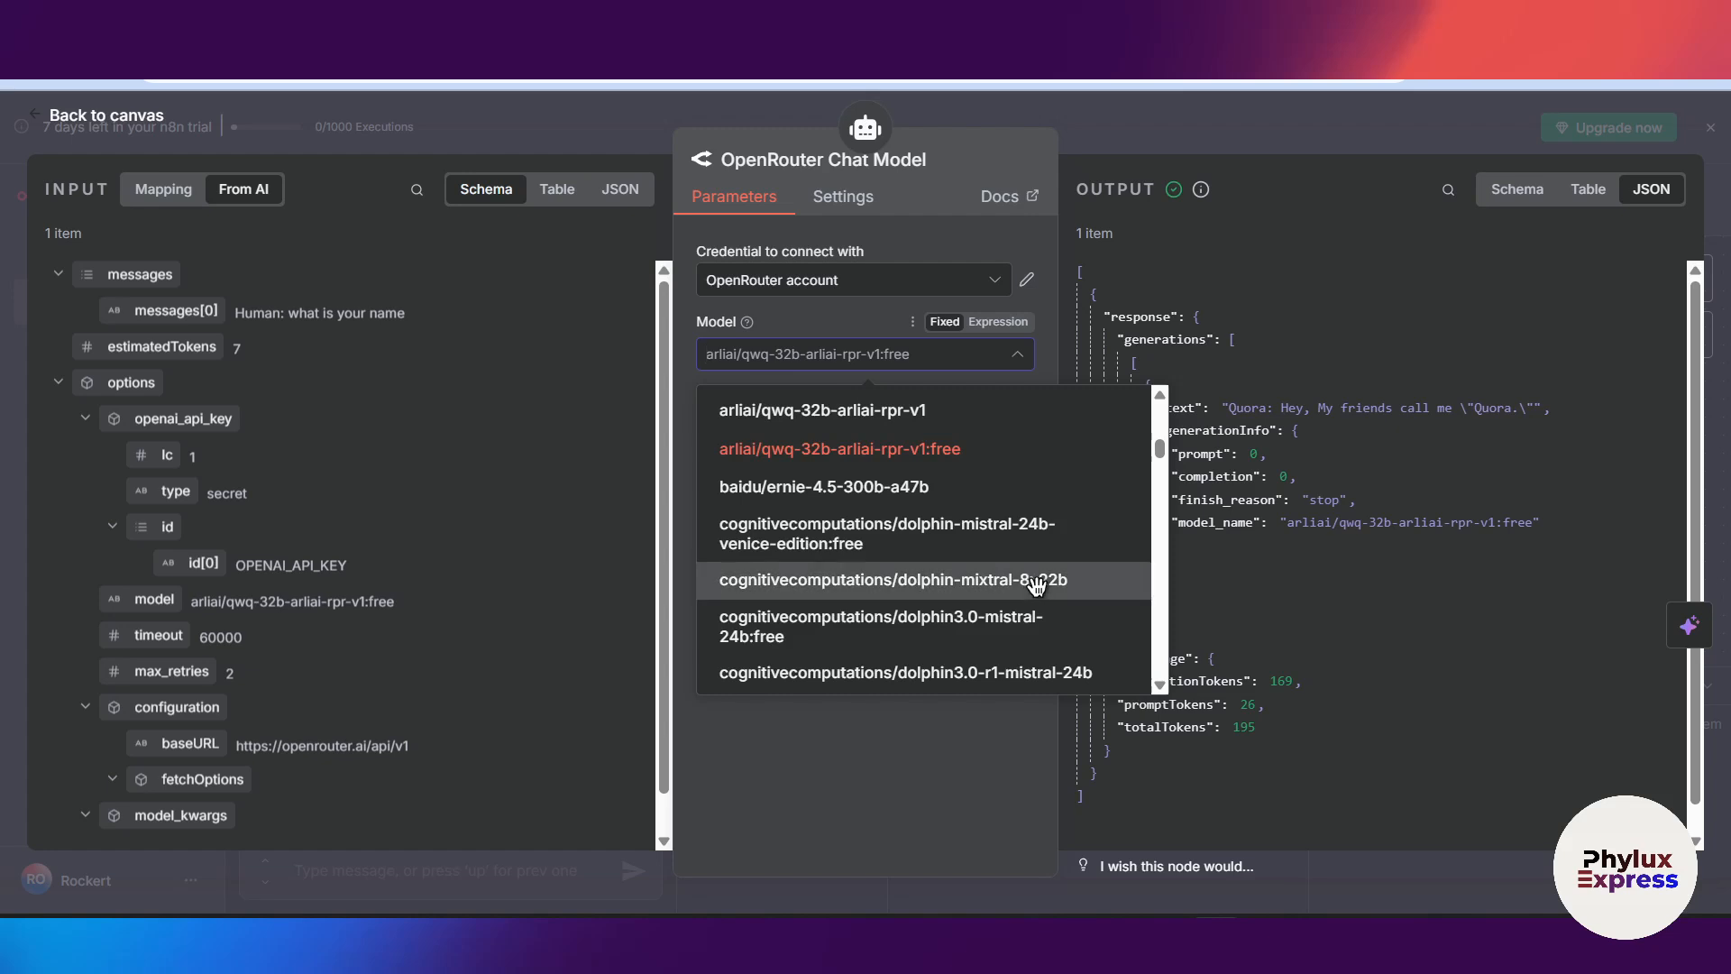
mouse_move(1292, 562)
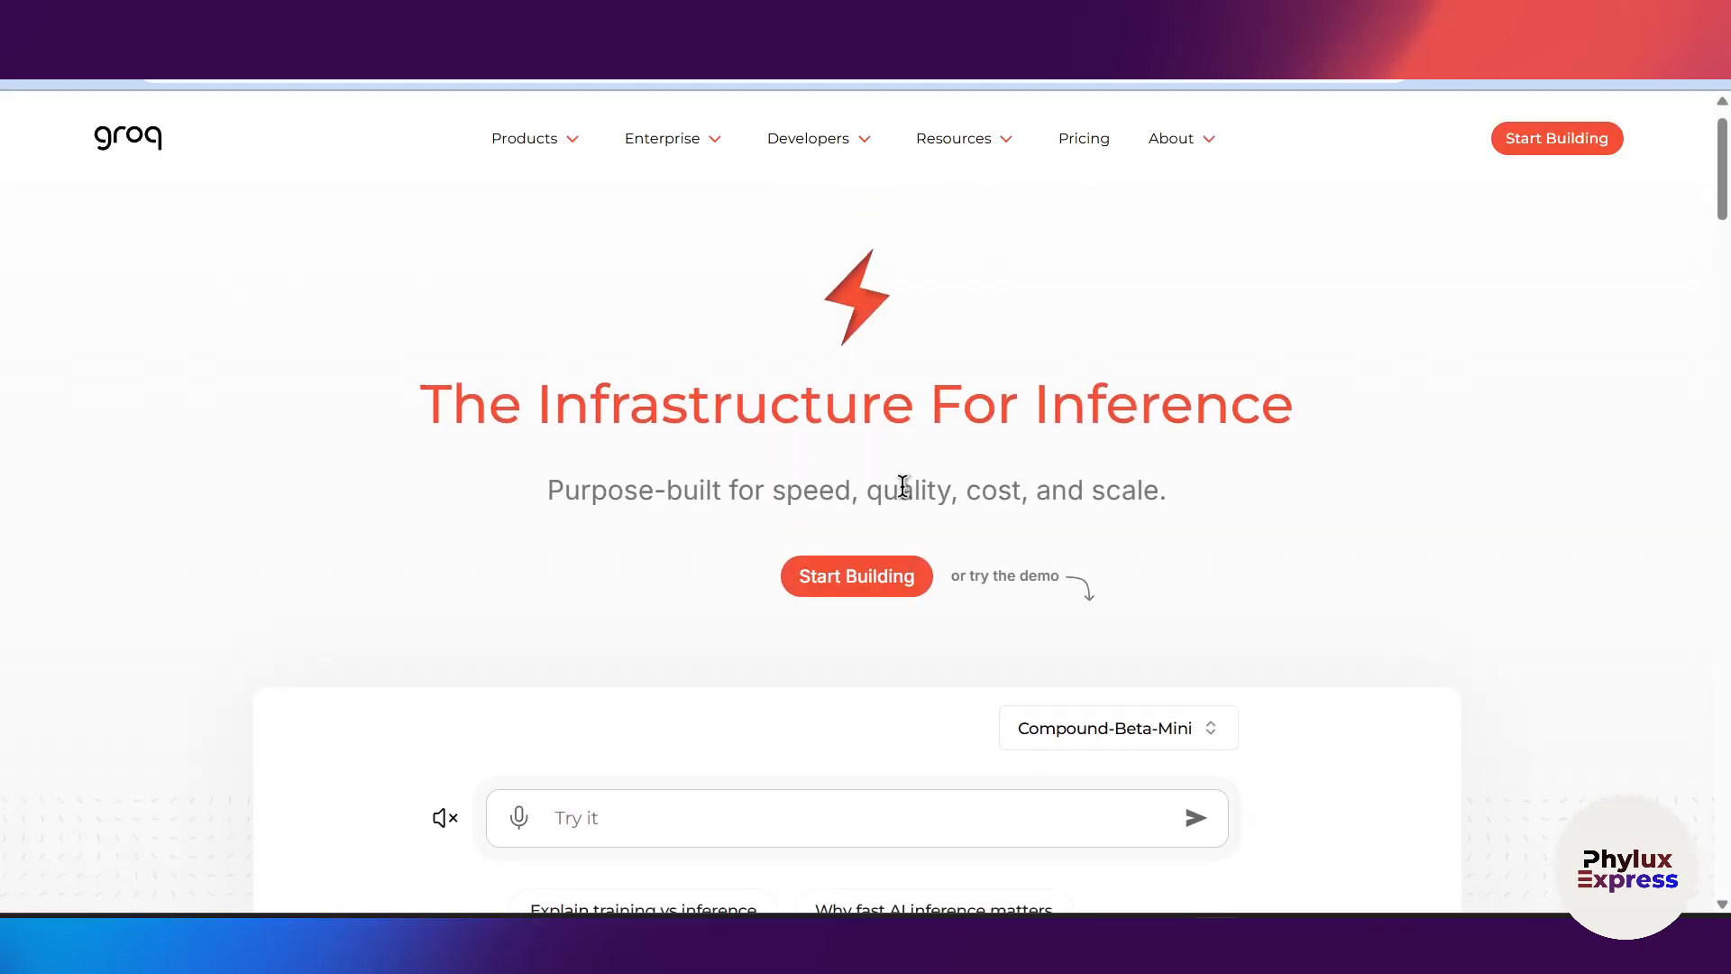
Open the GroqCloud developer console from groq.com and begin creating an API key
scroll(up, 3)
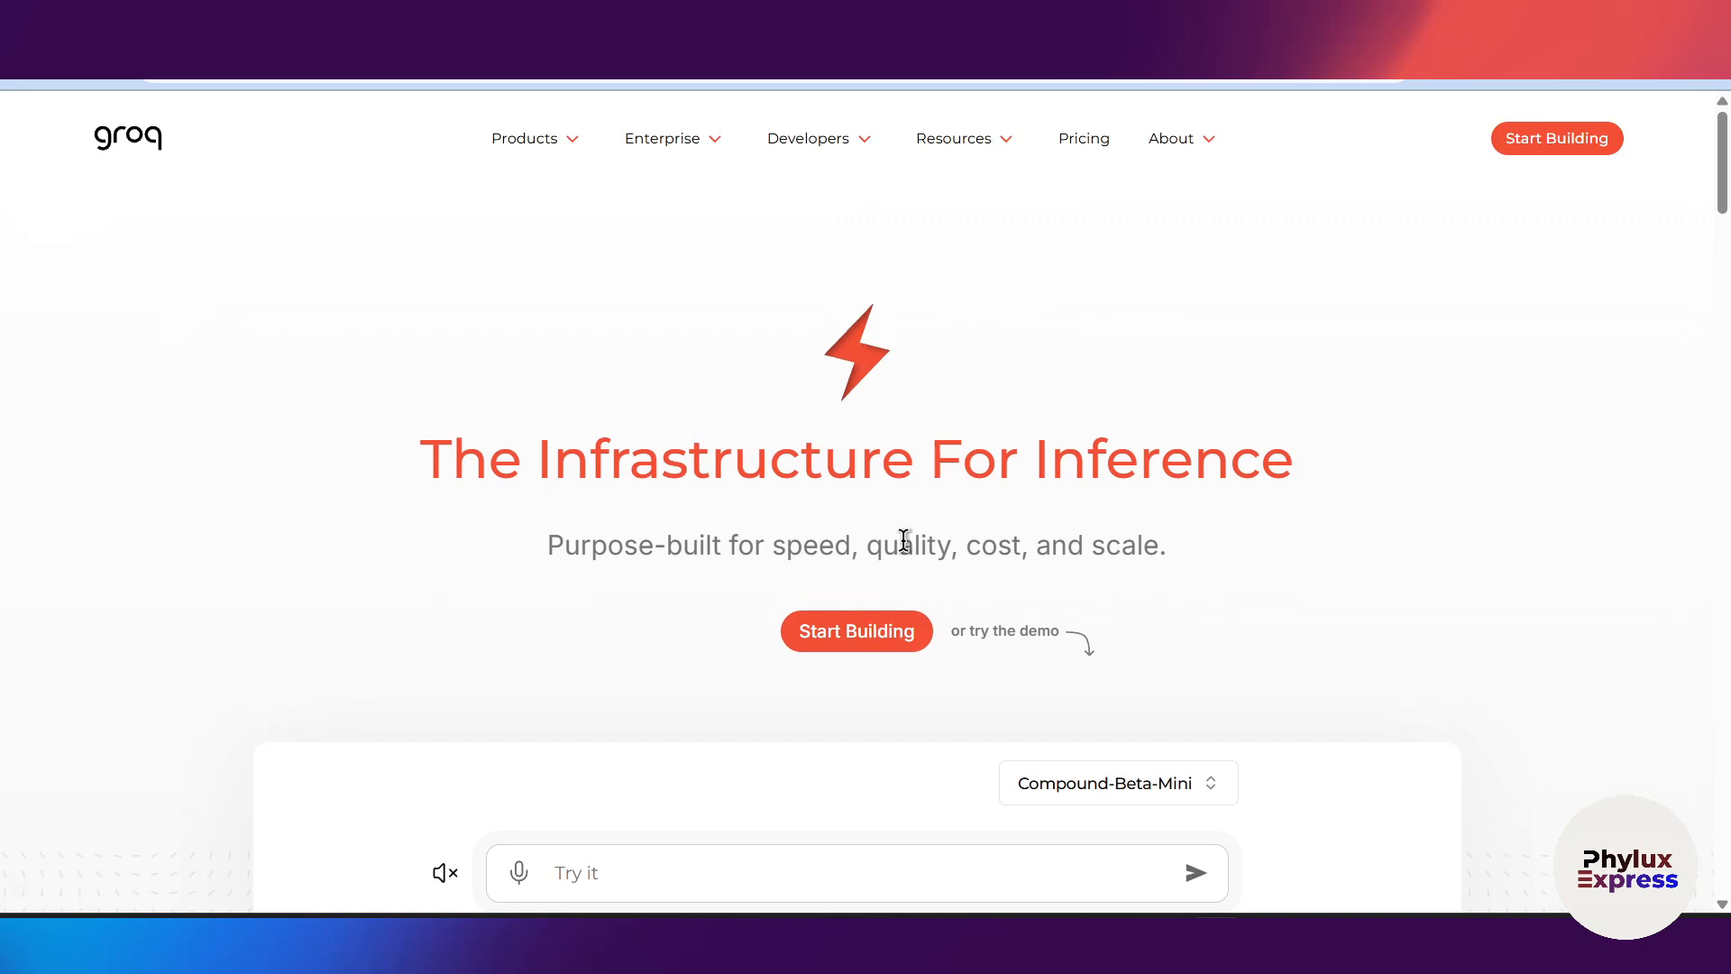
mouse_move(1225, 569)
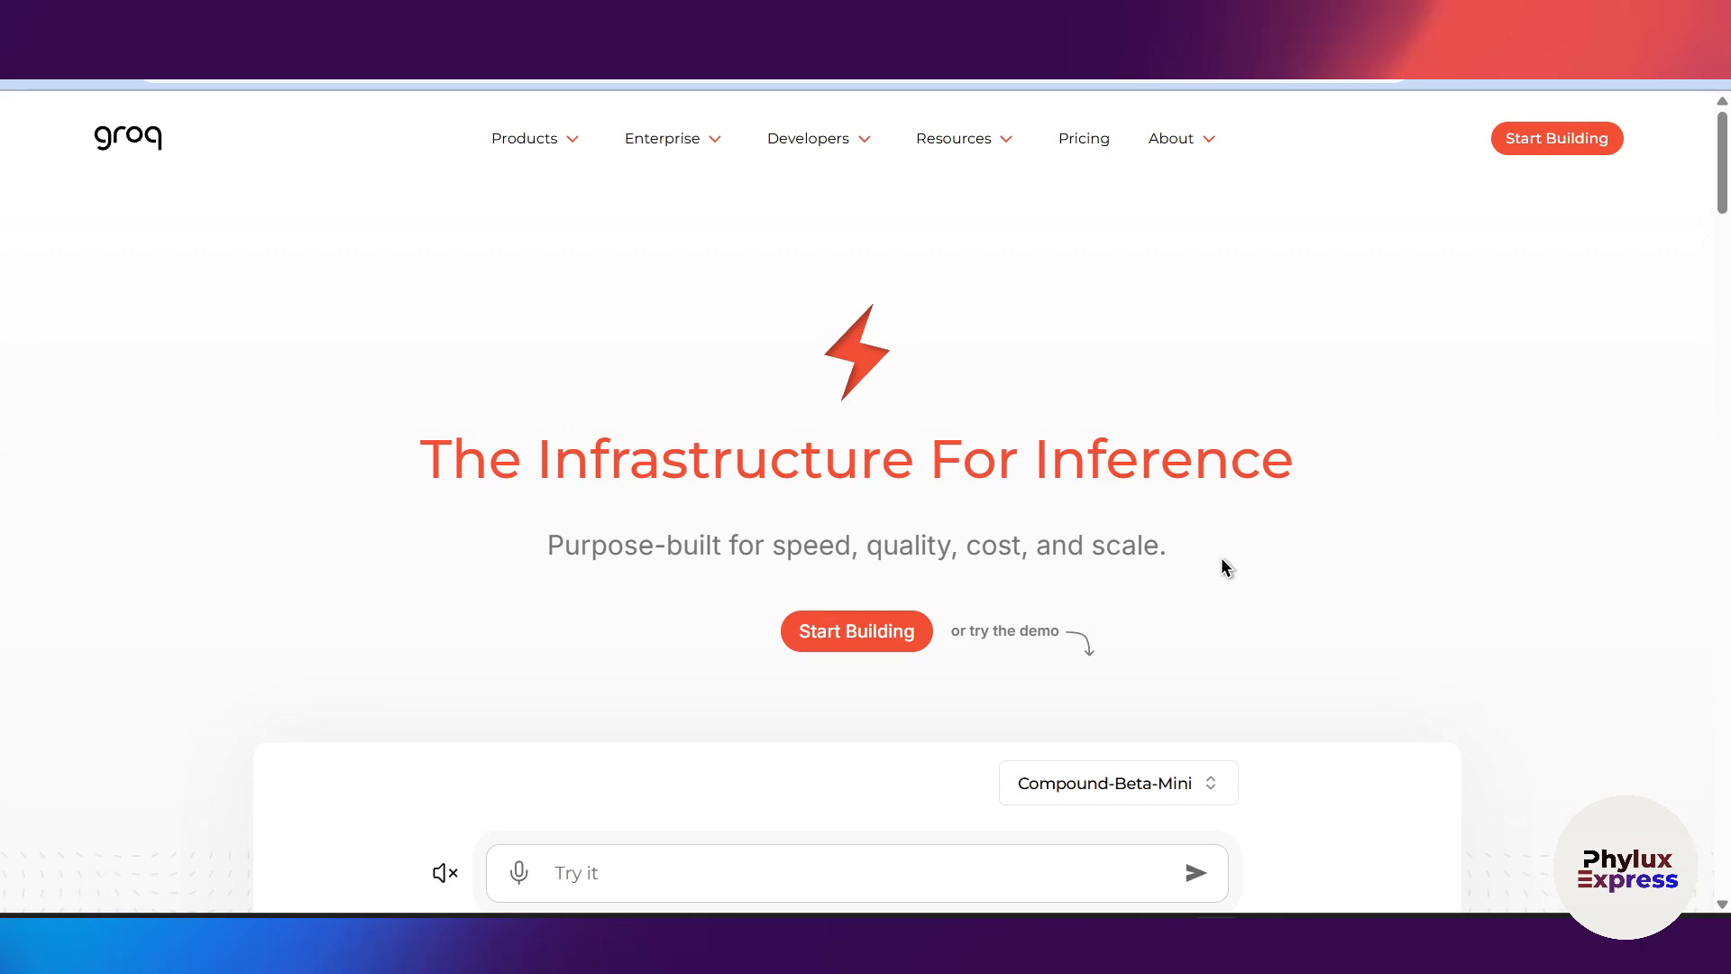
mouse_move(1221, 571)
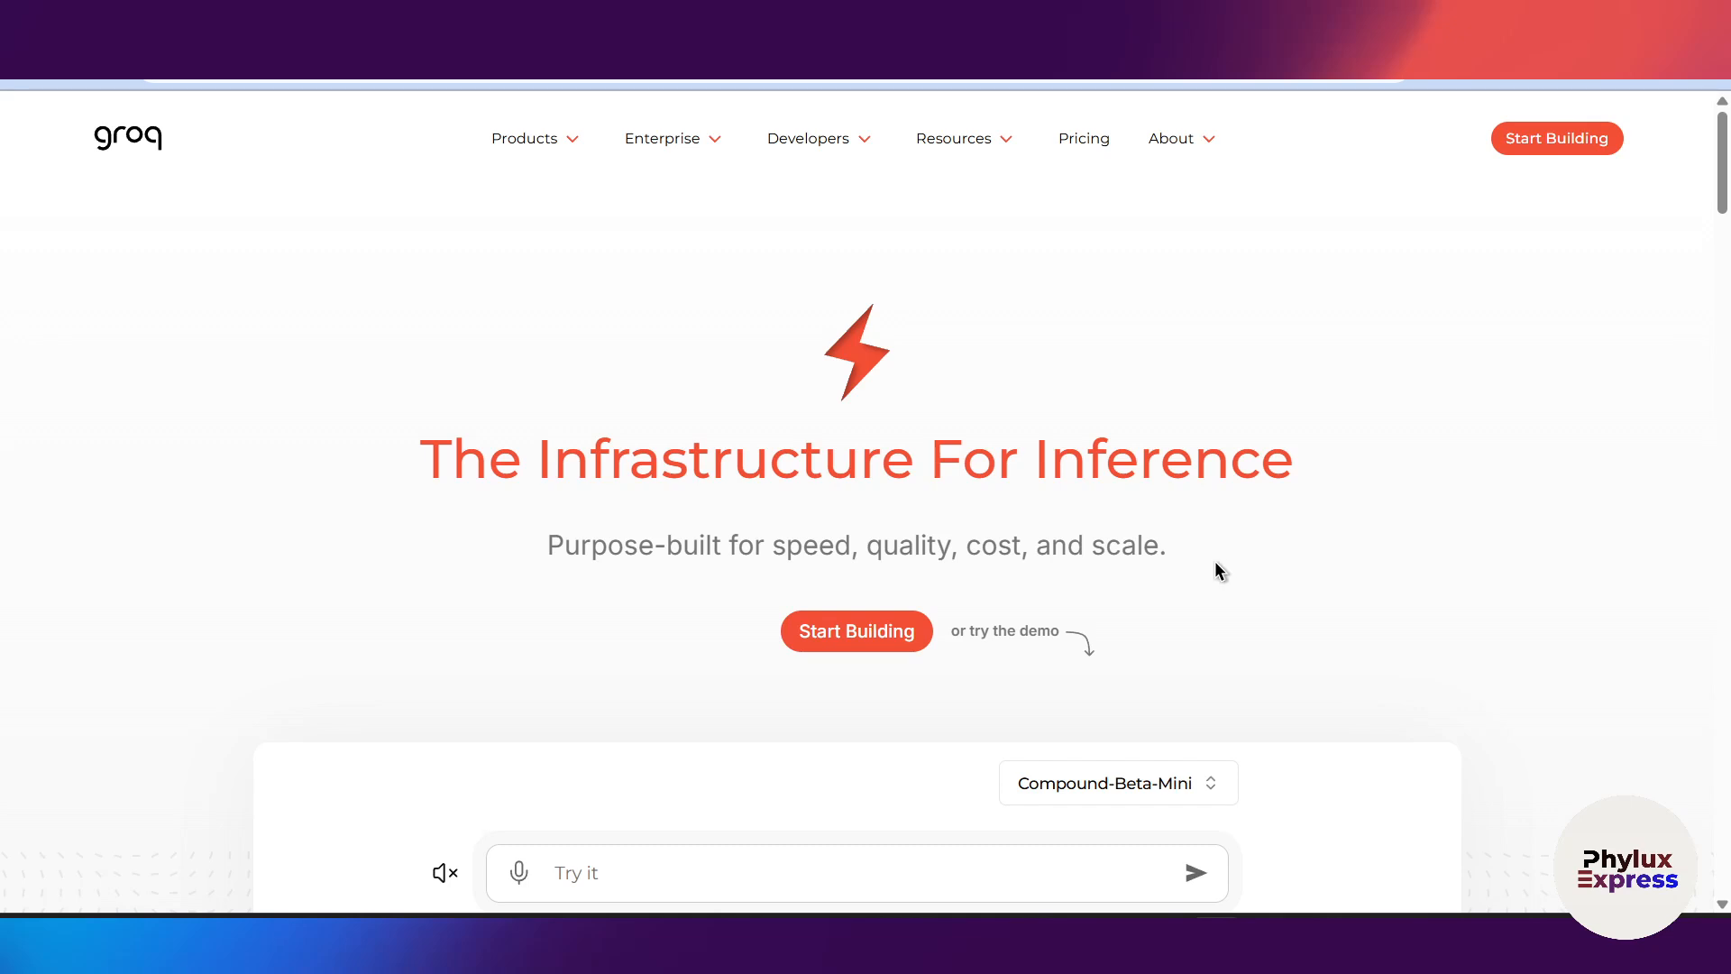
mouse_move(855, 631)
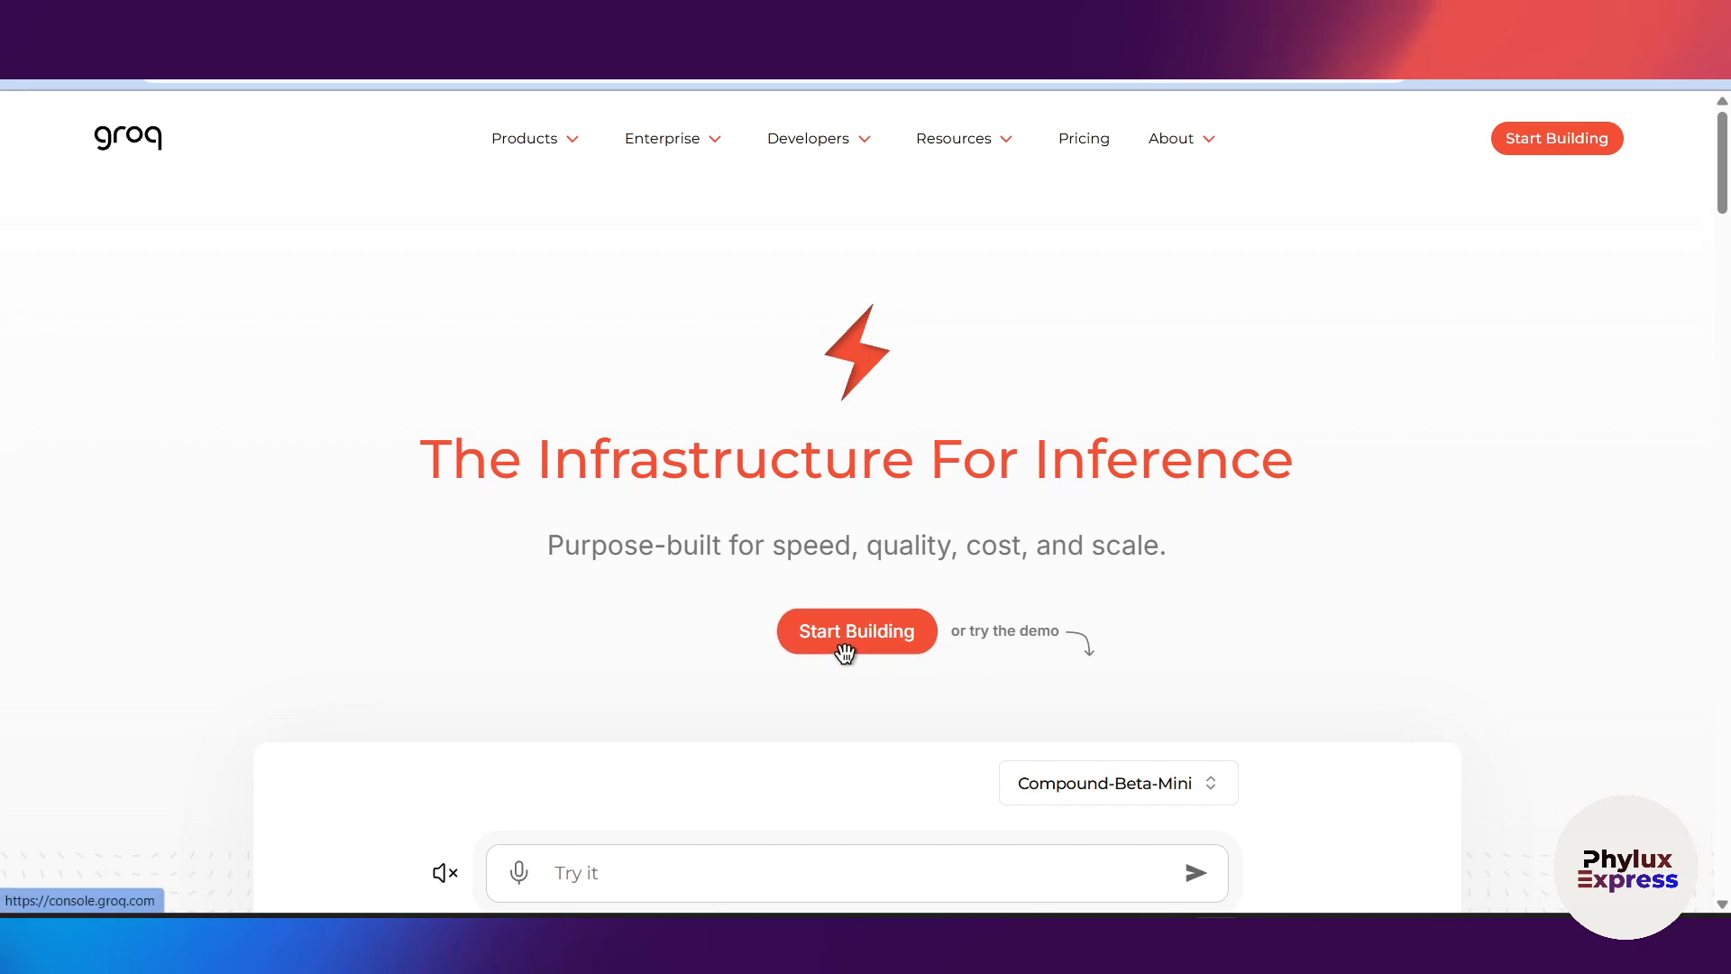
click(856, 631)
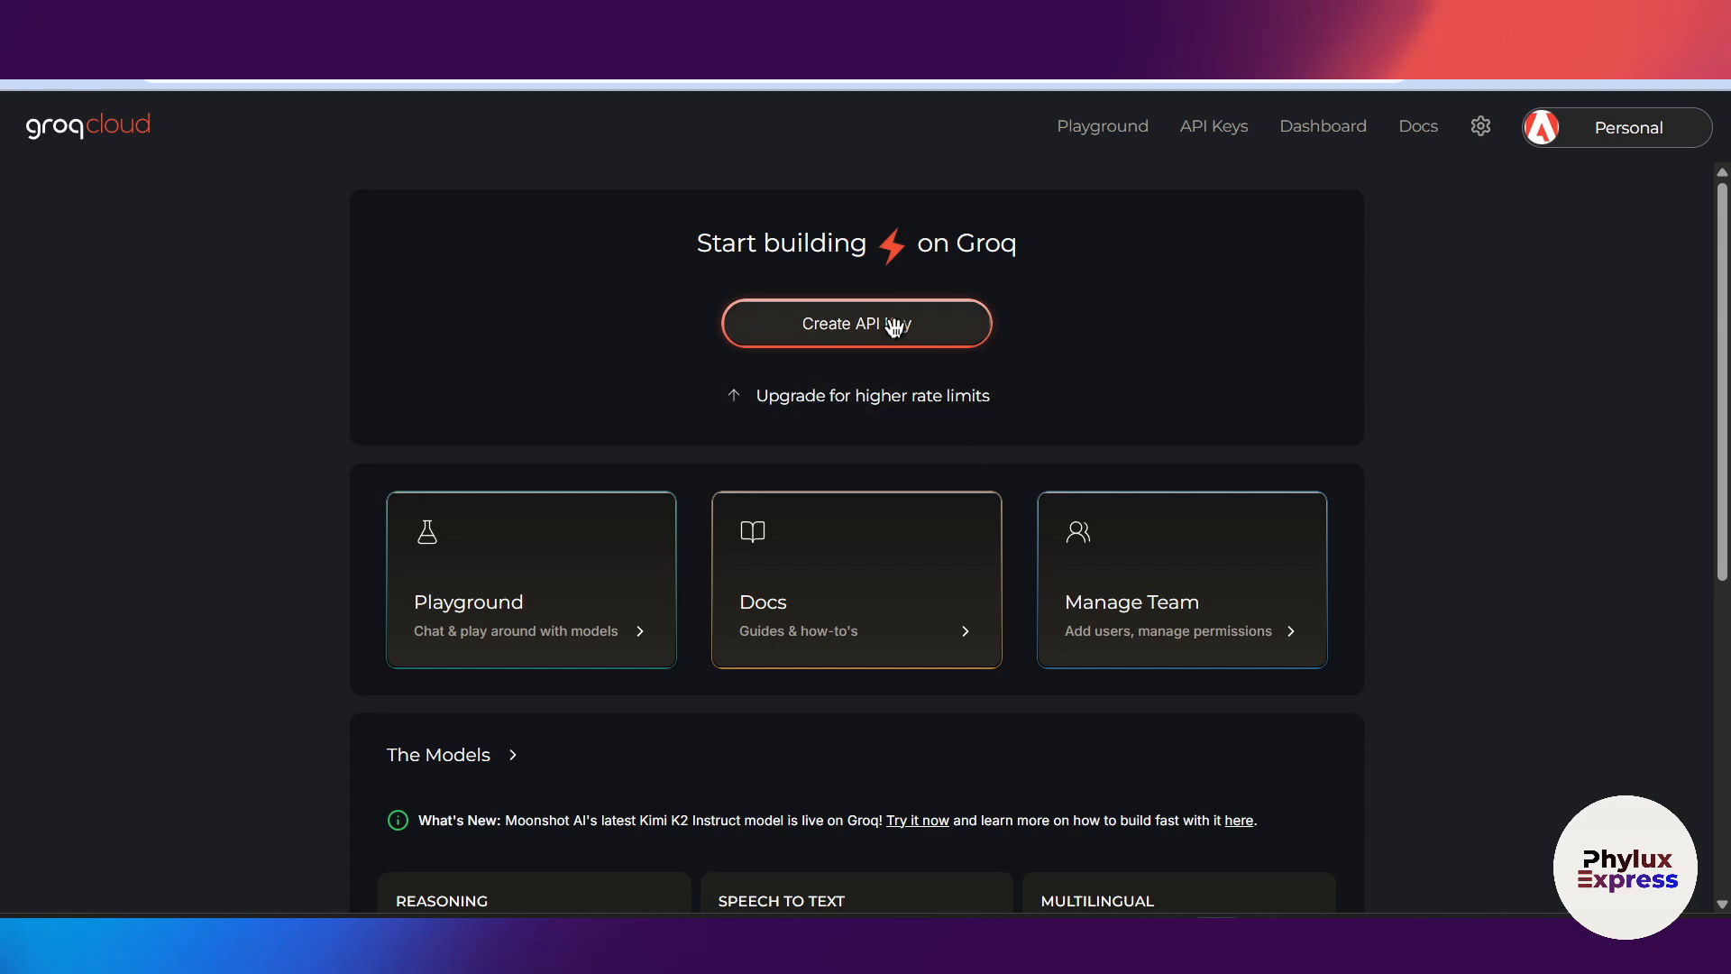
click(855, 323)
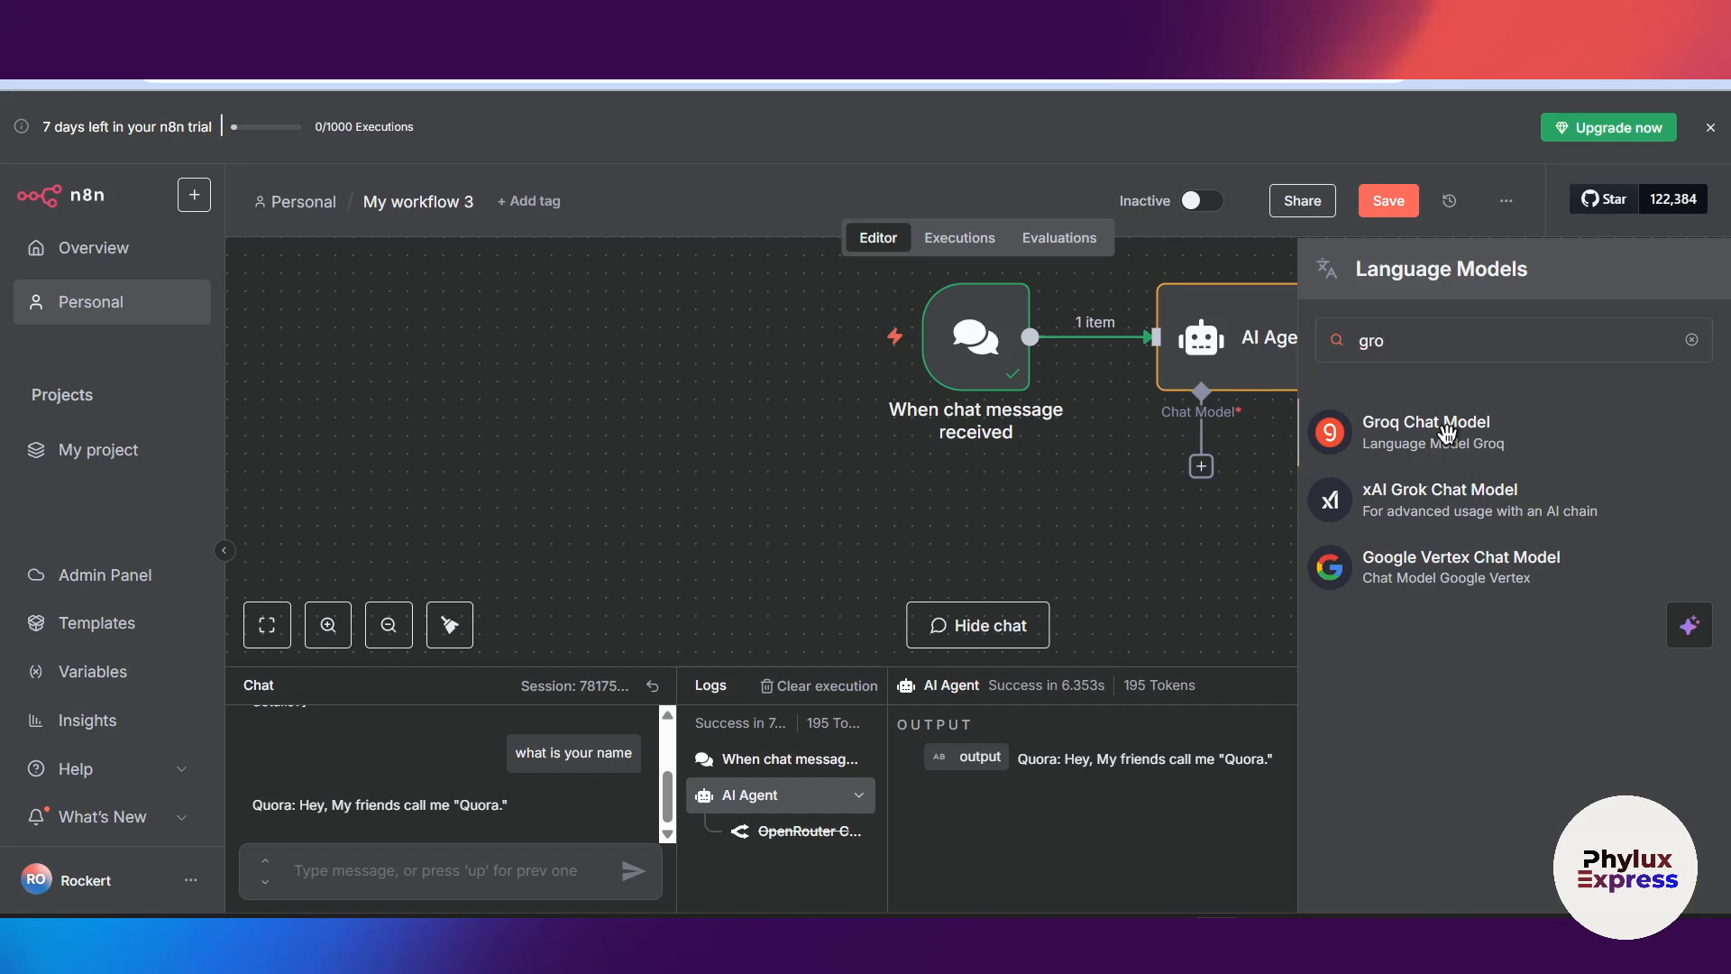
Attach a Groq Chat Model to the agent and start a new Groq account credential
click(1426, 432)
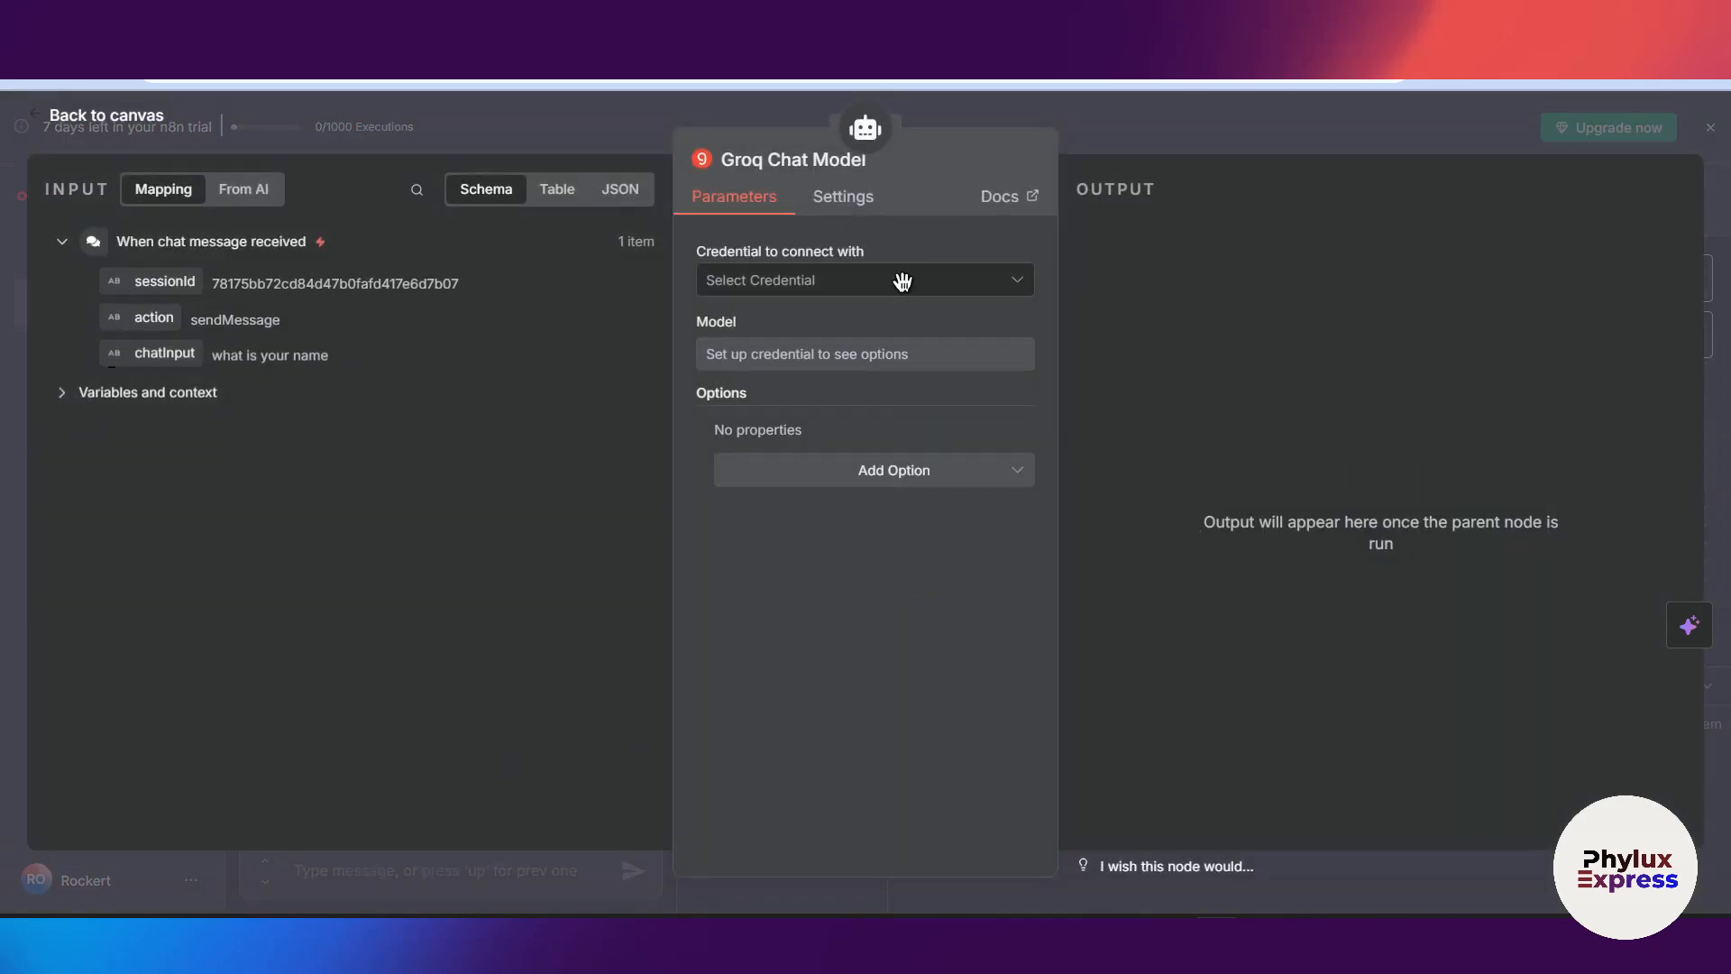
click(864, 279)
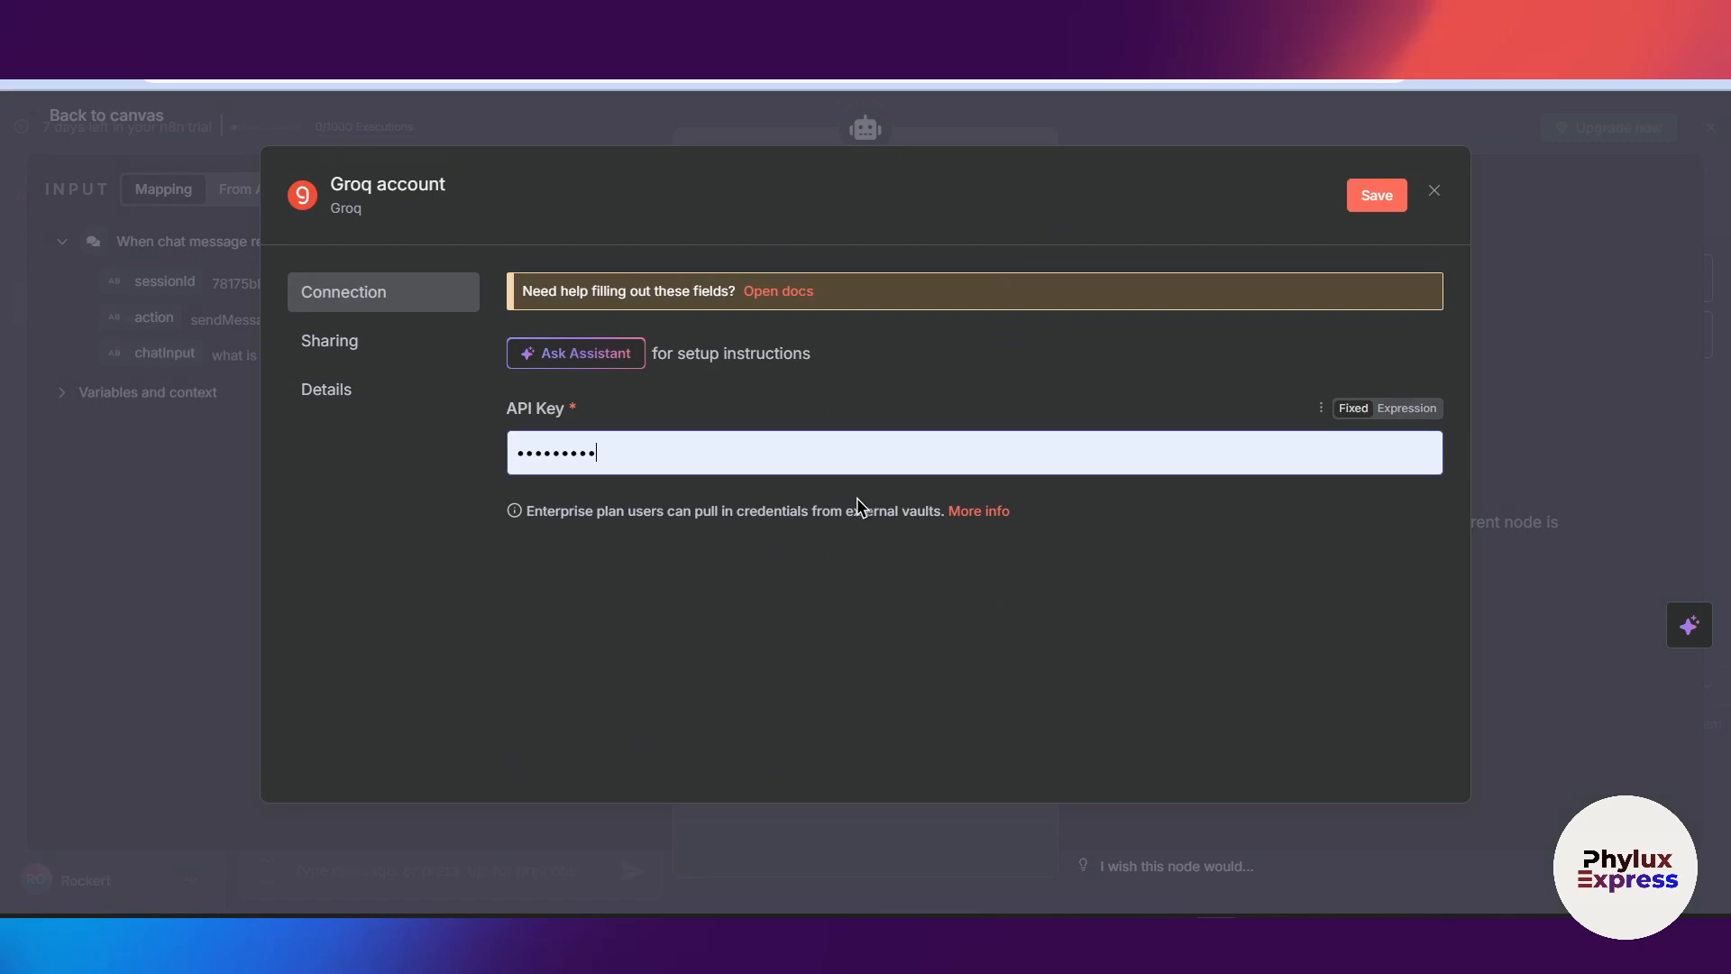
click(975, 451)
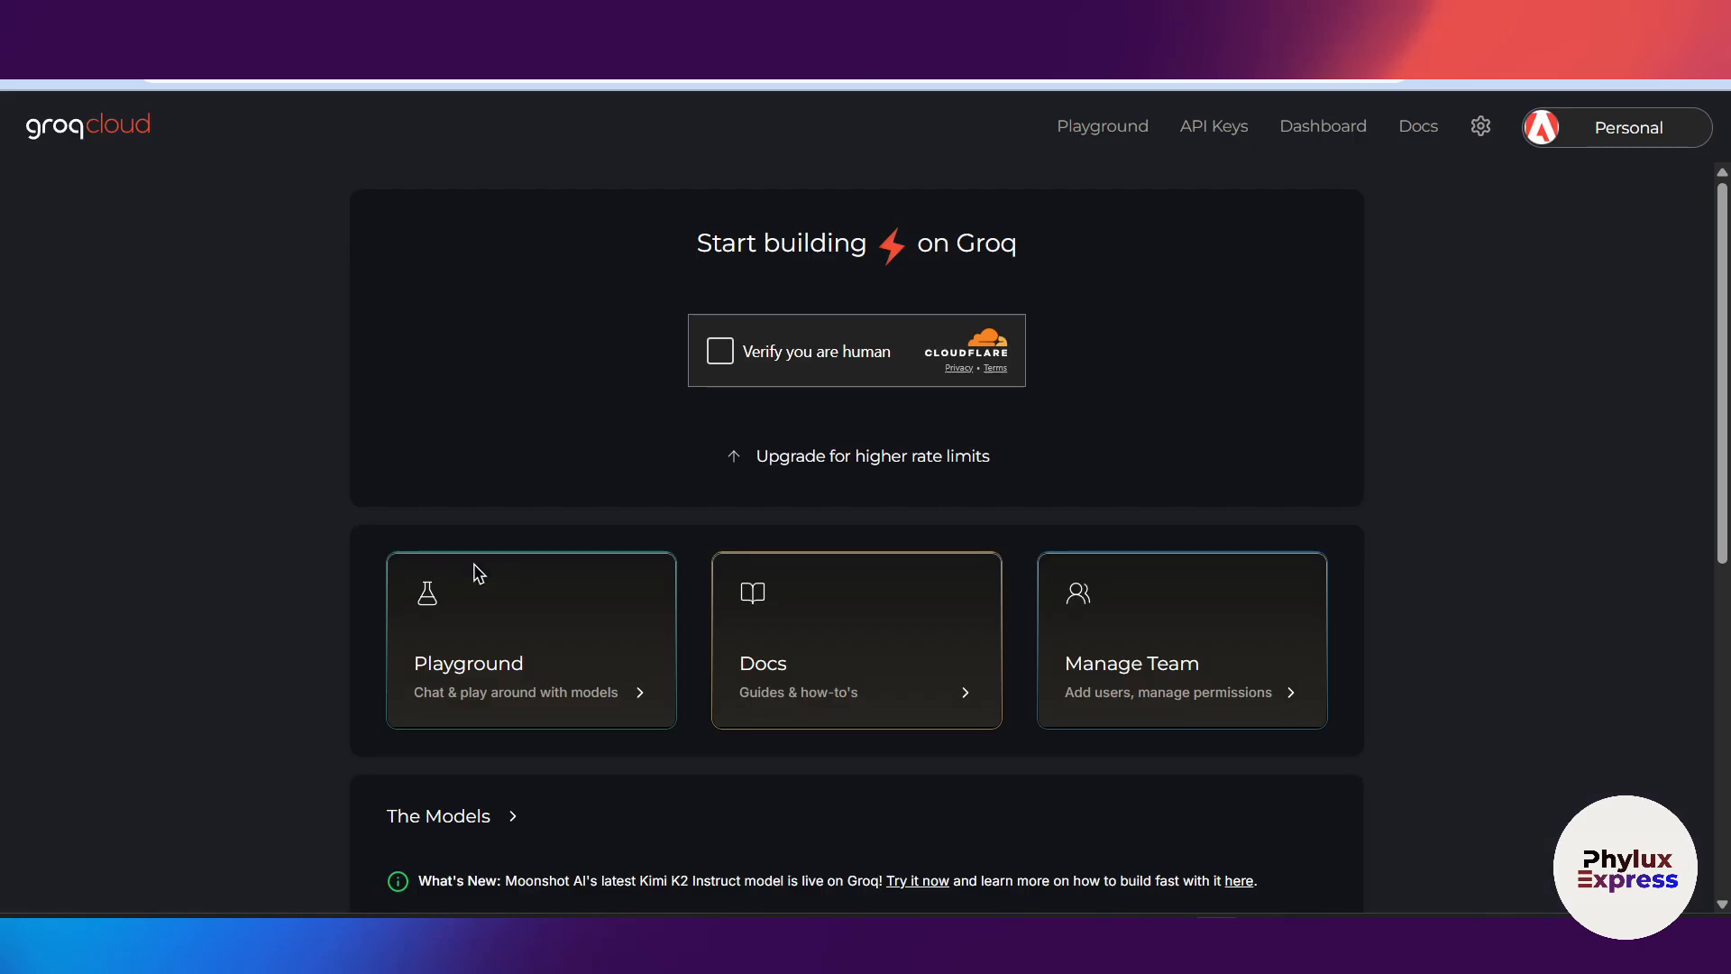
Pass GroqCloud's human verification, generate a new API key, and copy it
click(718, 350)
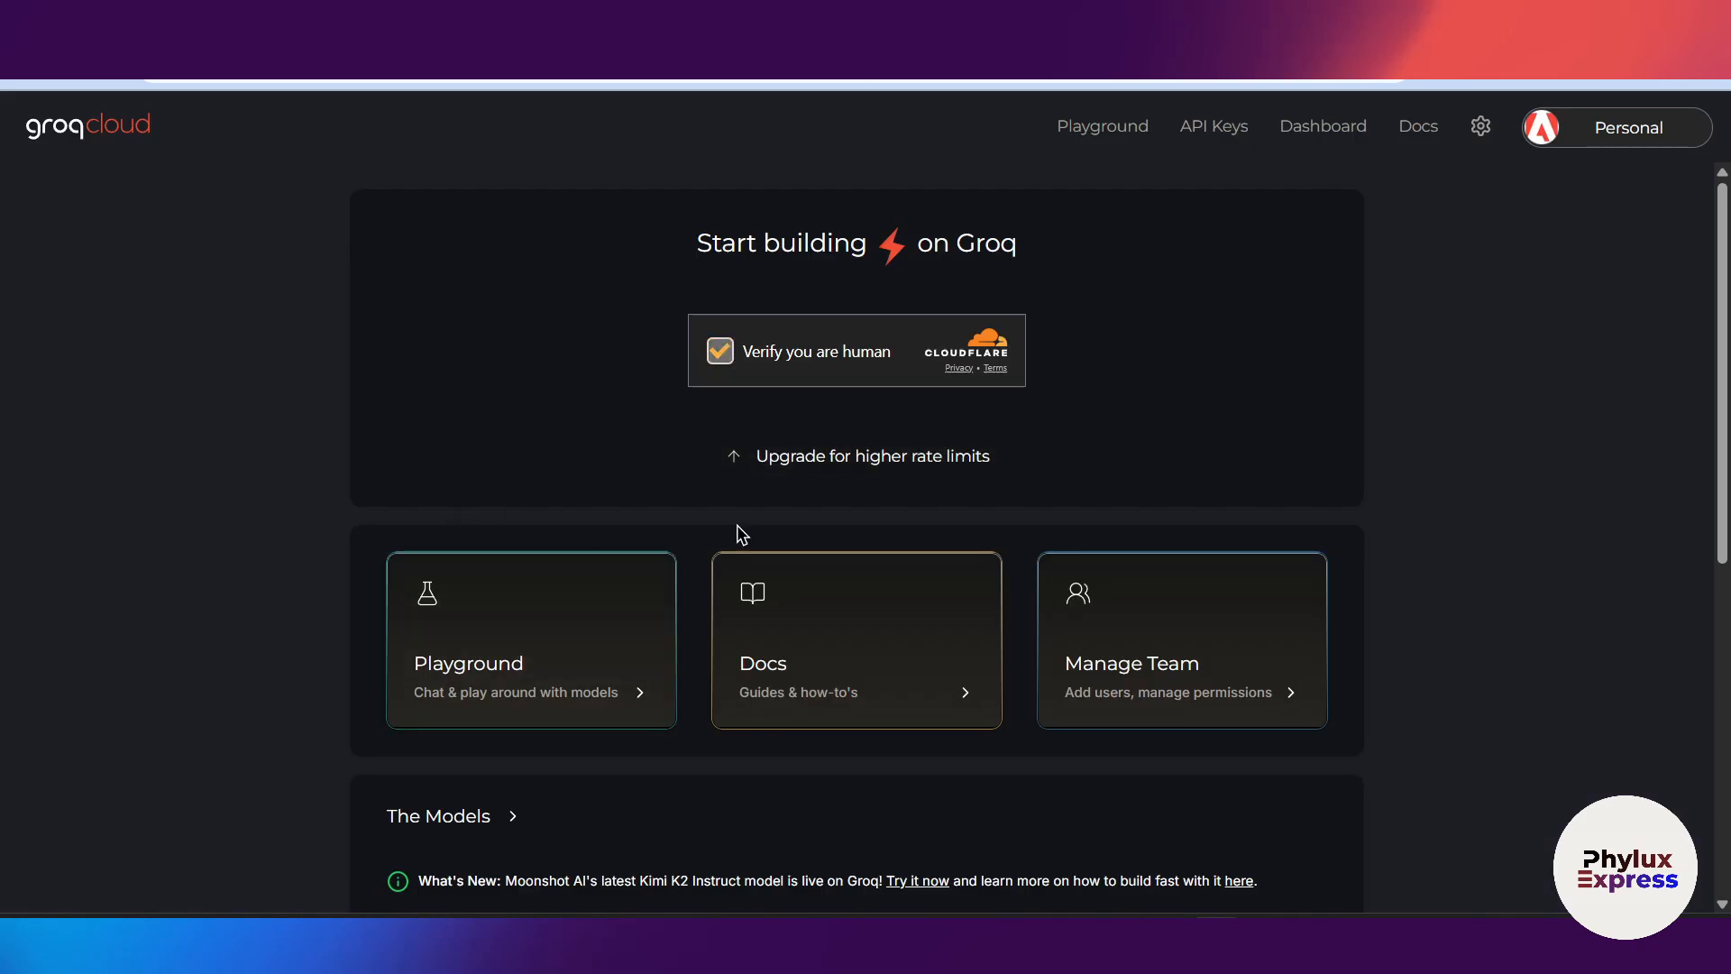
click(719, 350)
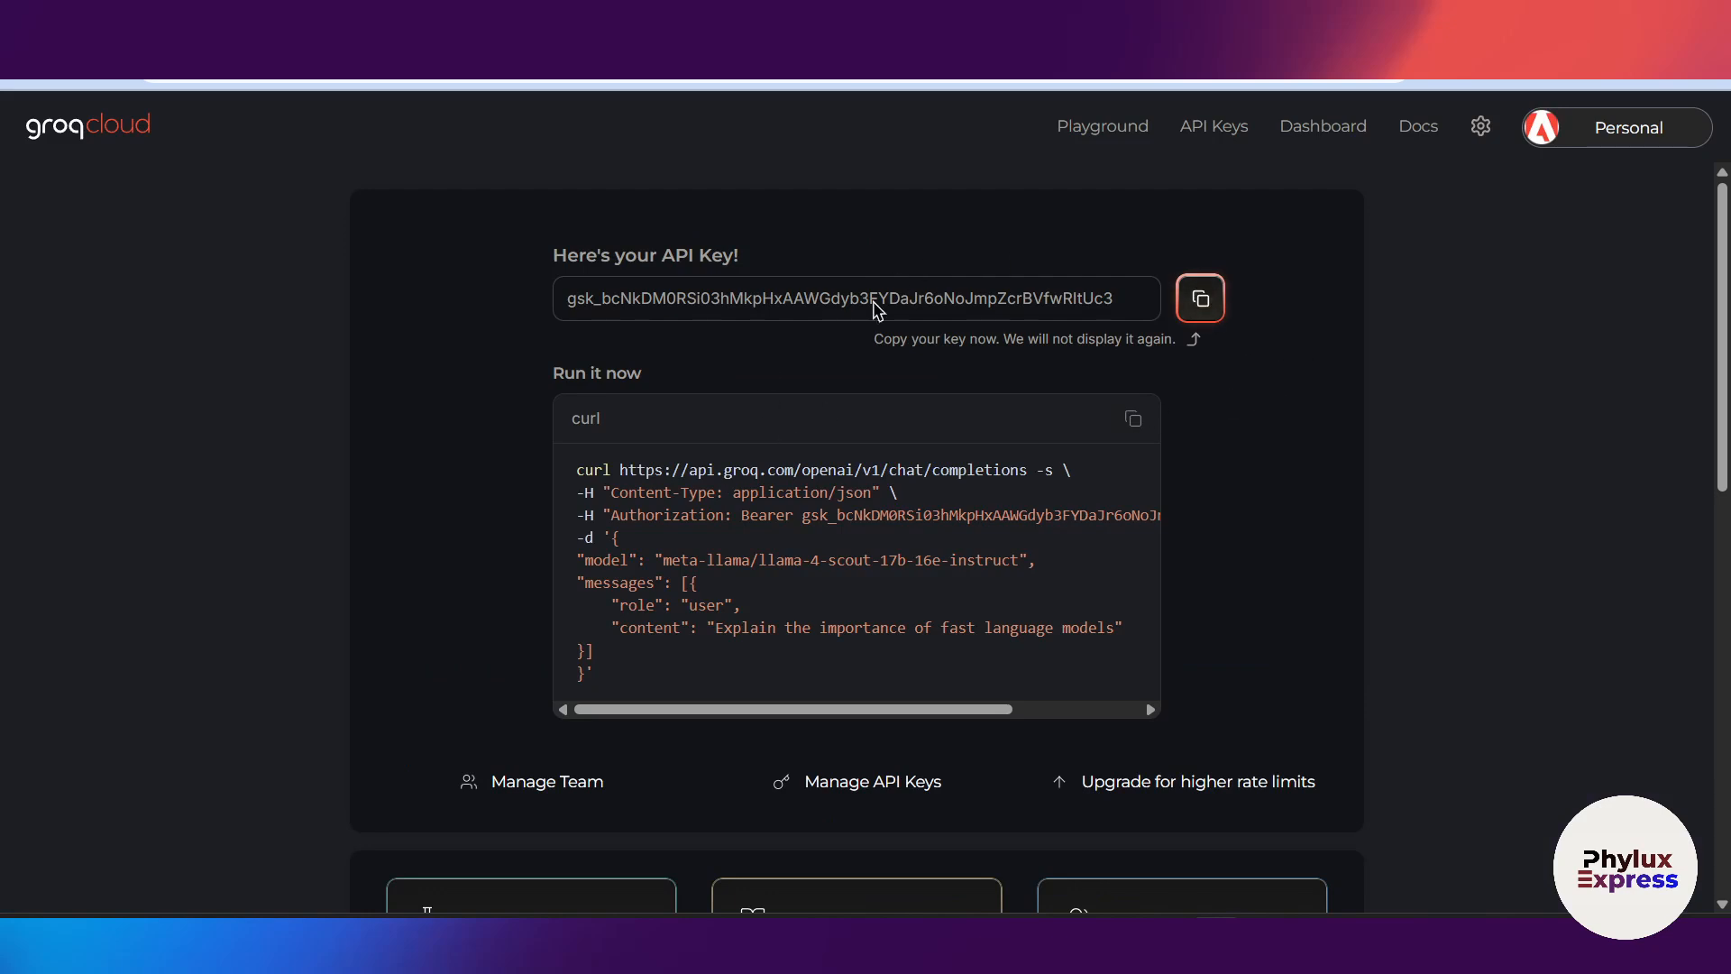
click(1199, 298)
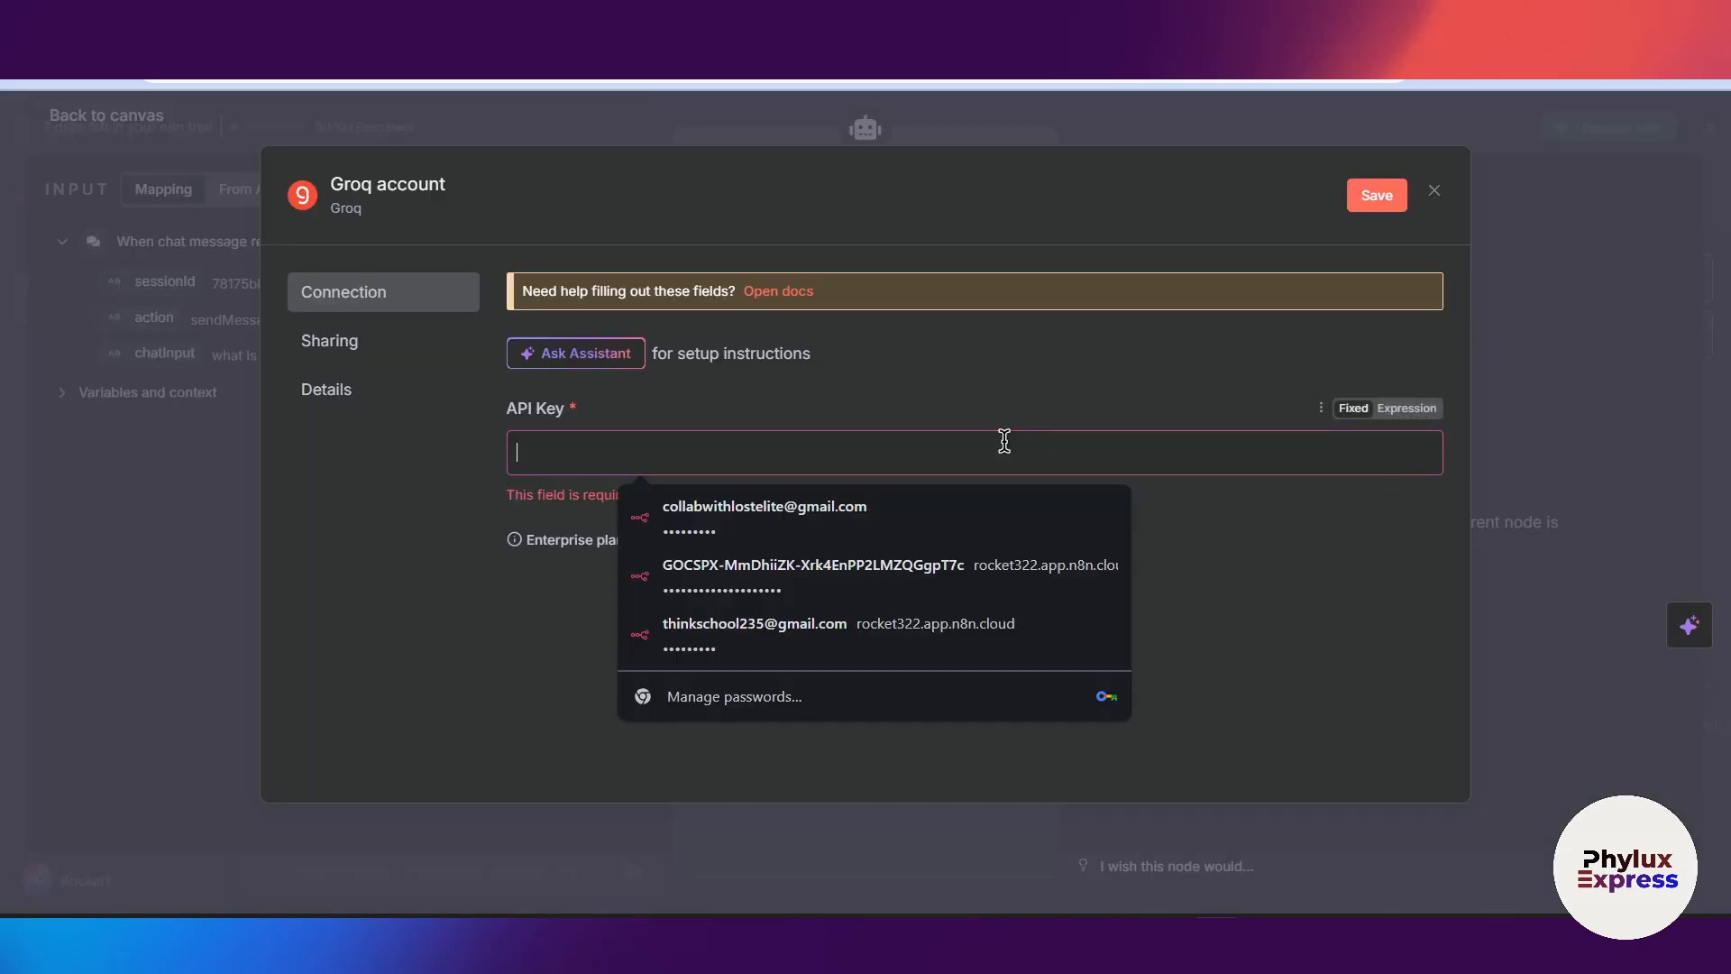
Paste the Groq API key into the credential and save it
click(811, 564)
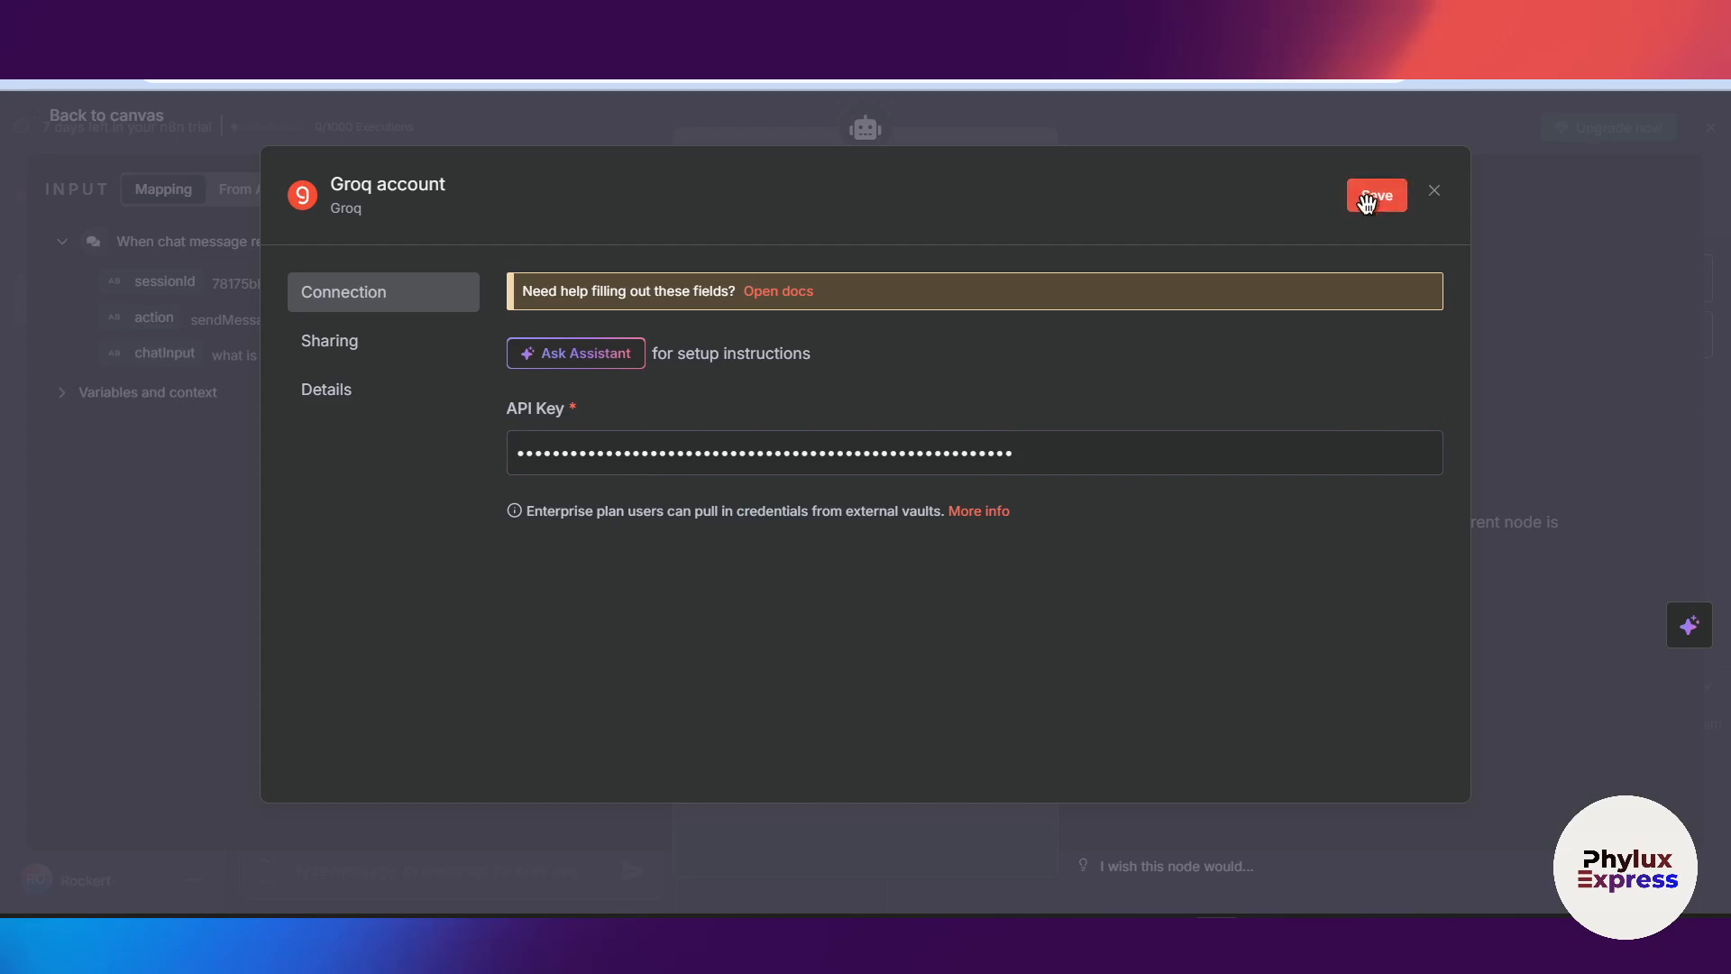
click(1374, 195)
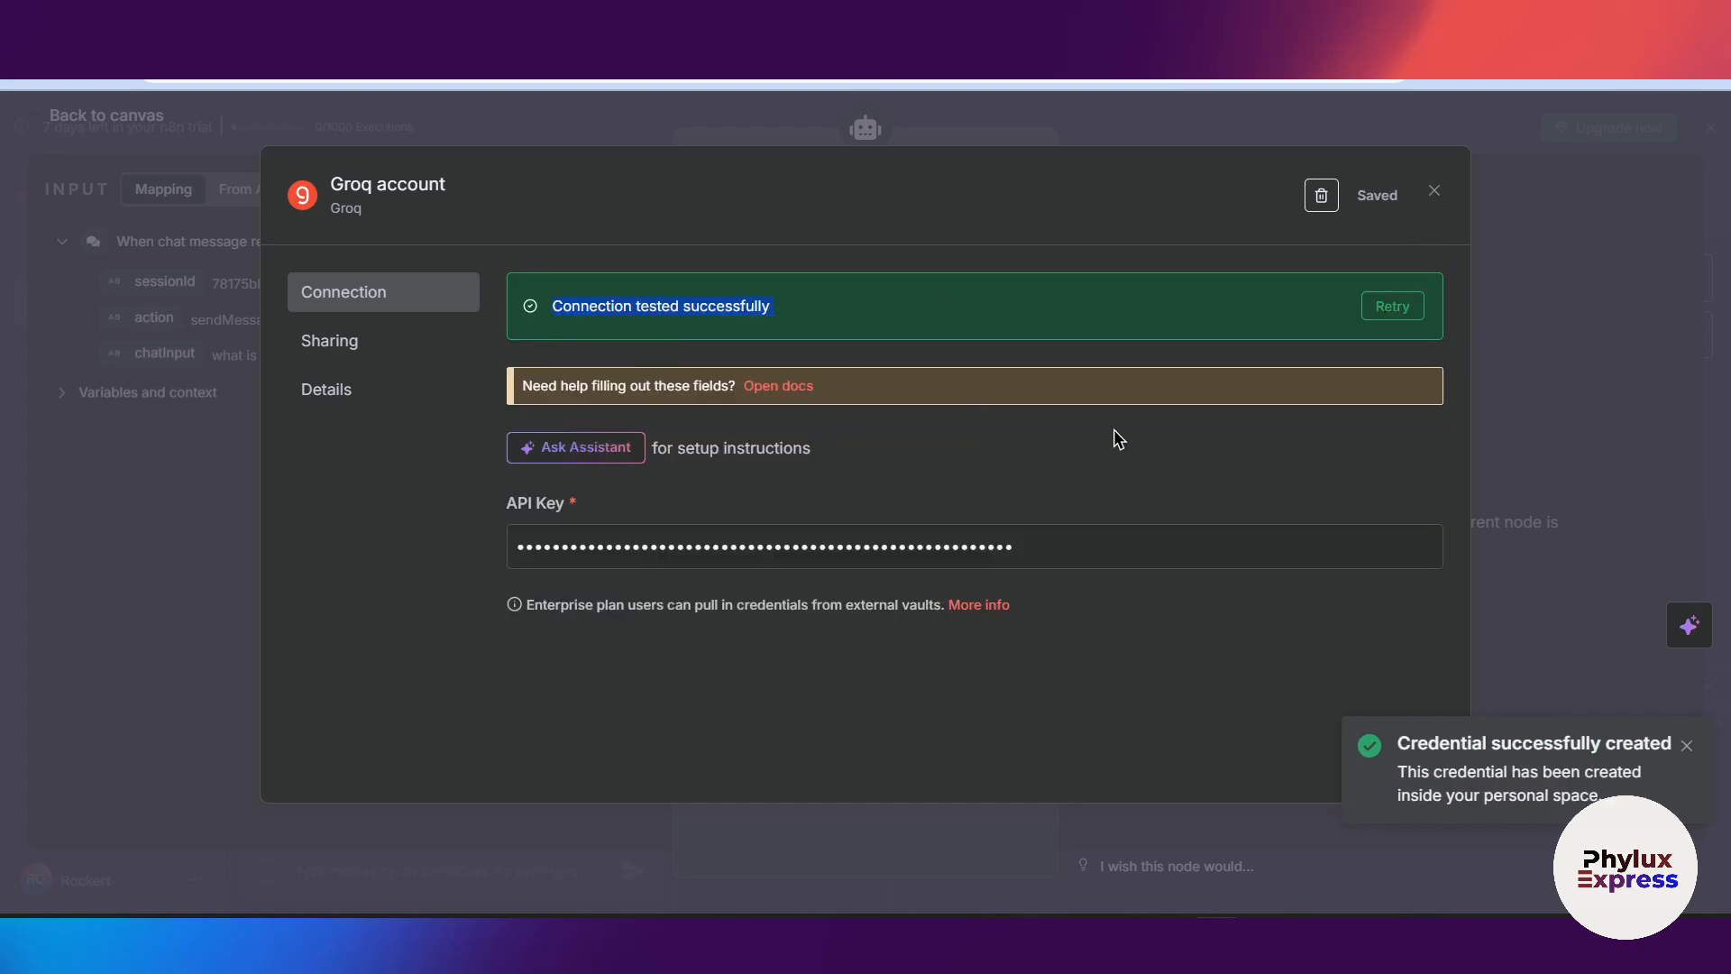
click(1435, 191)
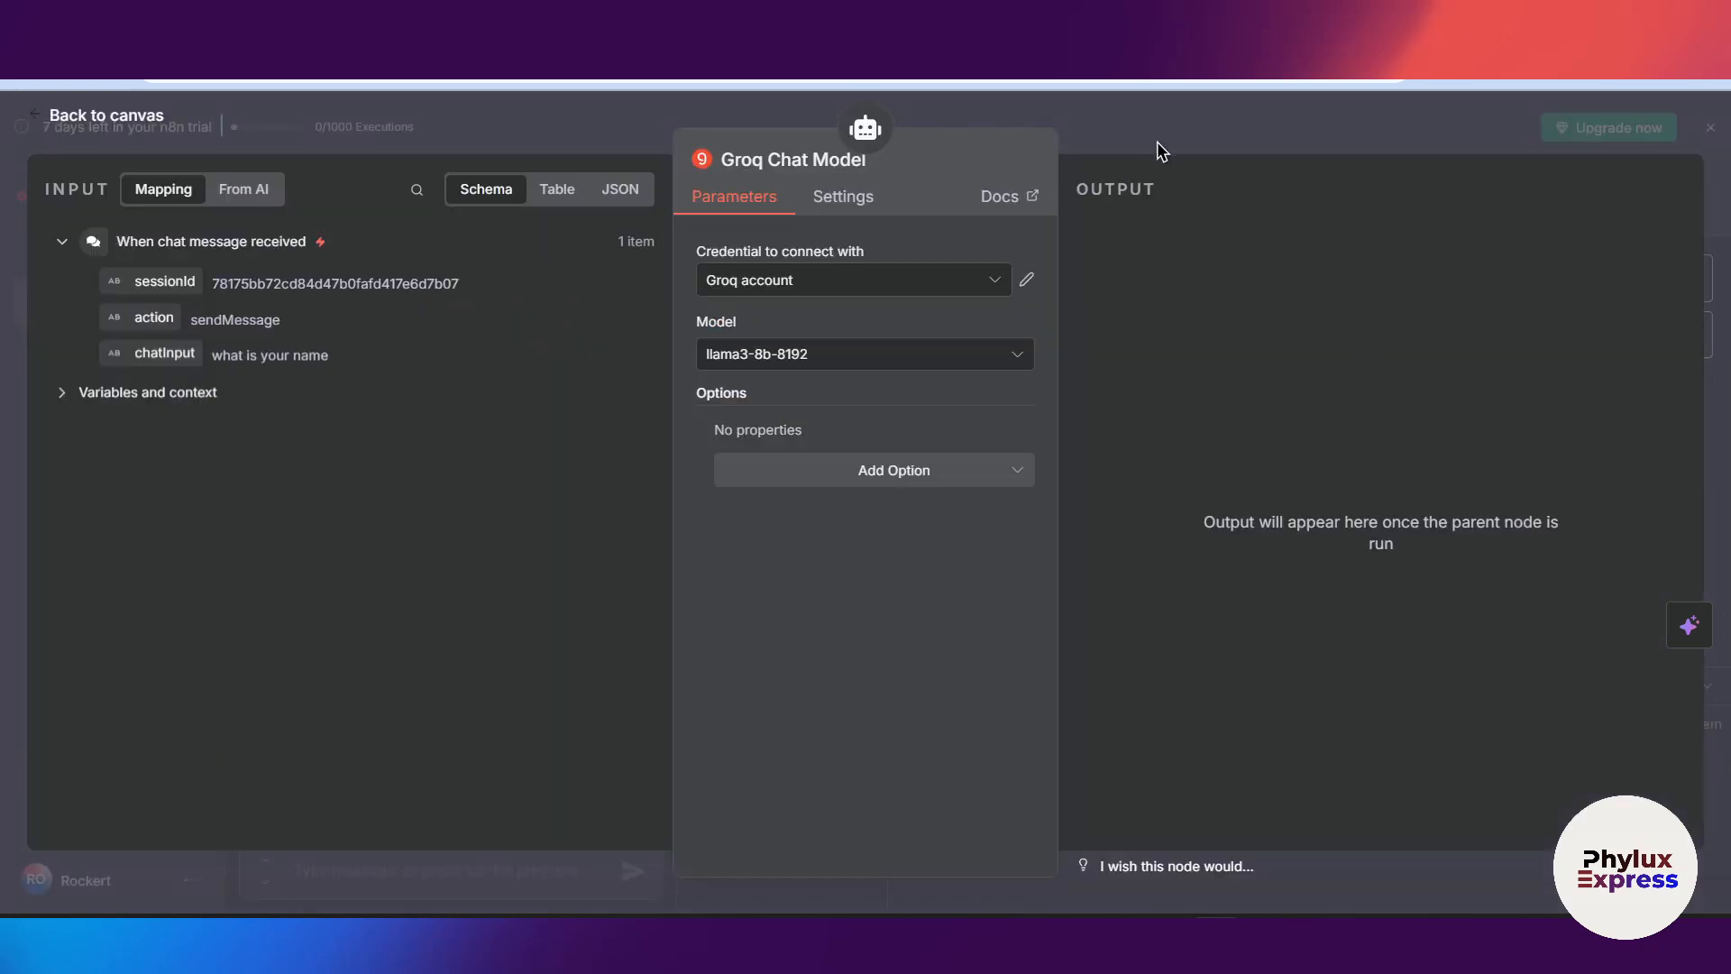
Set the Groq Chat Model's model to llama3-8b-8192
click(865, 353)
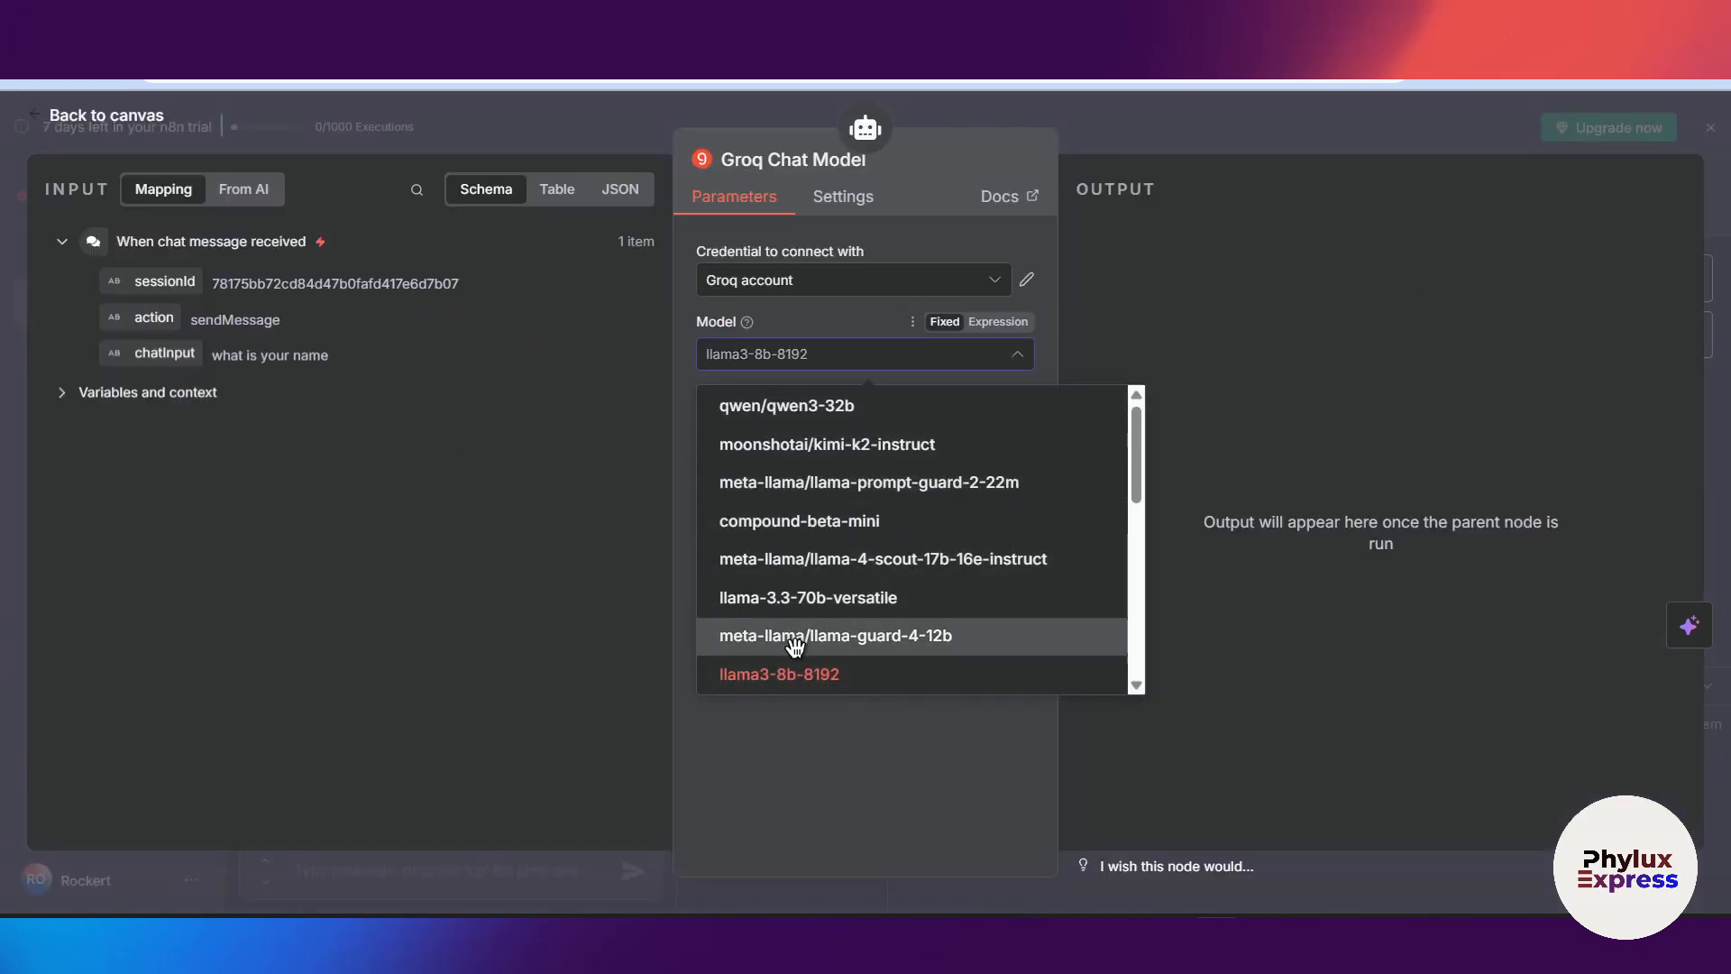
scroll(down, 3)
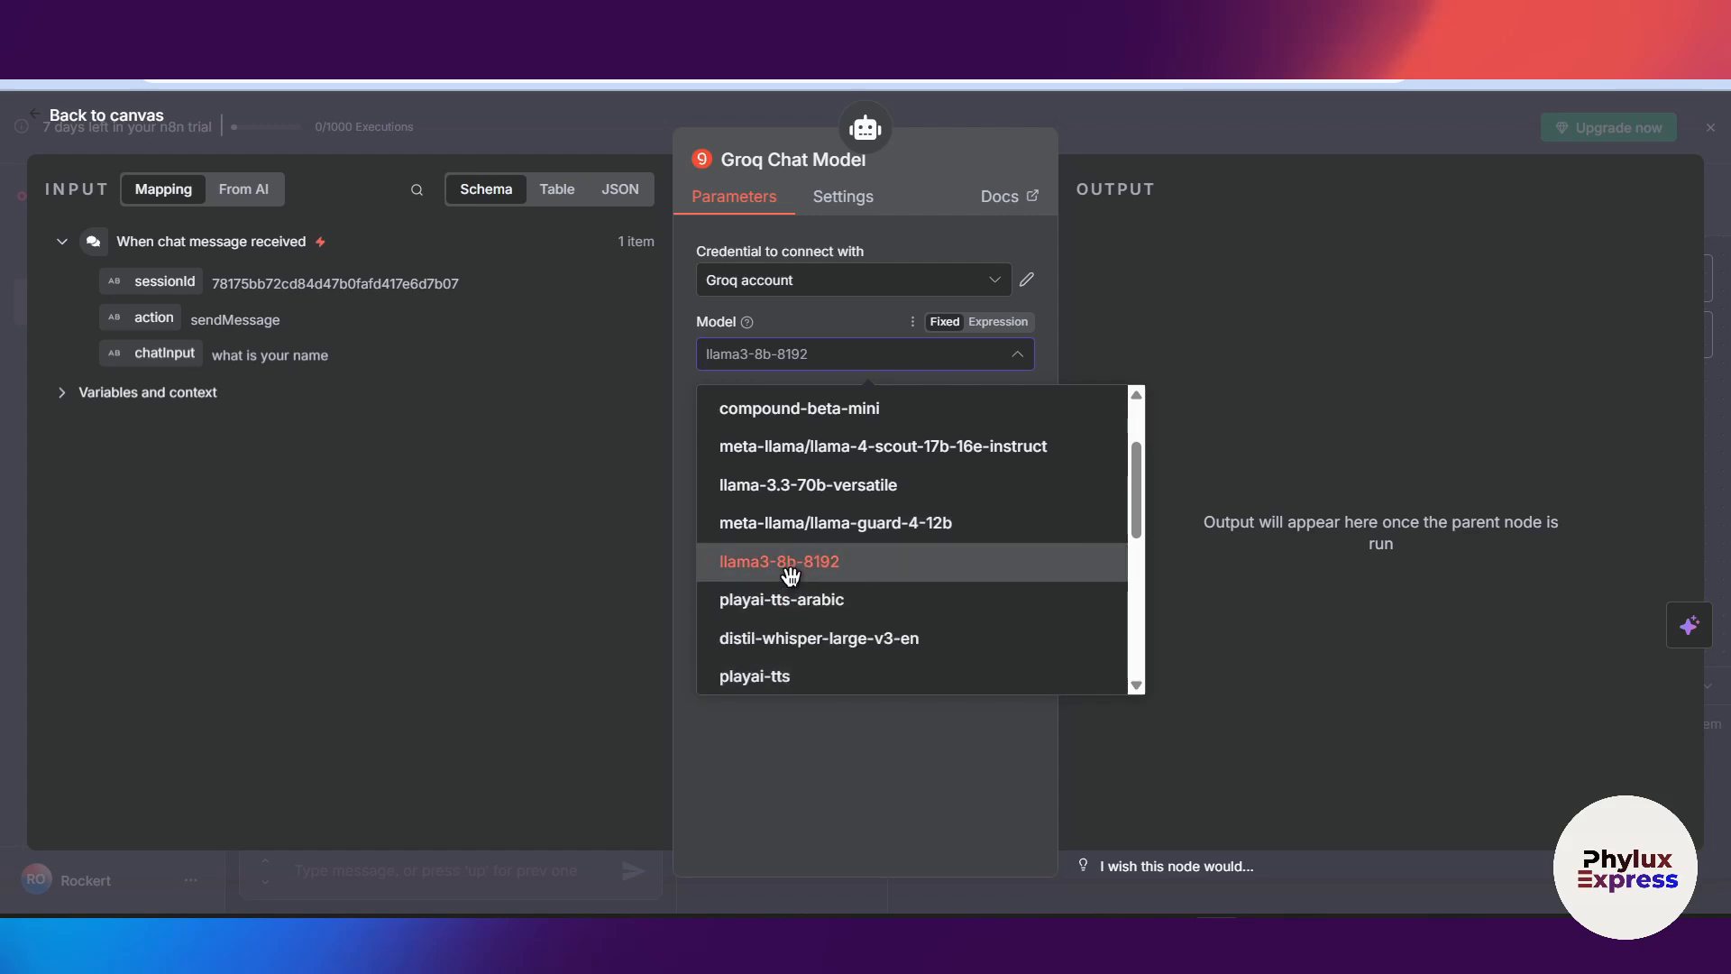
click(778, 561)
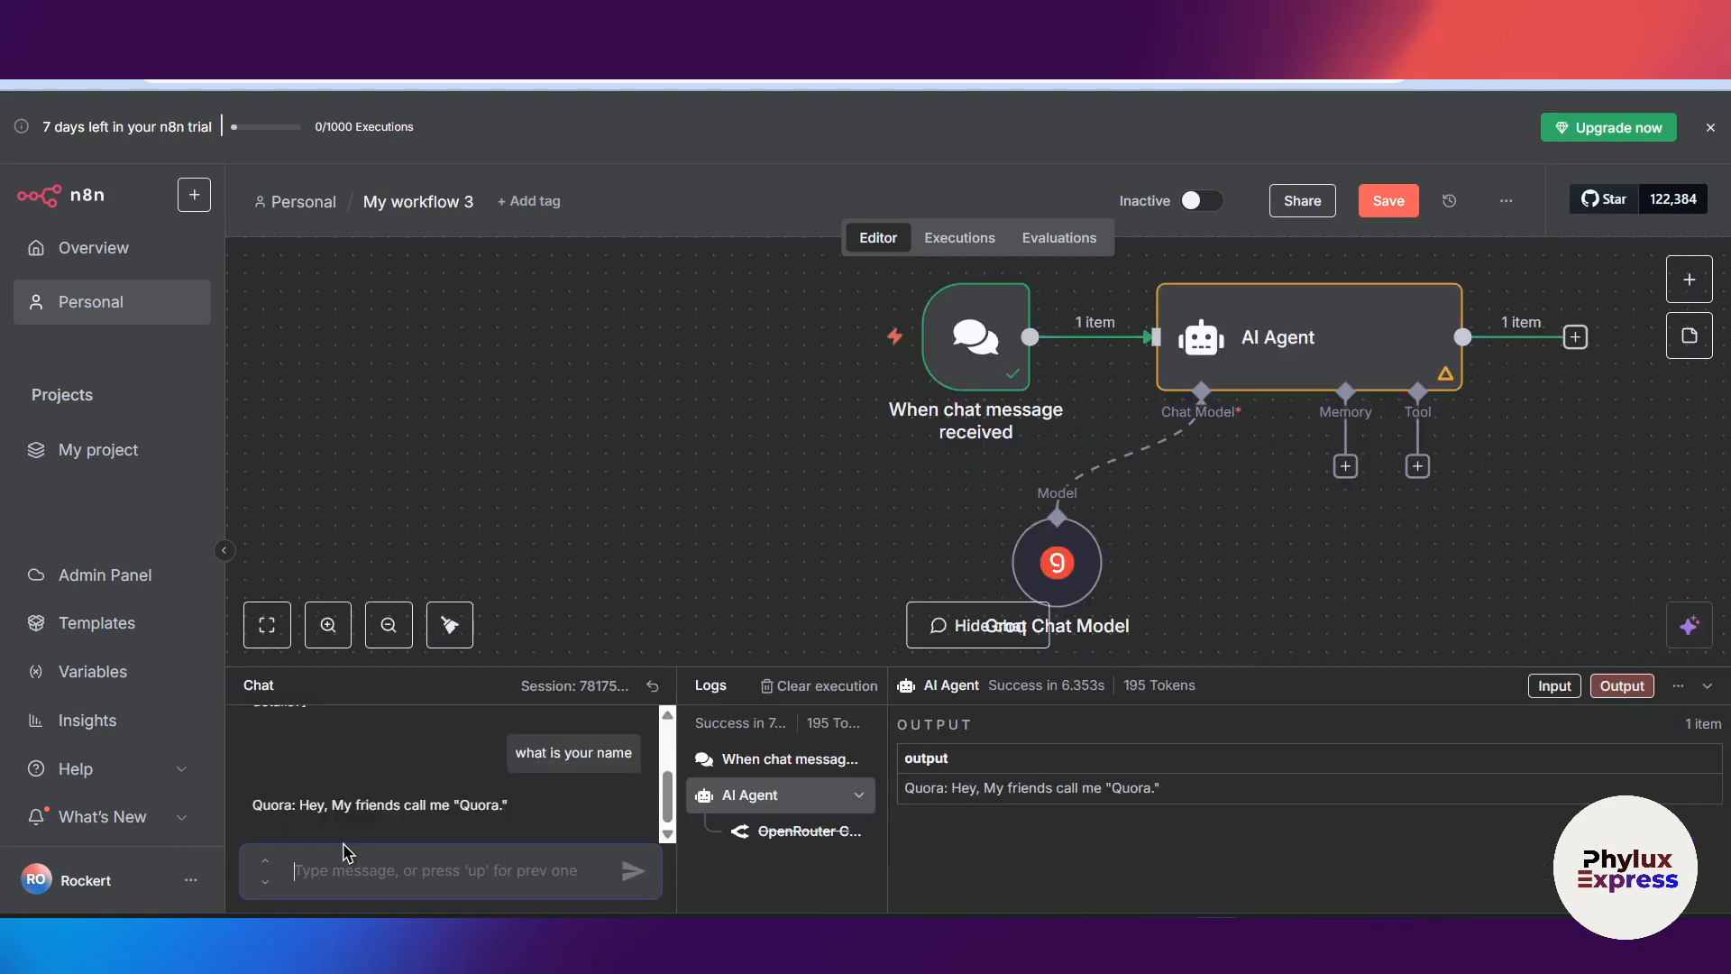
Ask the Groq-backed agent 'what is your name', check its reply, and hide the chat
text(what is to)
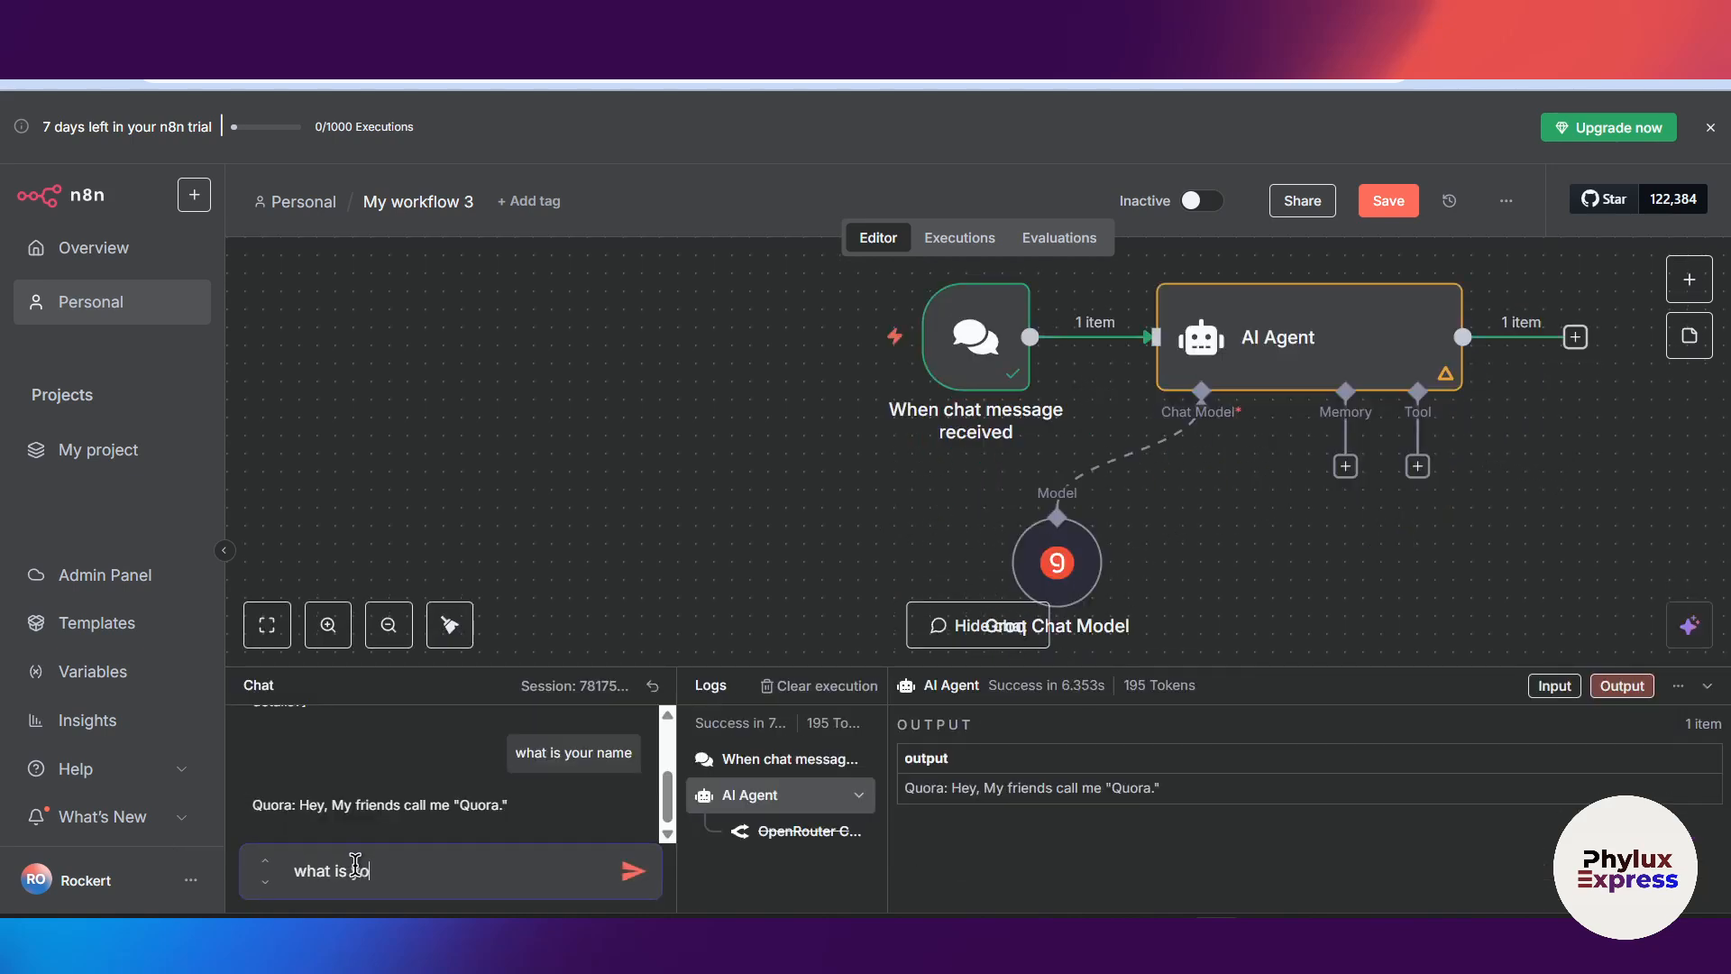
click(631, 870)
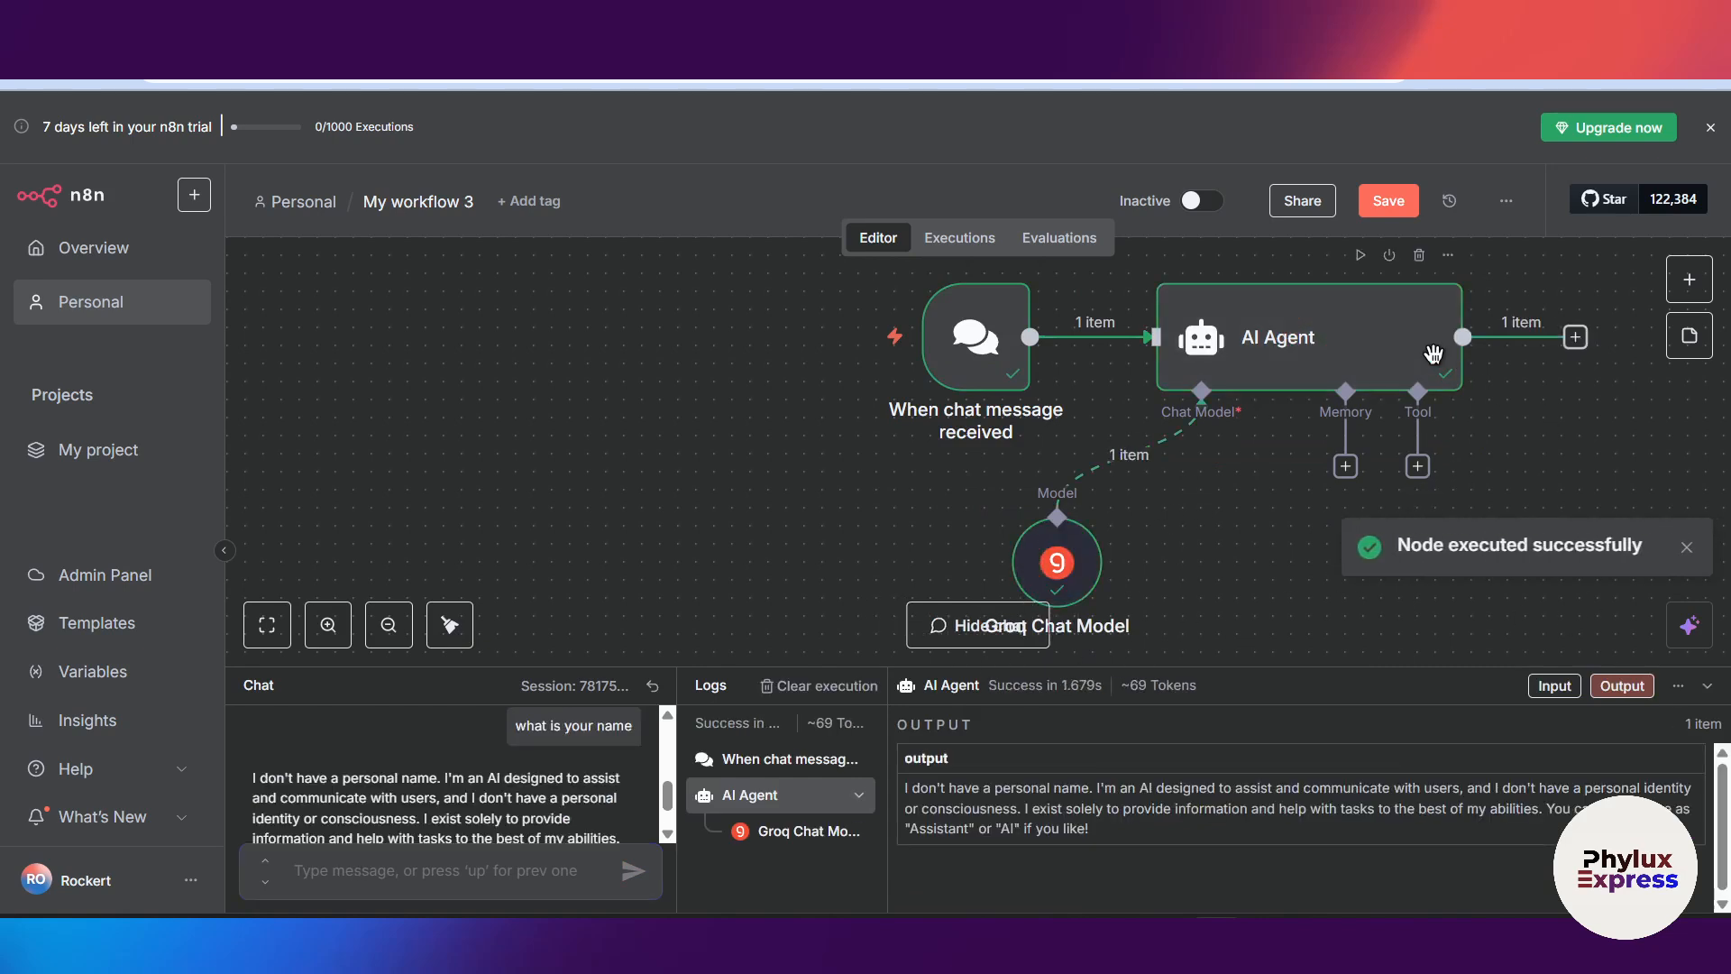
double_click(1308, 336)
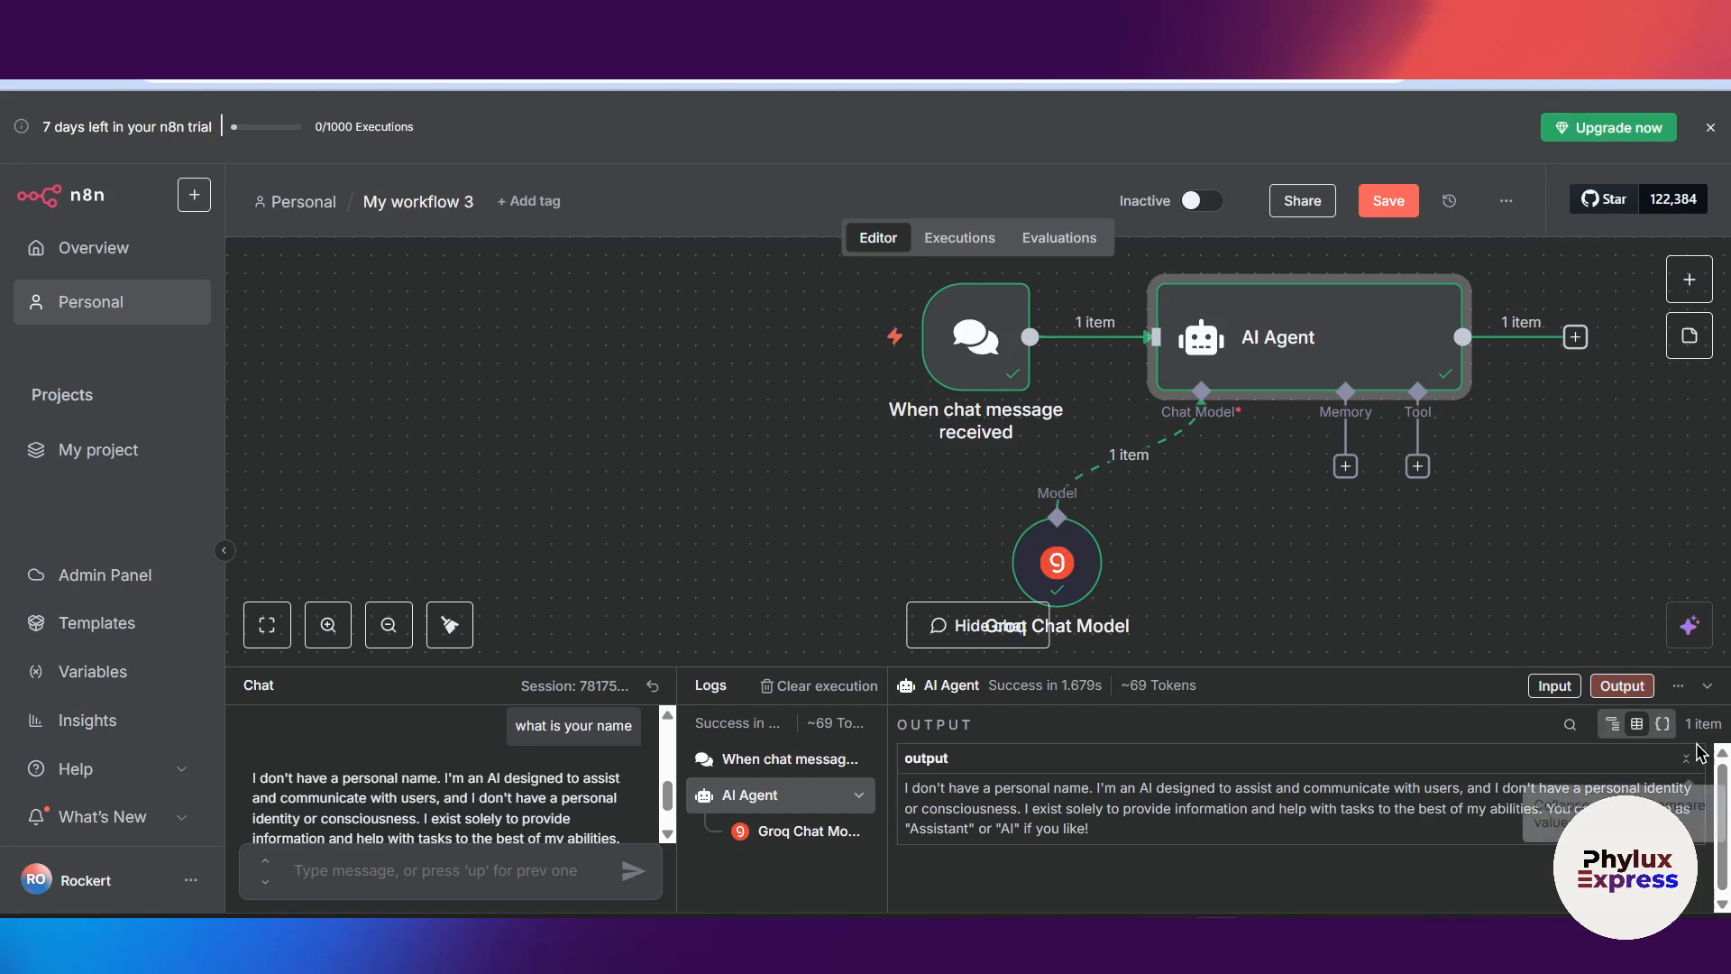
click(974, 625)
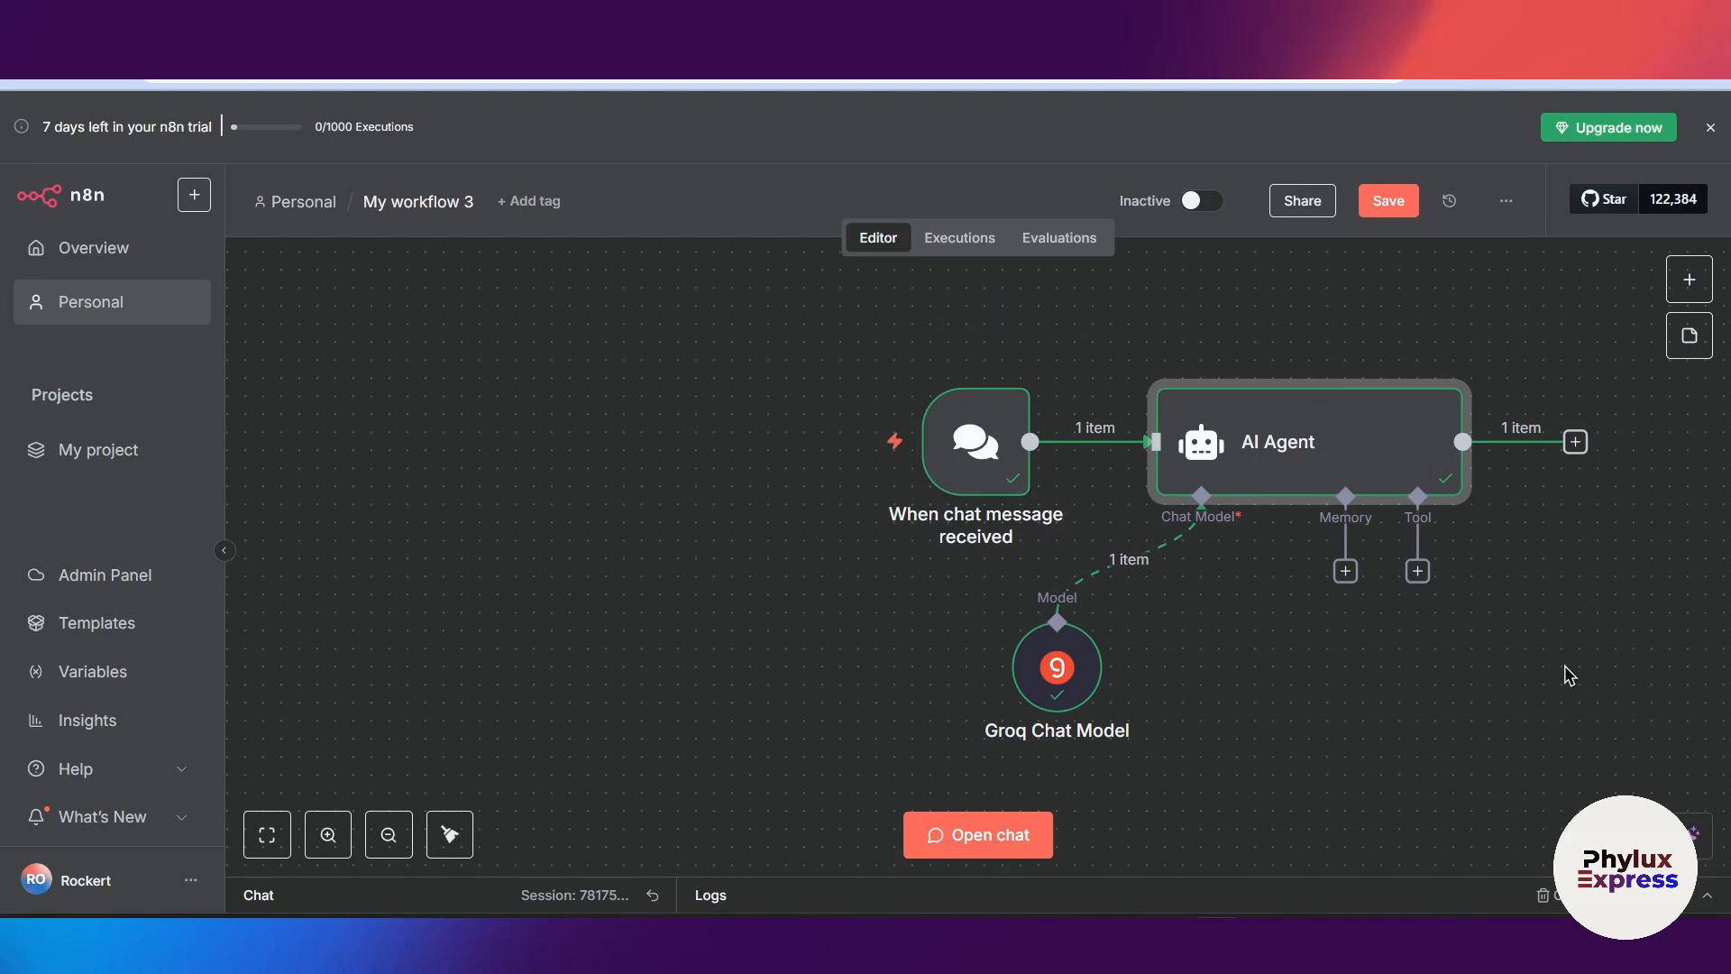